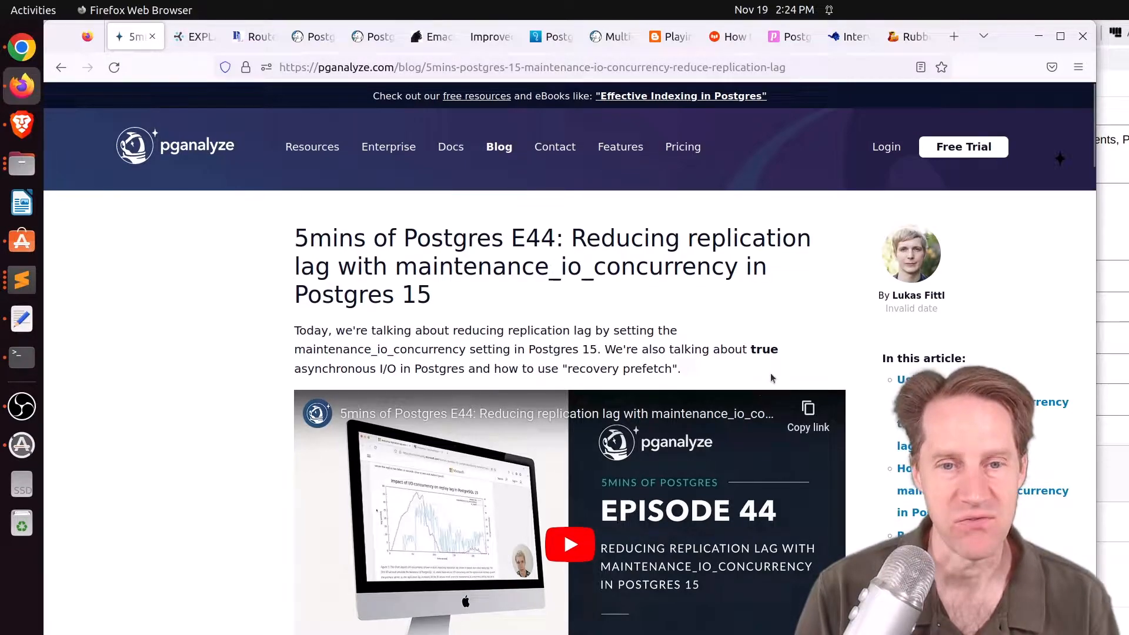
pyautogui.moveTo(733, 416)
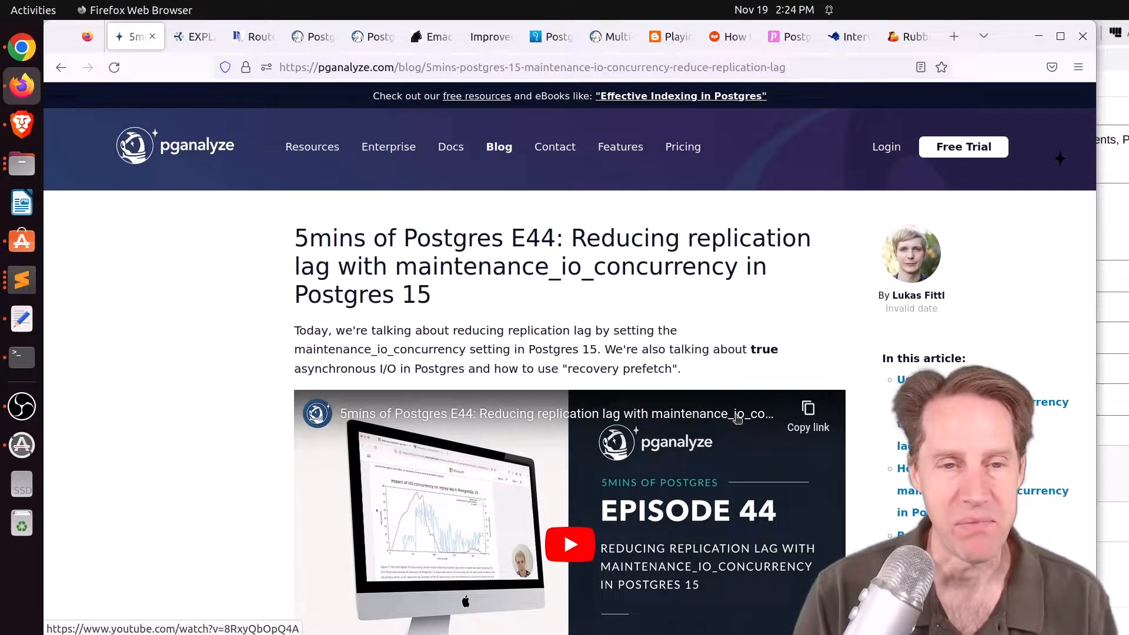
# Step: Switch to the Cybertec tab and read the article's generic-plan examples
pyautogui.click(192, 36)
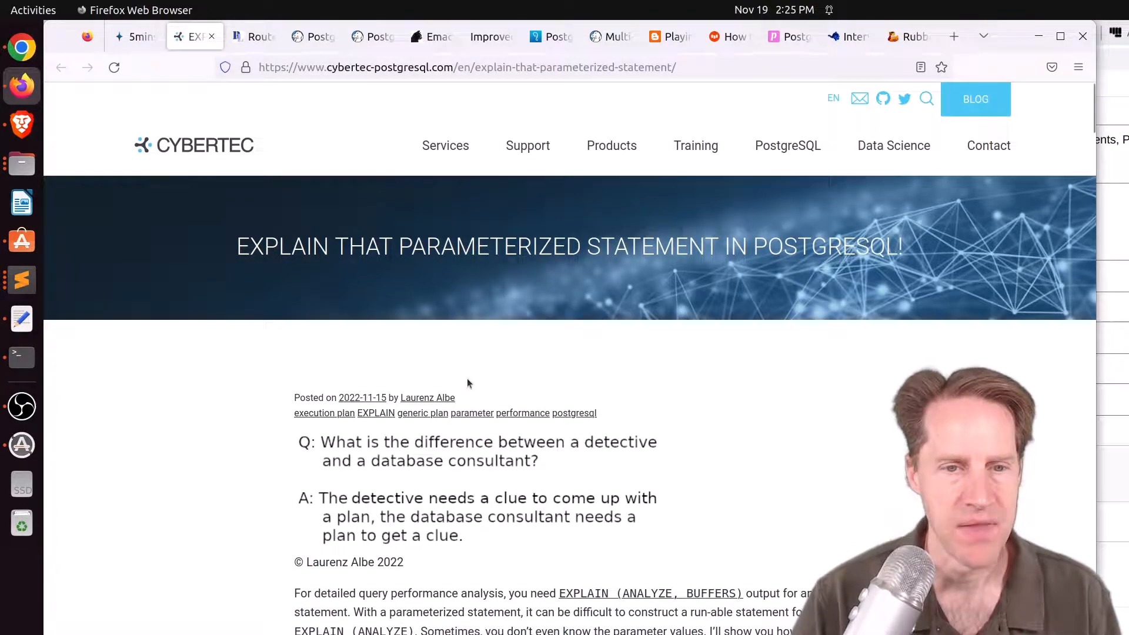
pyautogui.scroll(-3)
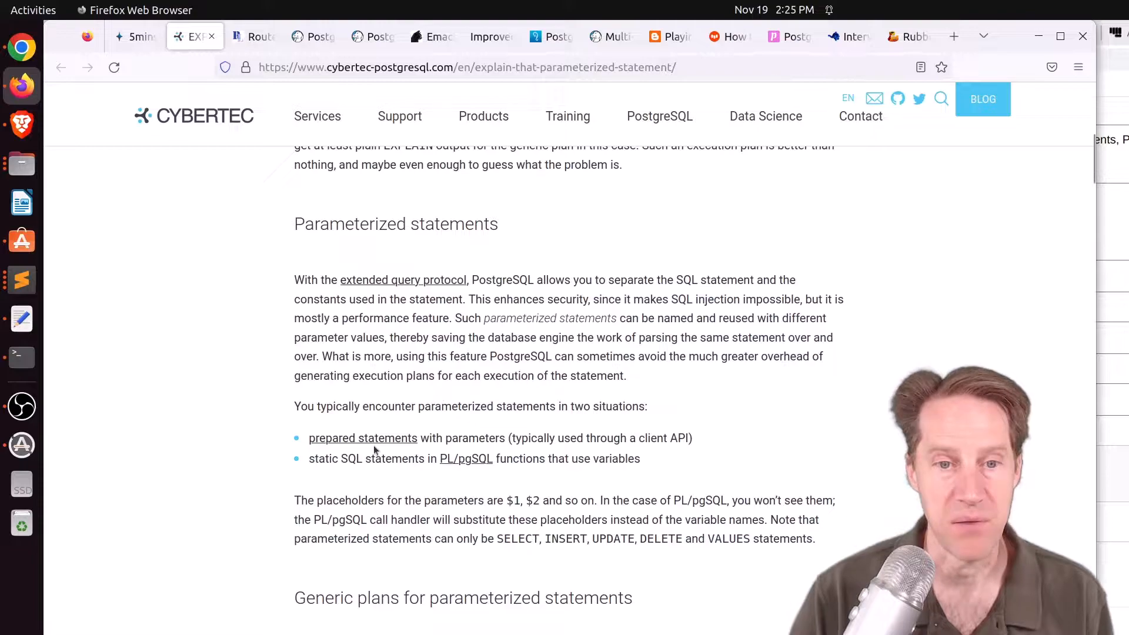
pyautogui.moveTo(363, 437)
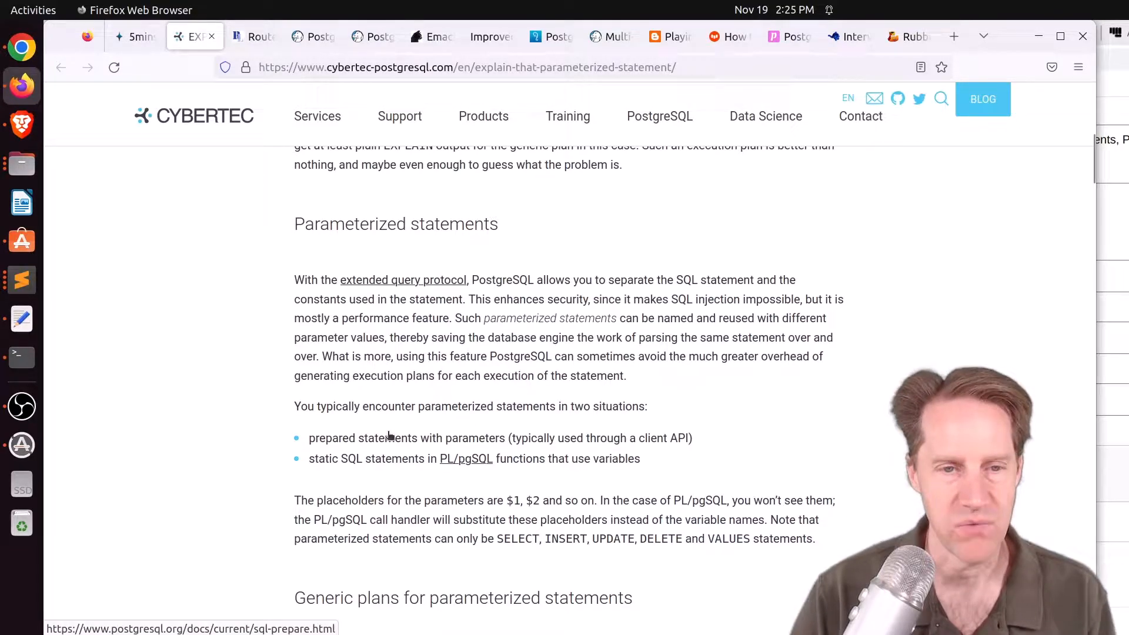
pyautogui.scroll(-3)
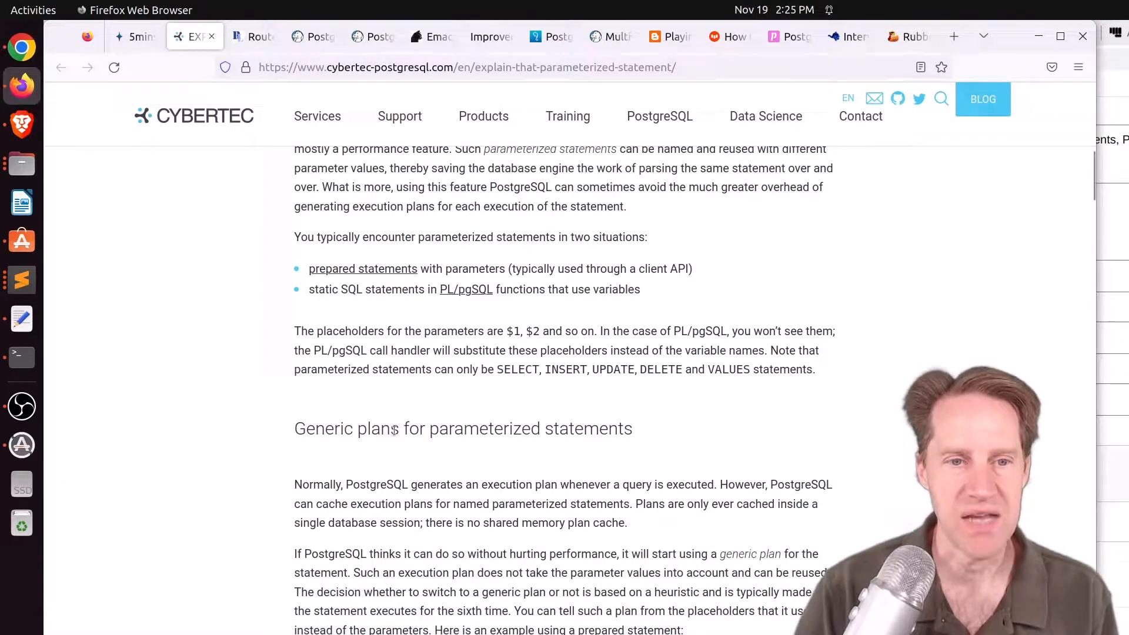
pyautogui.scroll(-3)
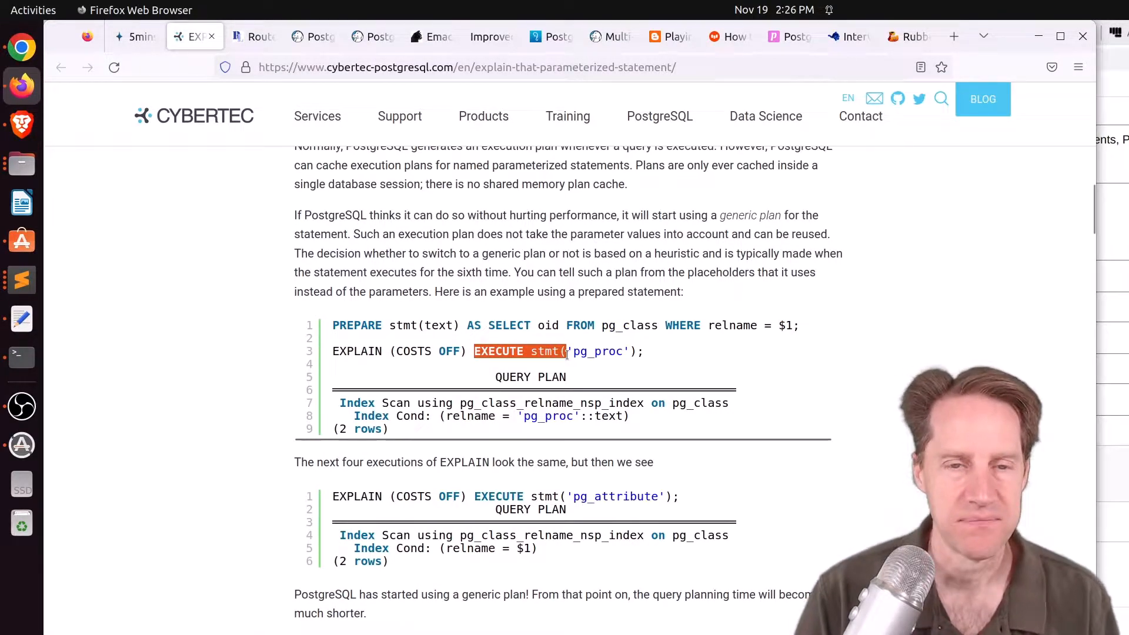
pyautogui.scroll(3)
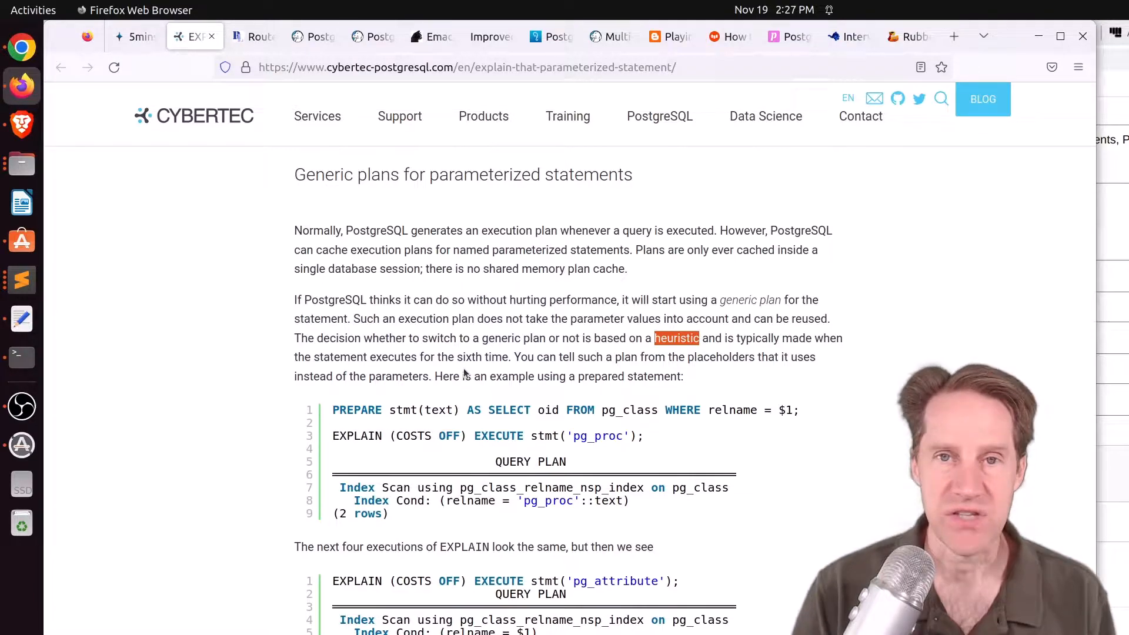
# Step: Read on through the log section to EXPLAIN failing on a parameterized statement in pg_stat_statements
pyautogui.scroll(-3)
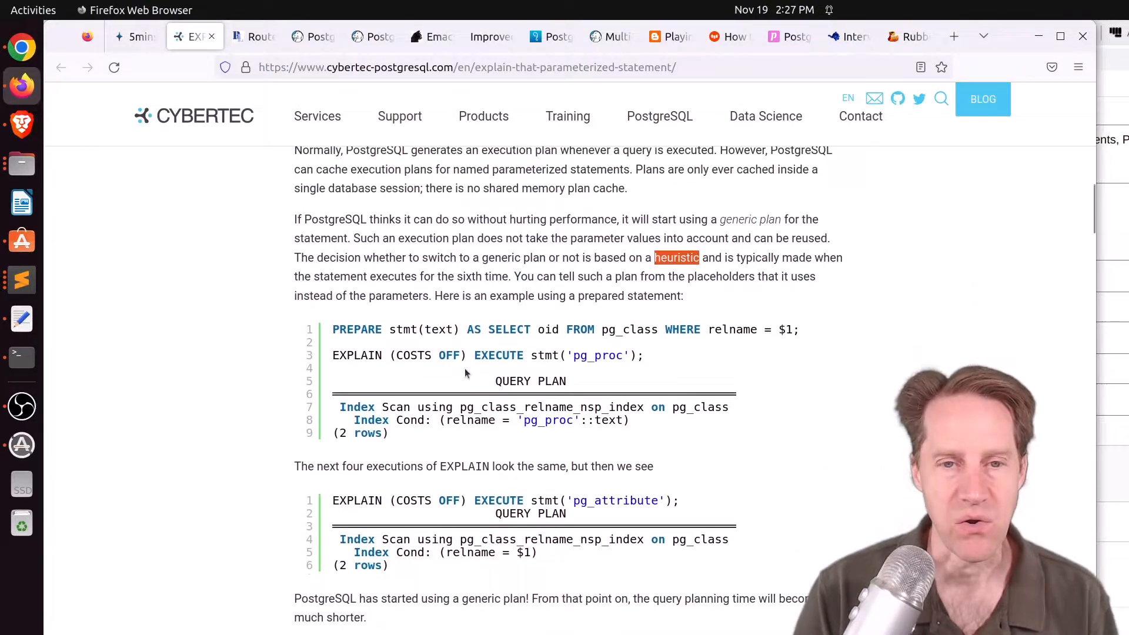
pyautogui.scroll(-3)
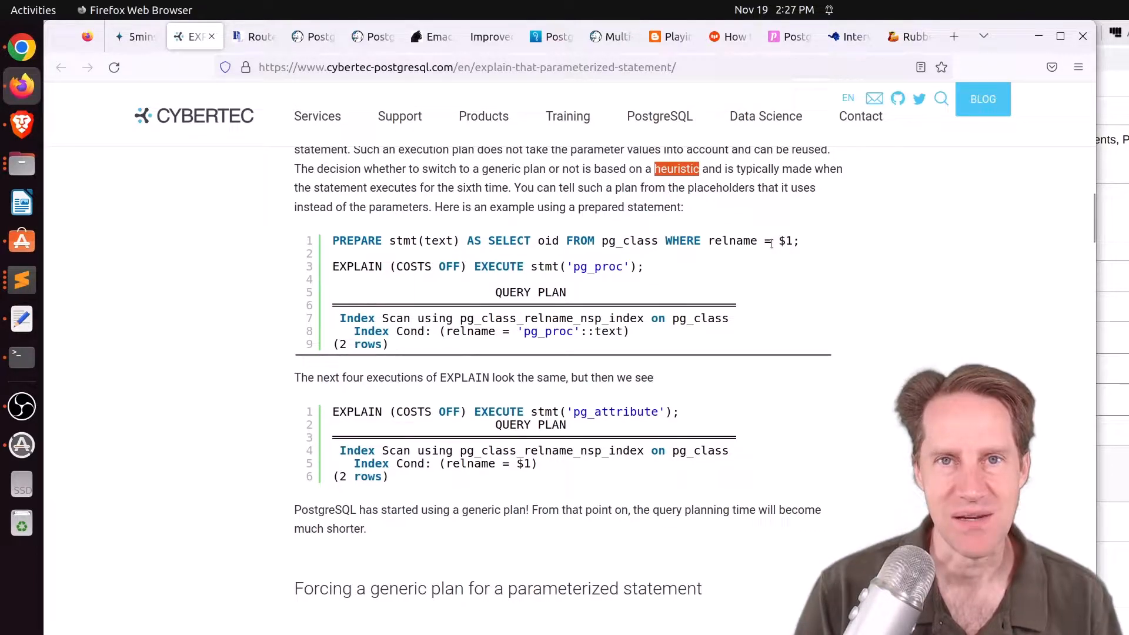
pyautogui.moveTo(245, 364)
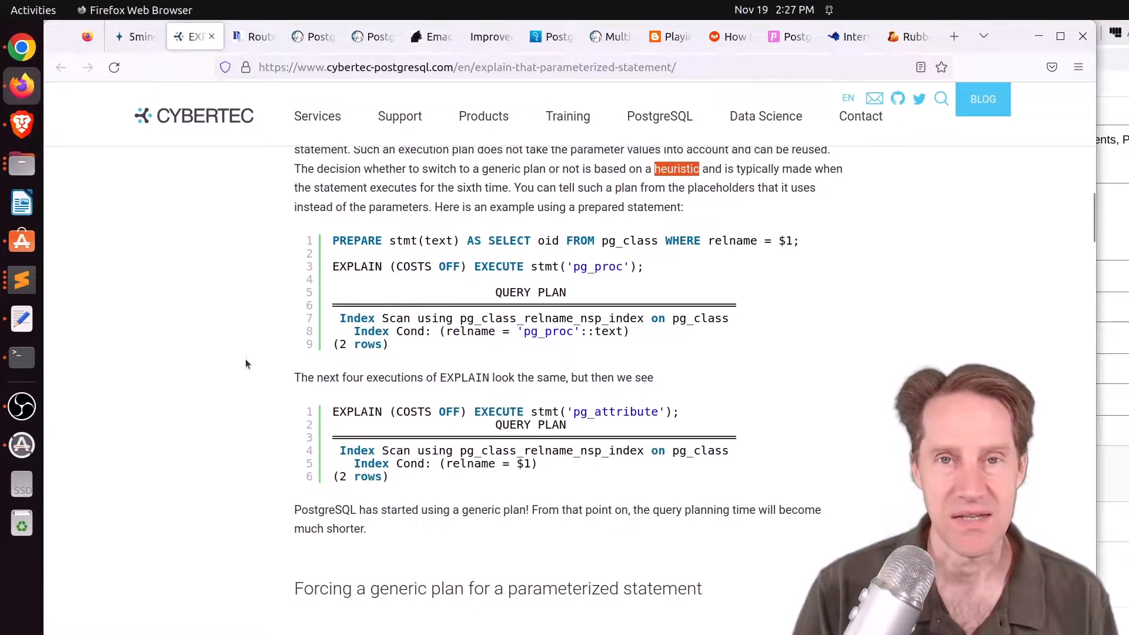
pyautogui.moveTo(250, 359)
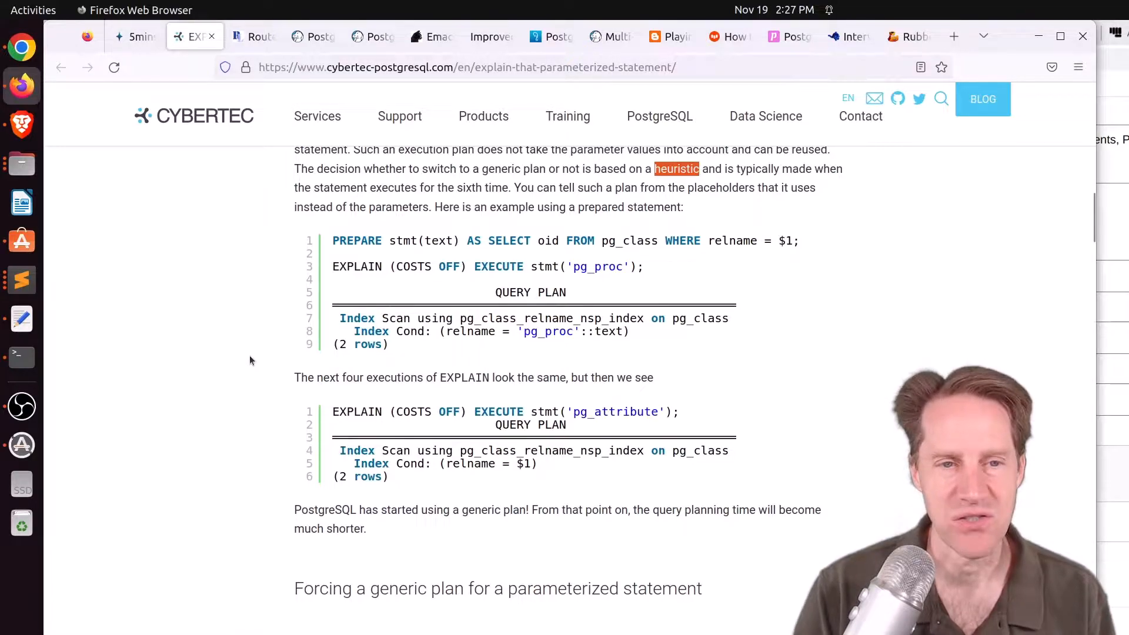
pyautogui.scroll(-3)
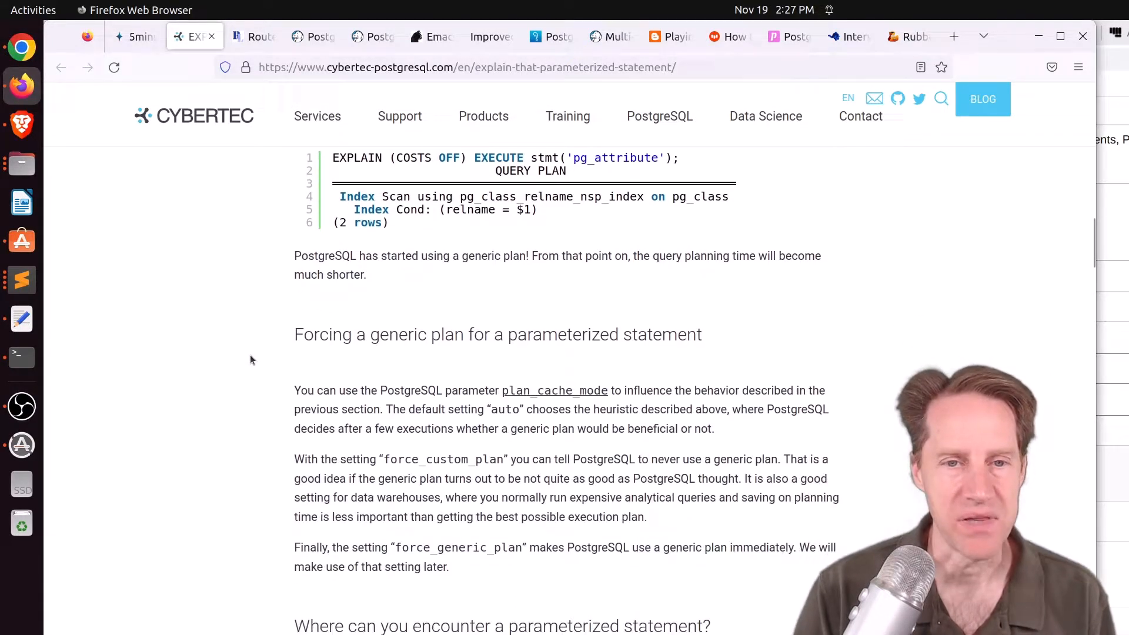
pyautogui.scroll(-3)
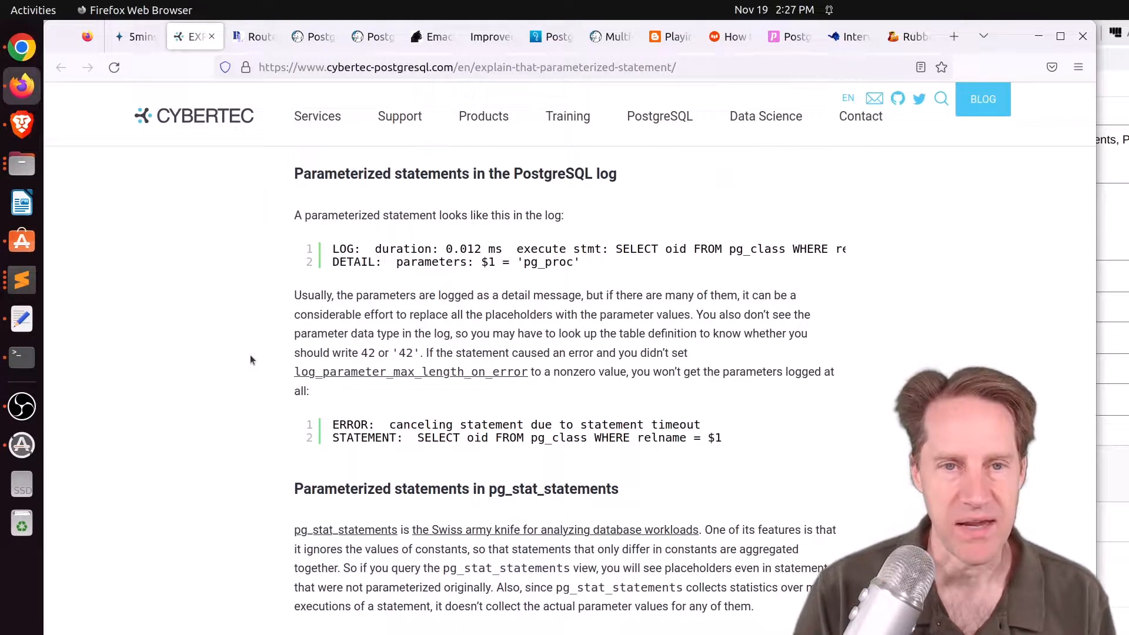
pyautogui.scroll(-3)
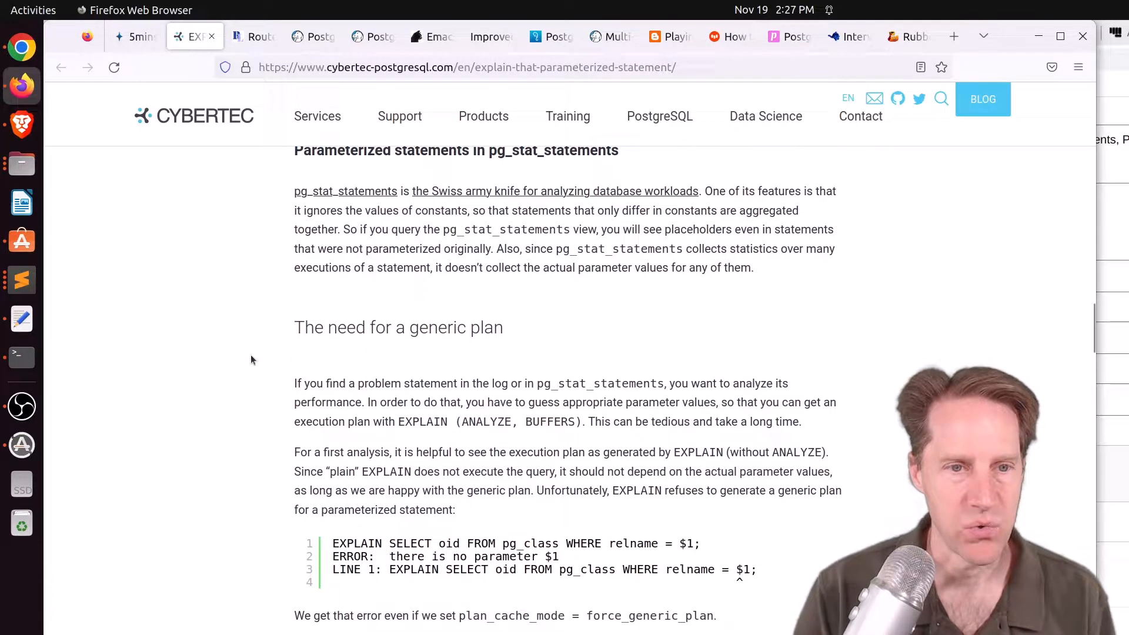
pyautogui.scroll(-3)
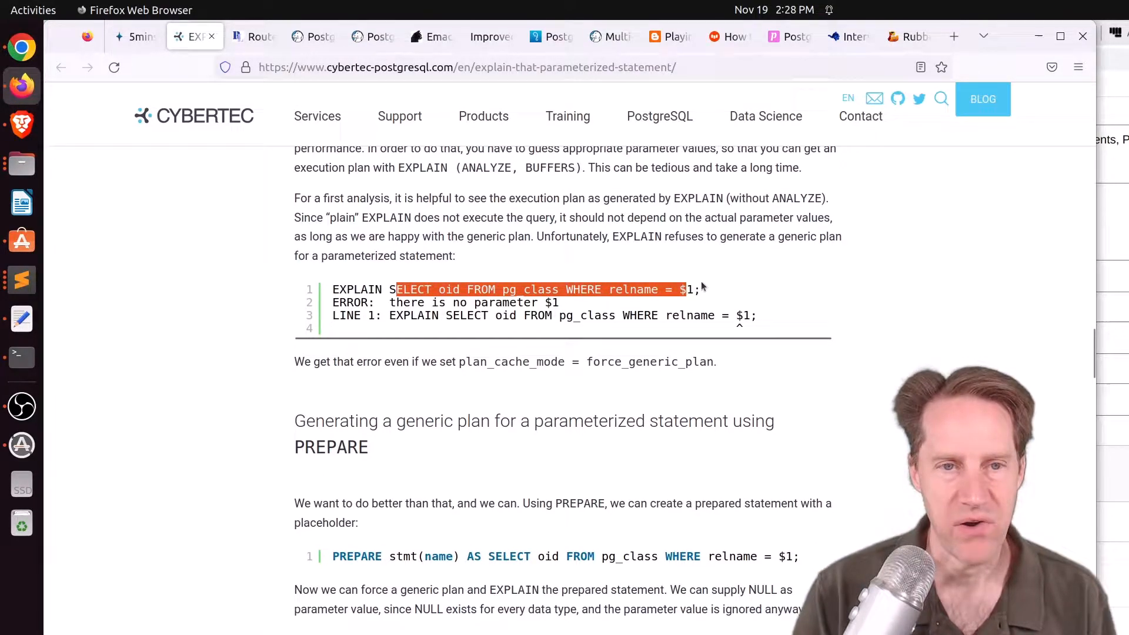
# Step: Read through the PREPARE and unknown pseudo-type sections to the generic_plan extension example
pyautogui.scroll(-3)
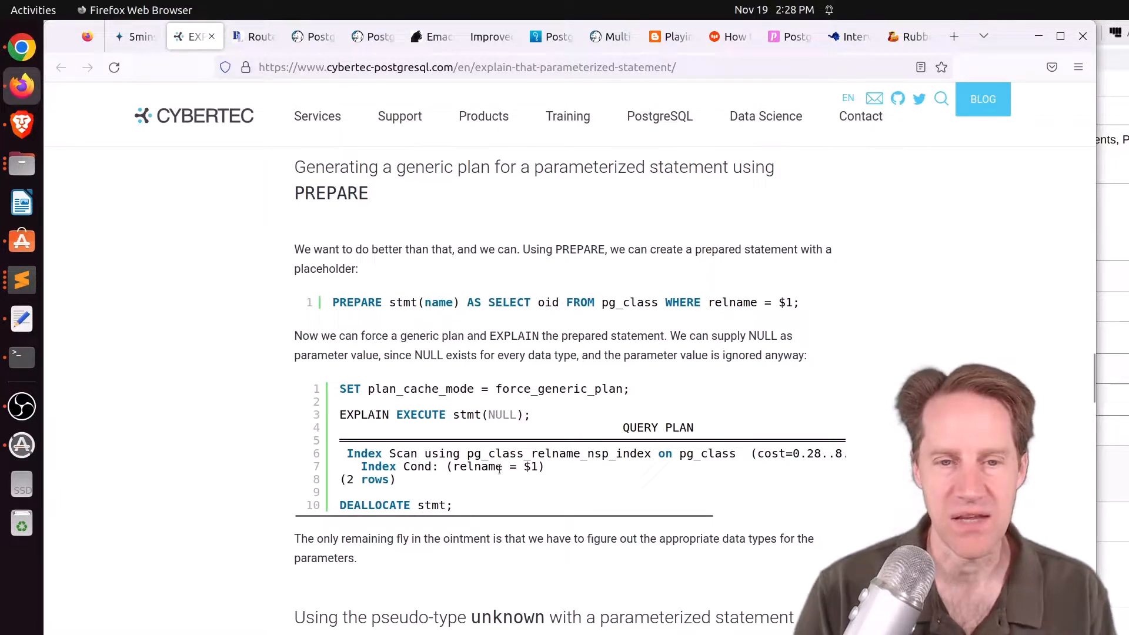
pyautogui.scroll(-3)
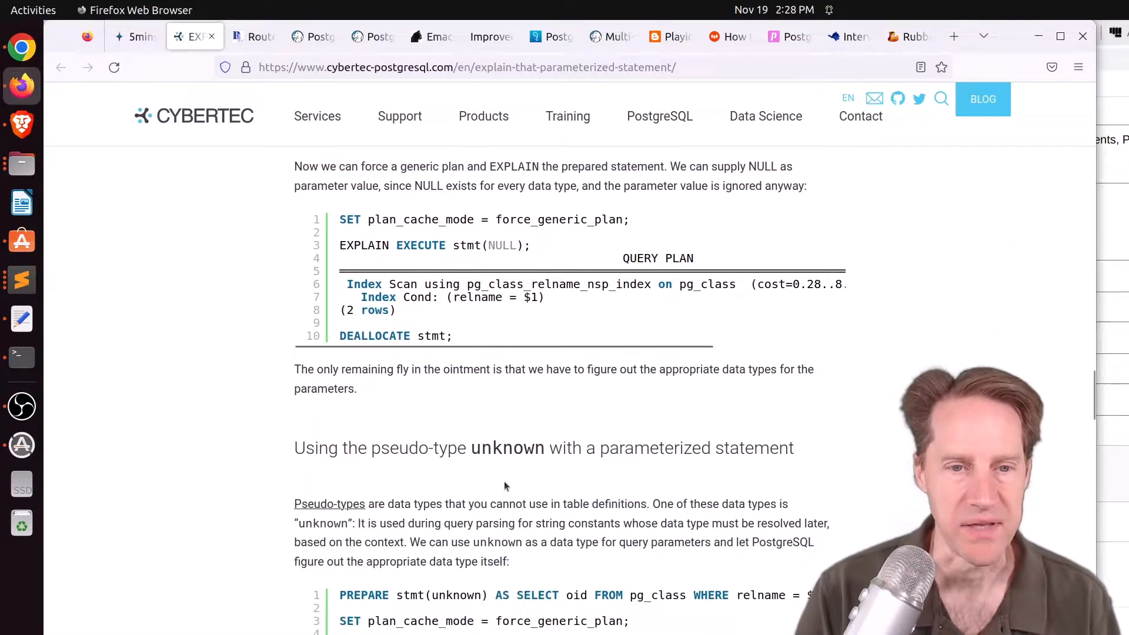
pyautogui.scroll(-3)
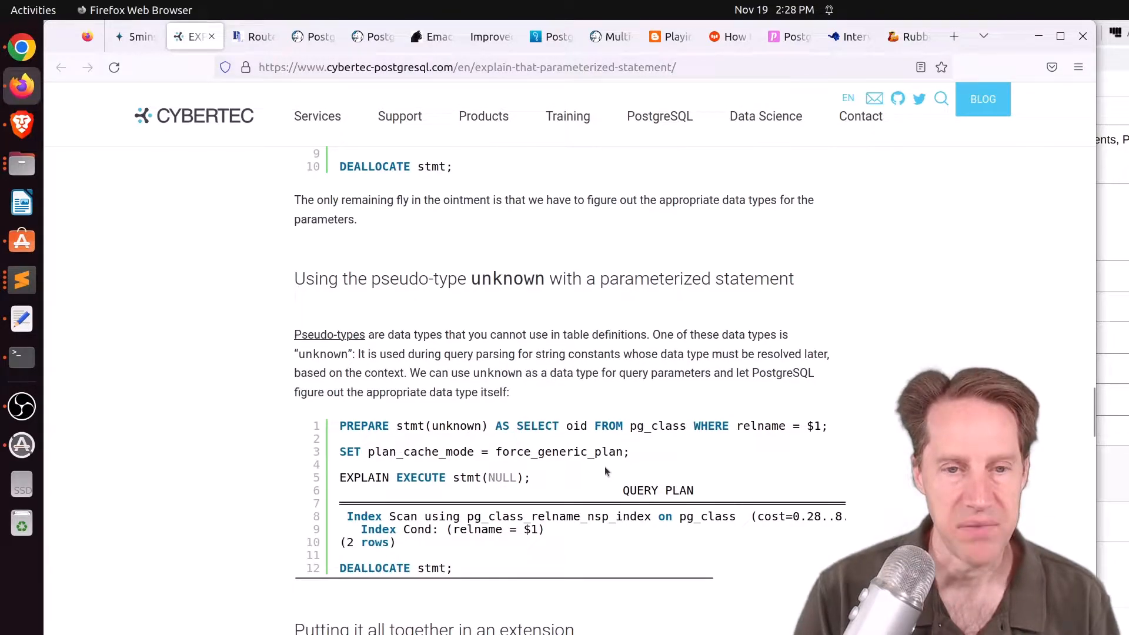
pyautogui.scroll(-3)
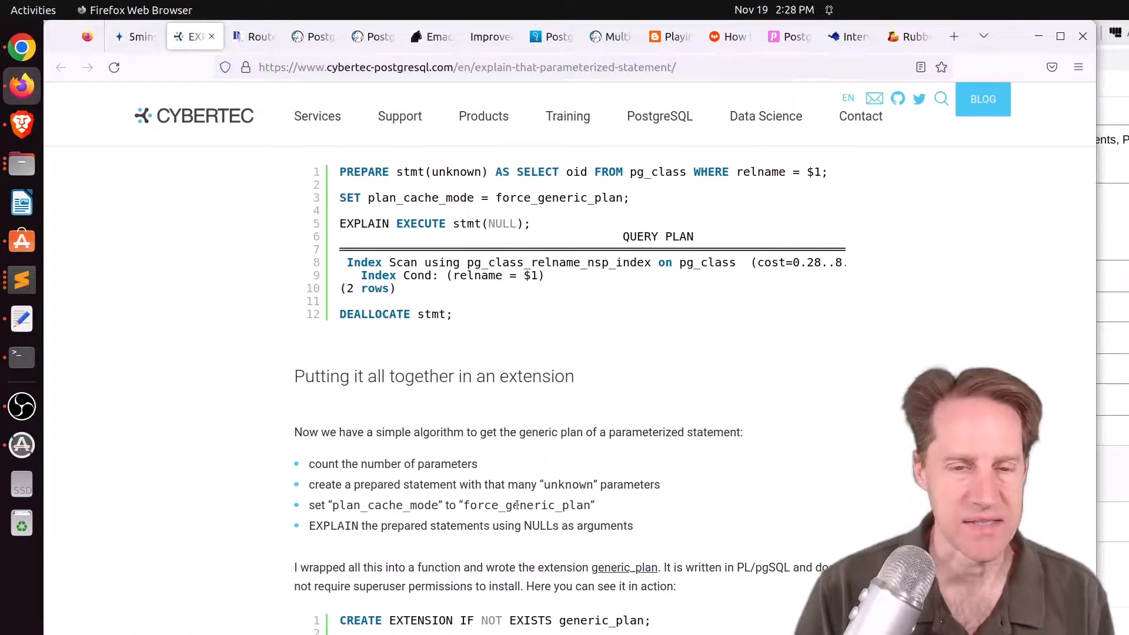
pyautogui.scroll(-3)
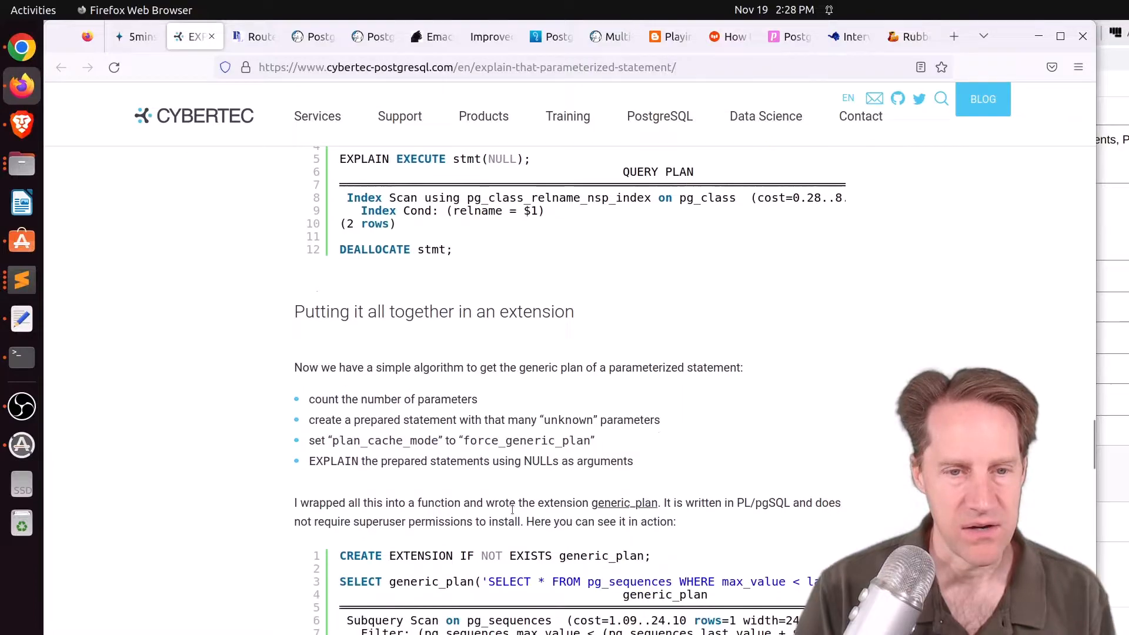
pyautogui.scroll(-3)
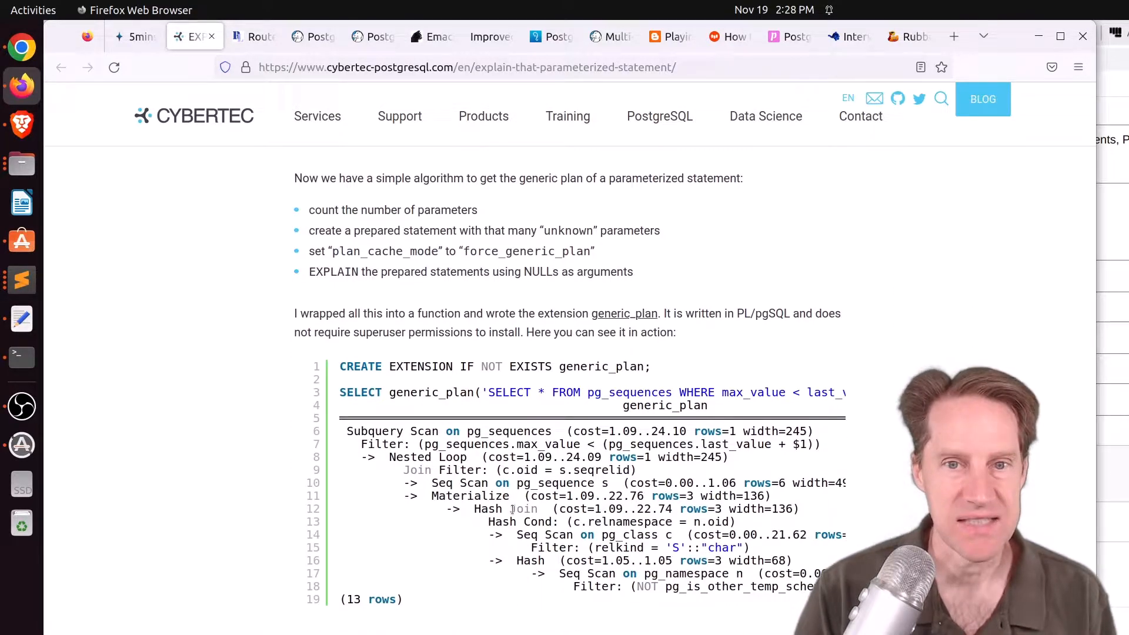
pyautogui.scroll(3)
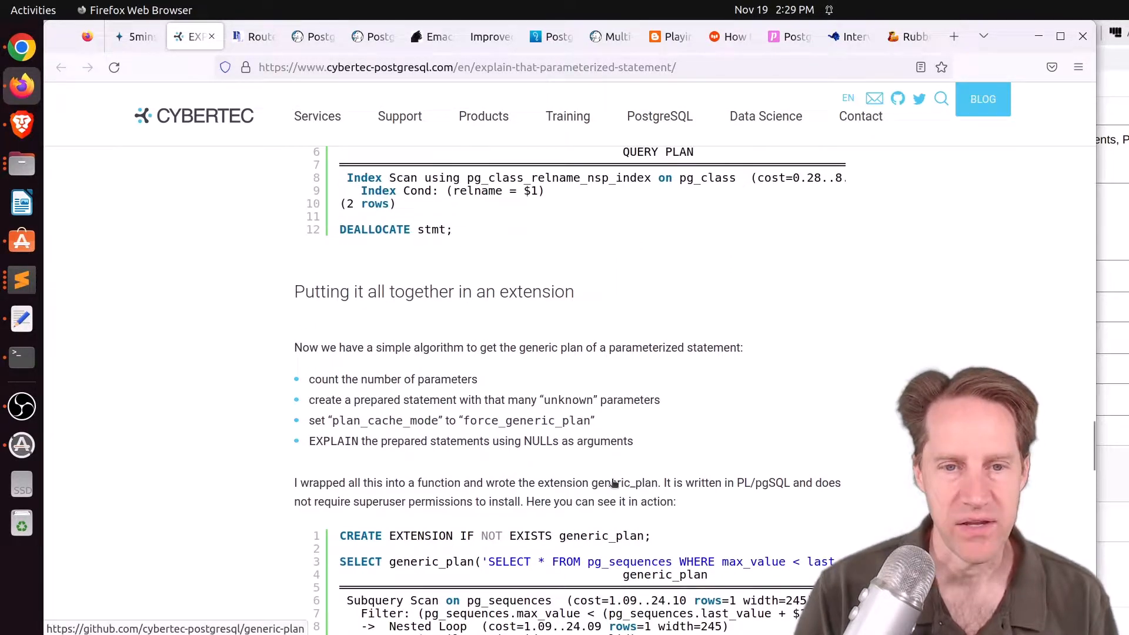
pyautogui.scroll(-3)
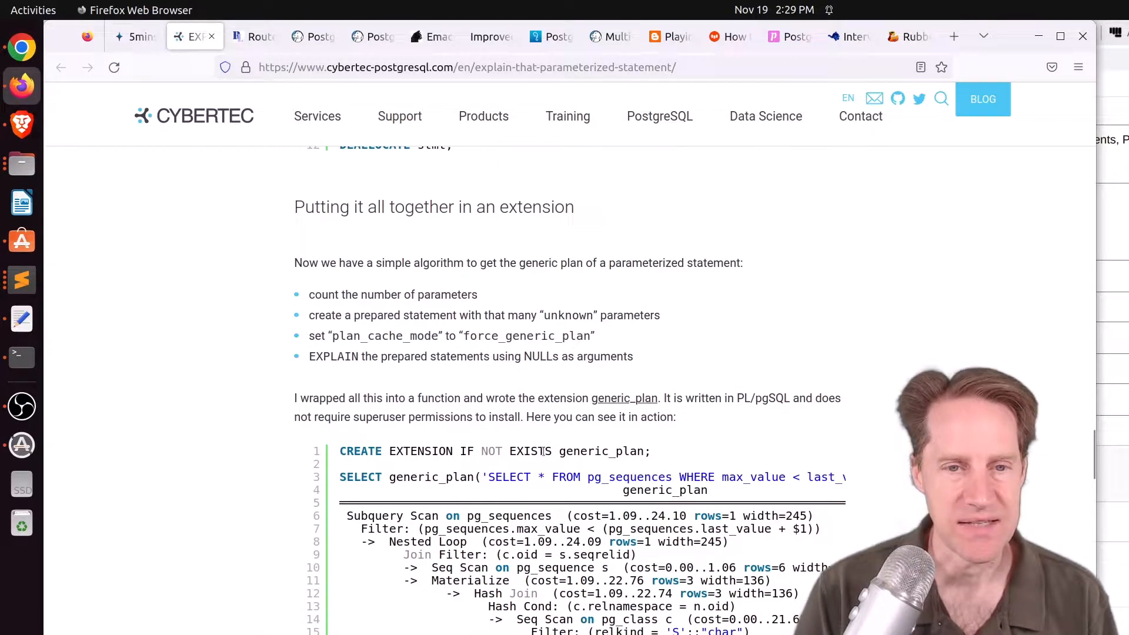
# Step: Highlight the generic_plan name in the CREATE EXTENSION line and review its output near the Conclusion
pyautogui.doubleClick(601, 451)
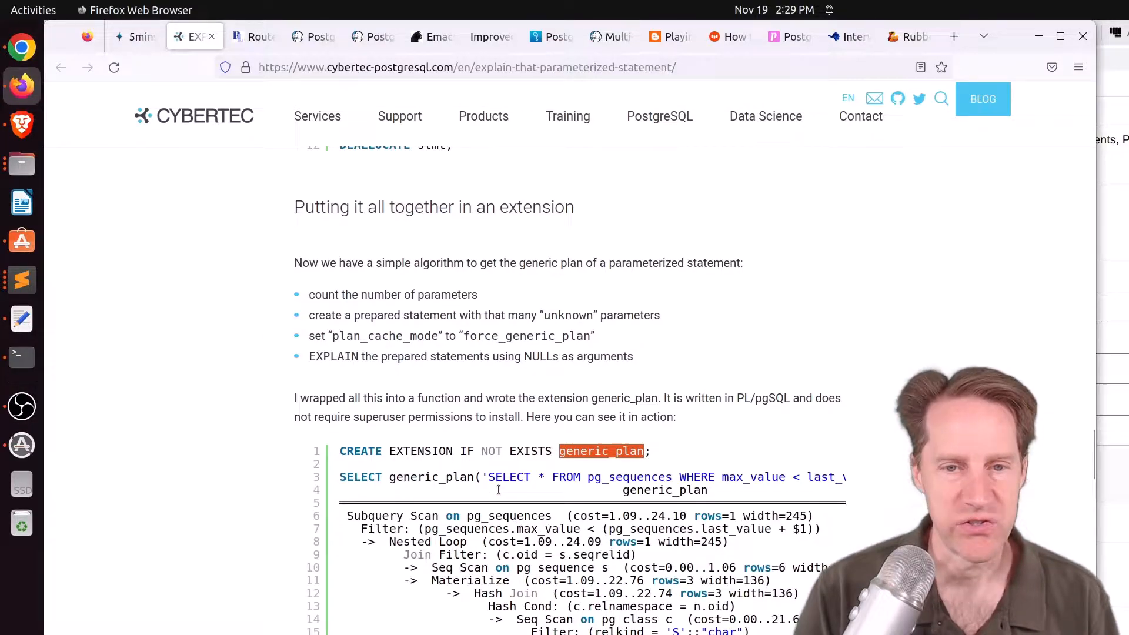
pyautogui.moveTo(589, 473)
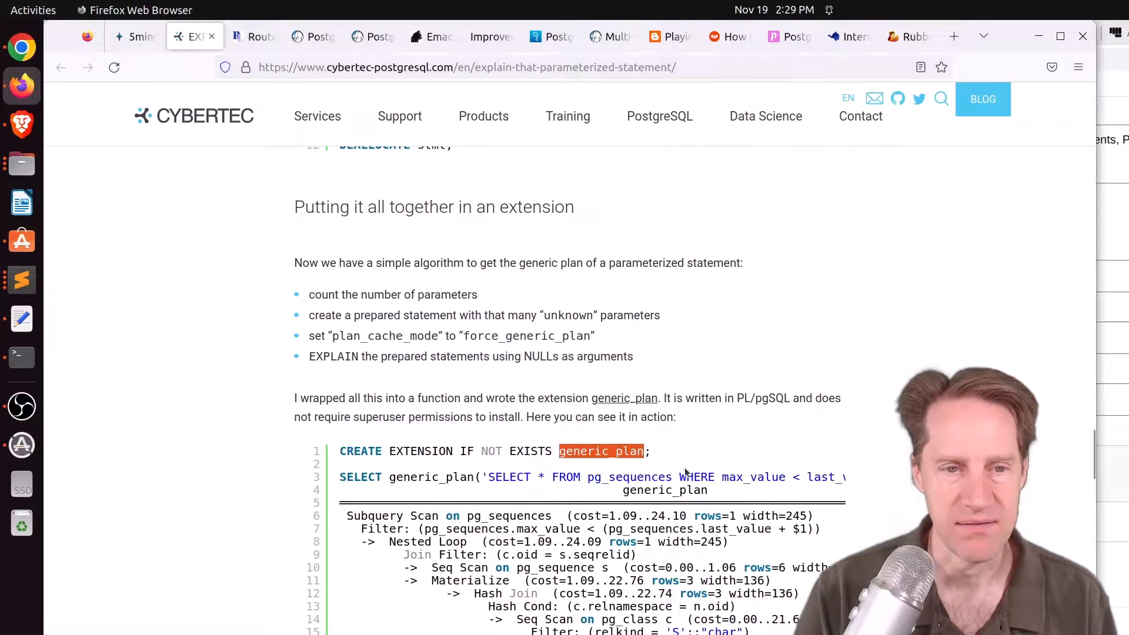
pyautogui.scroll(3)
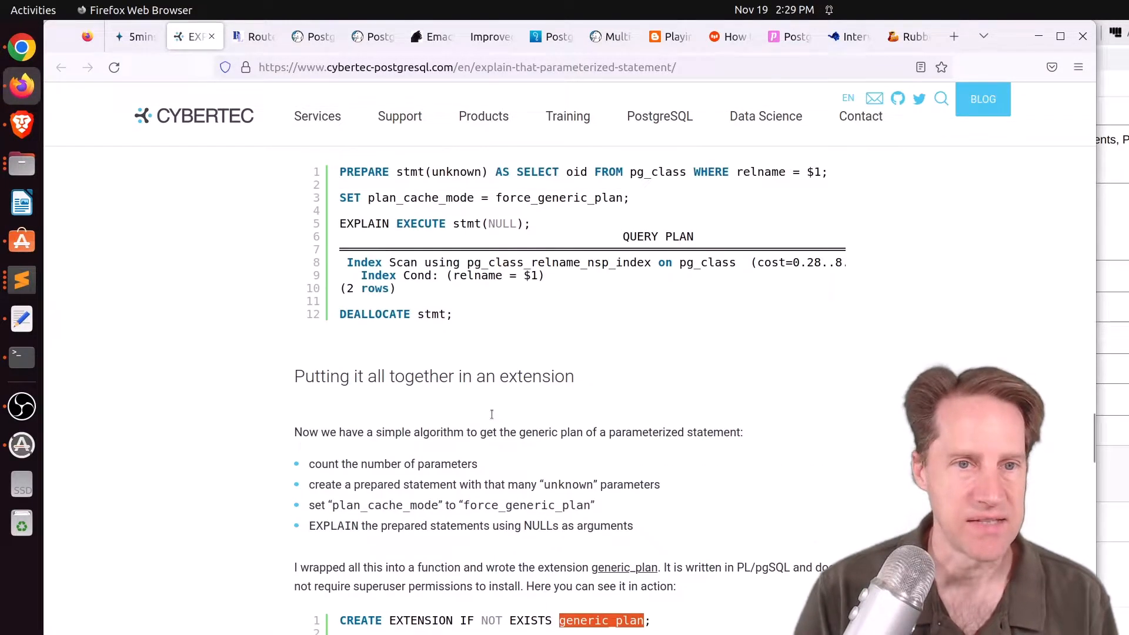
pyautogui.scroll(-3)
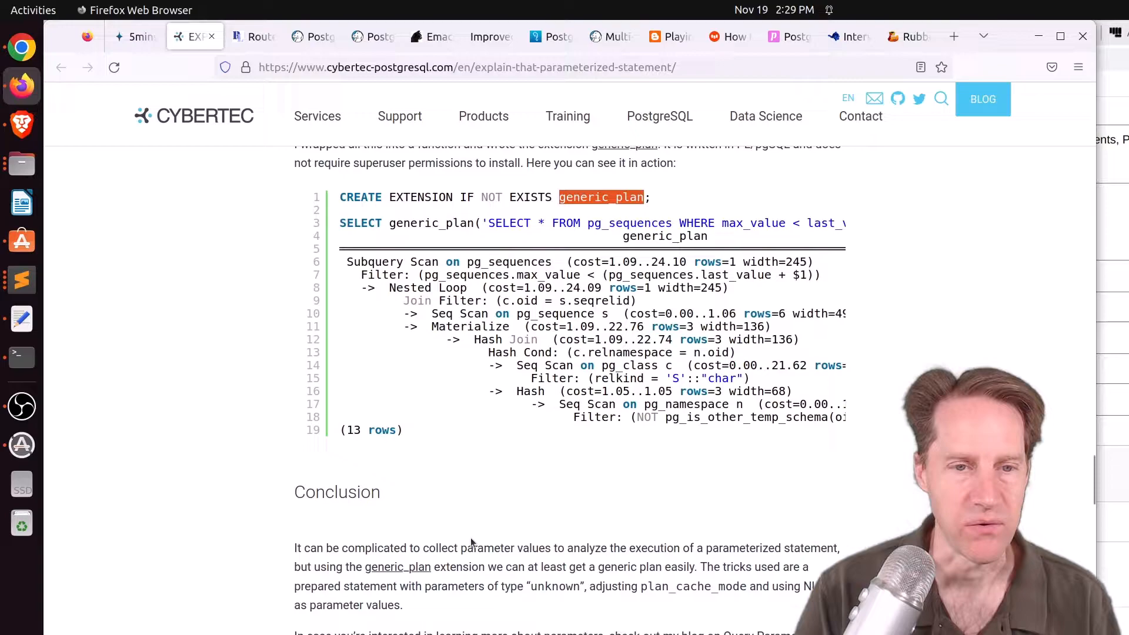
pyautogui.scroll(3)
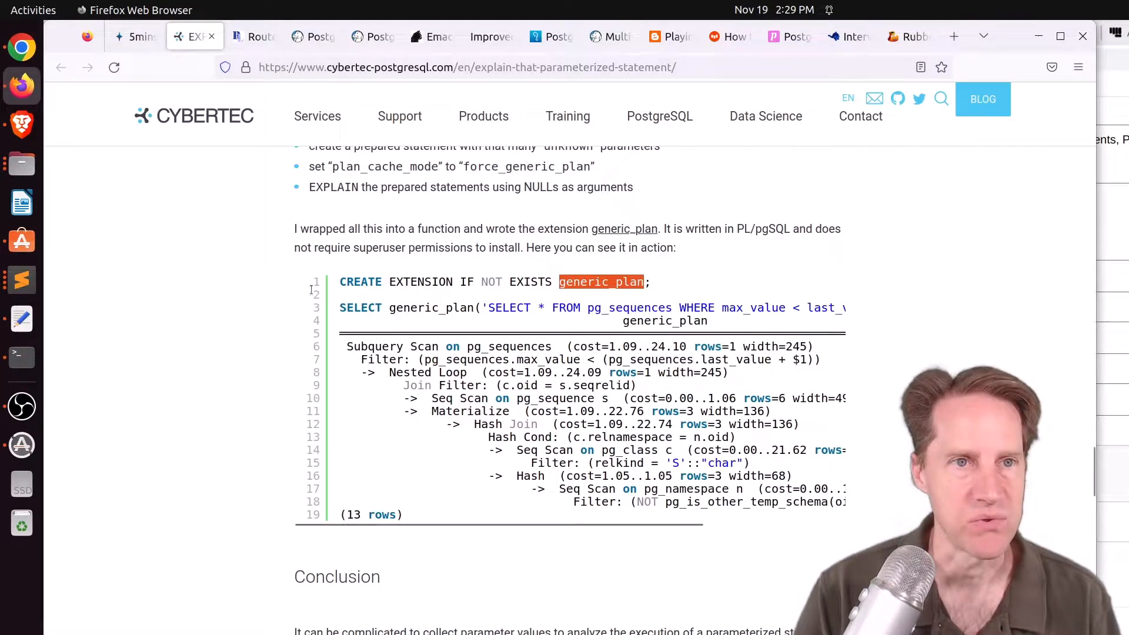
# Step: Browse the RustProof Labs PostGIS Day OpenStreetMap routing post, then move to the multiple PgBouncers tab
pyautogui.click(254, 37)
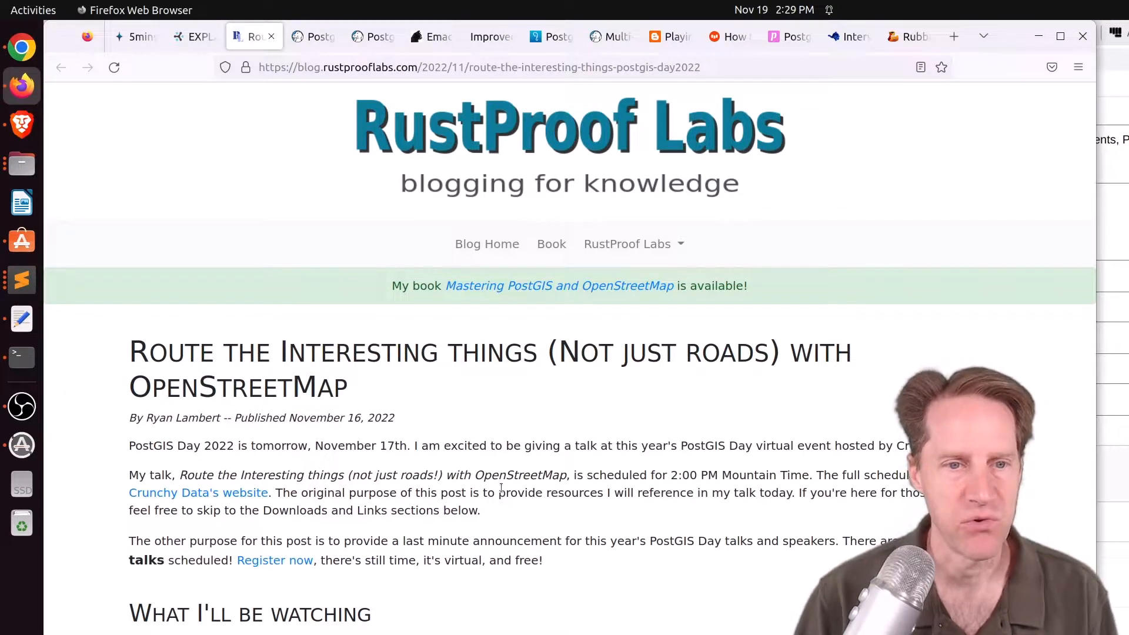
pyautogui.scroll(-3)
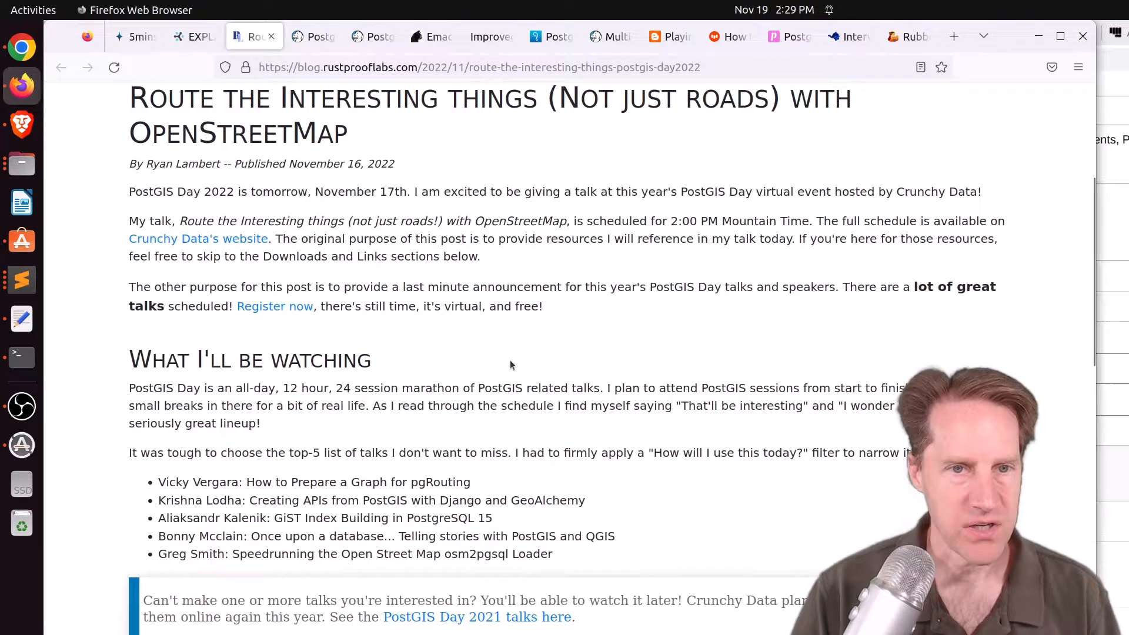
pyautogui.moveTo(114, 134)
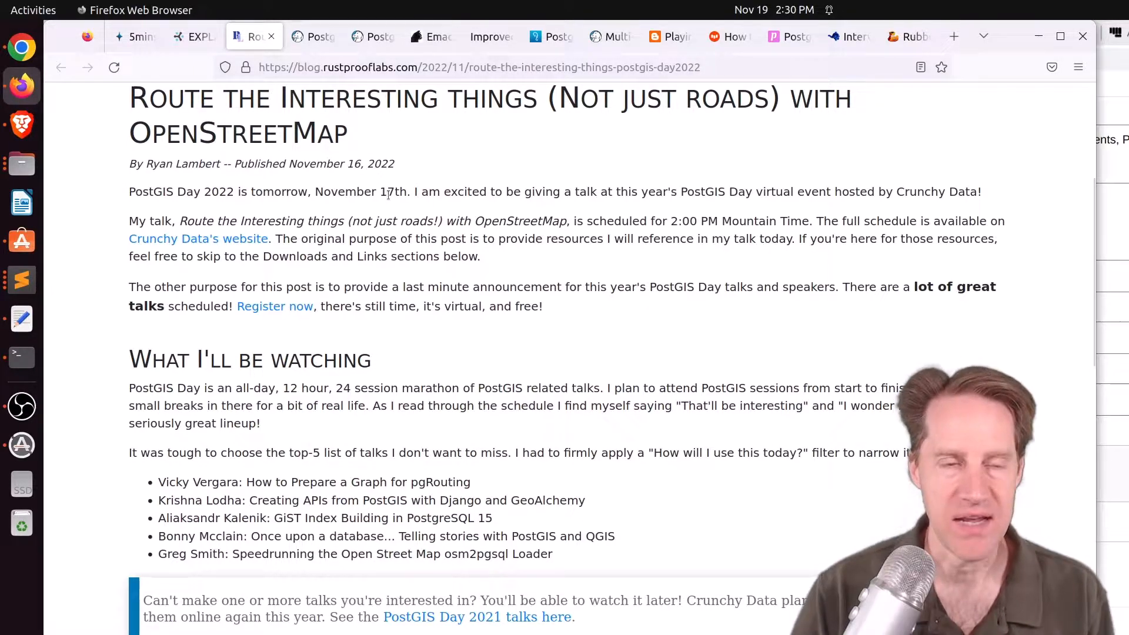
pyautogui.scroll(-3)
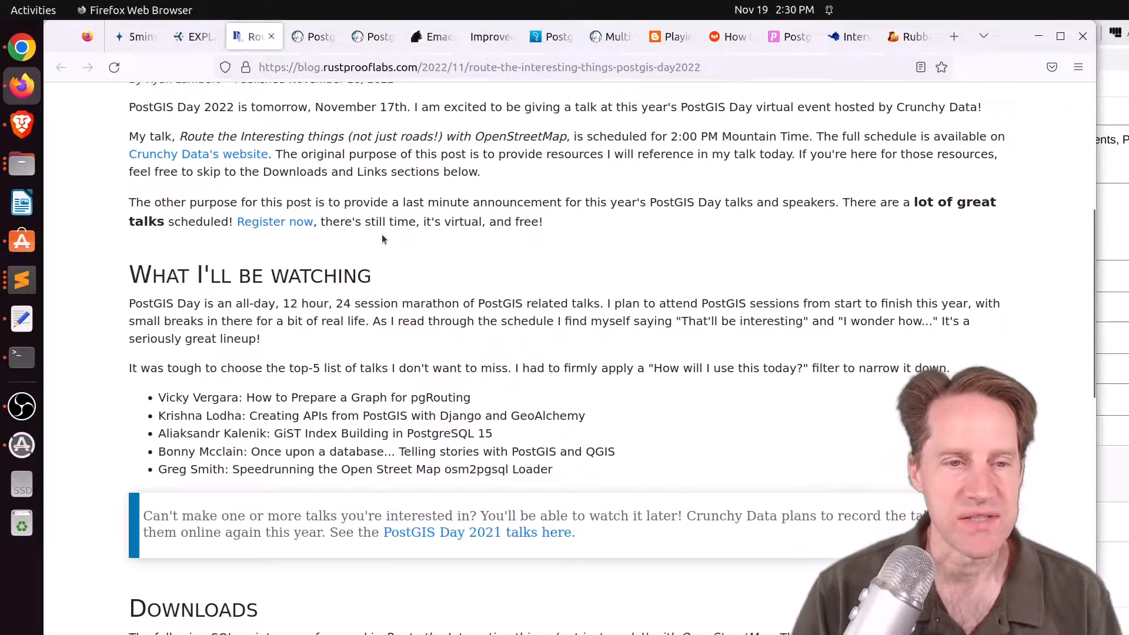
pyautogui.scroll(-3)
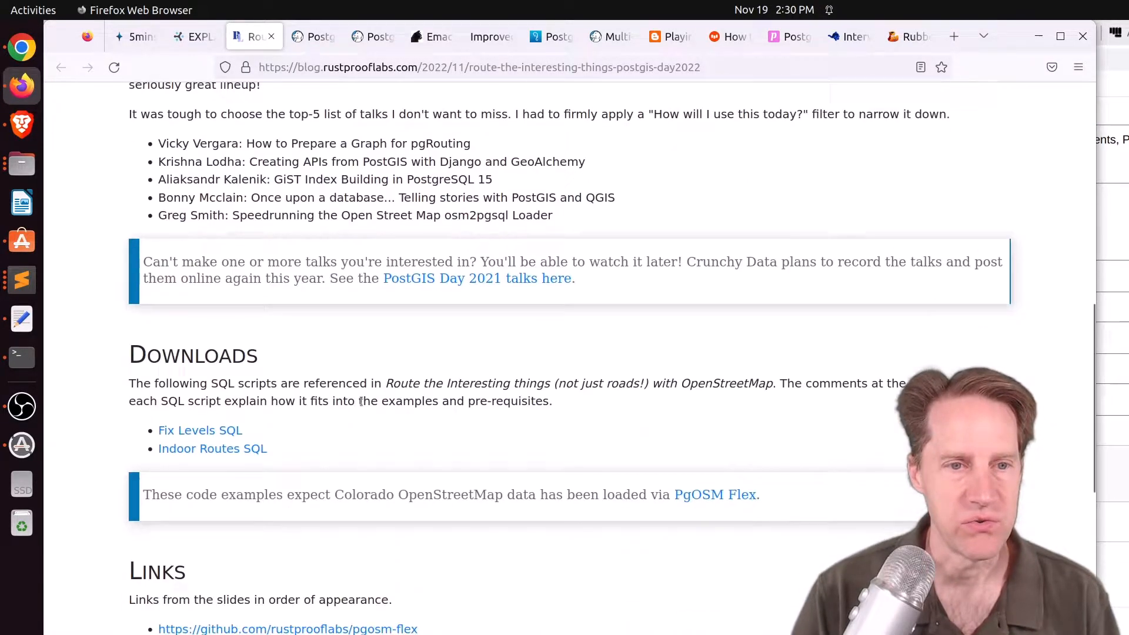
pyautogui.scroll(3)
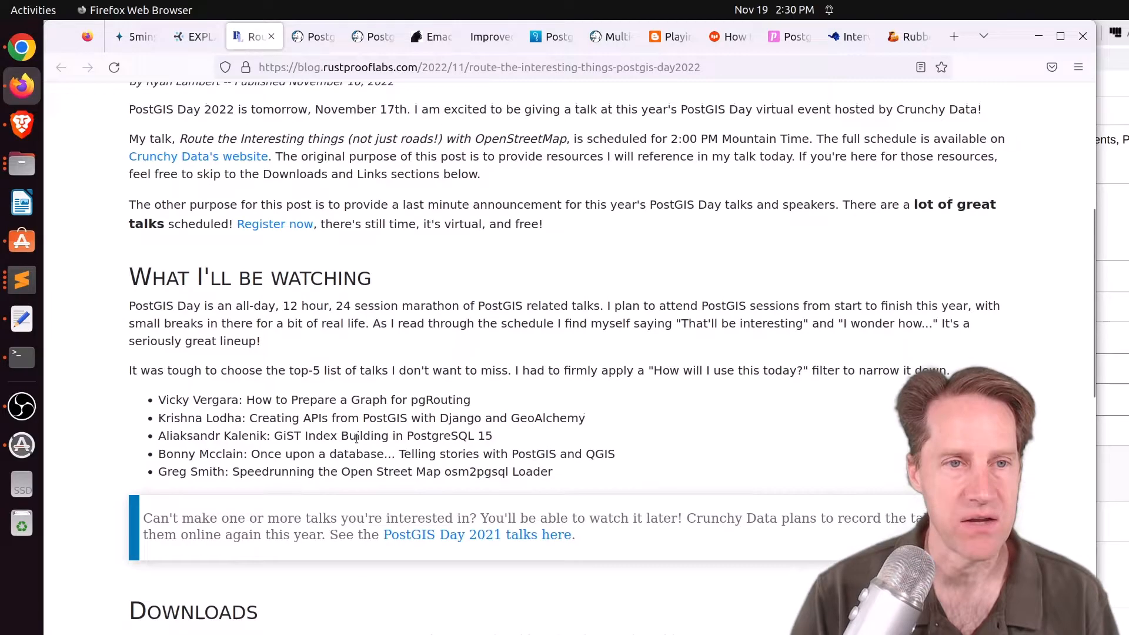
pyautogui.scroll(3)
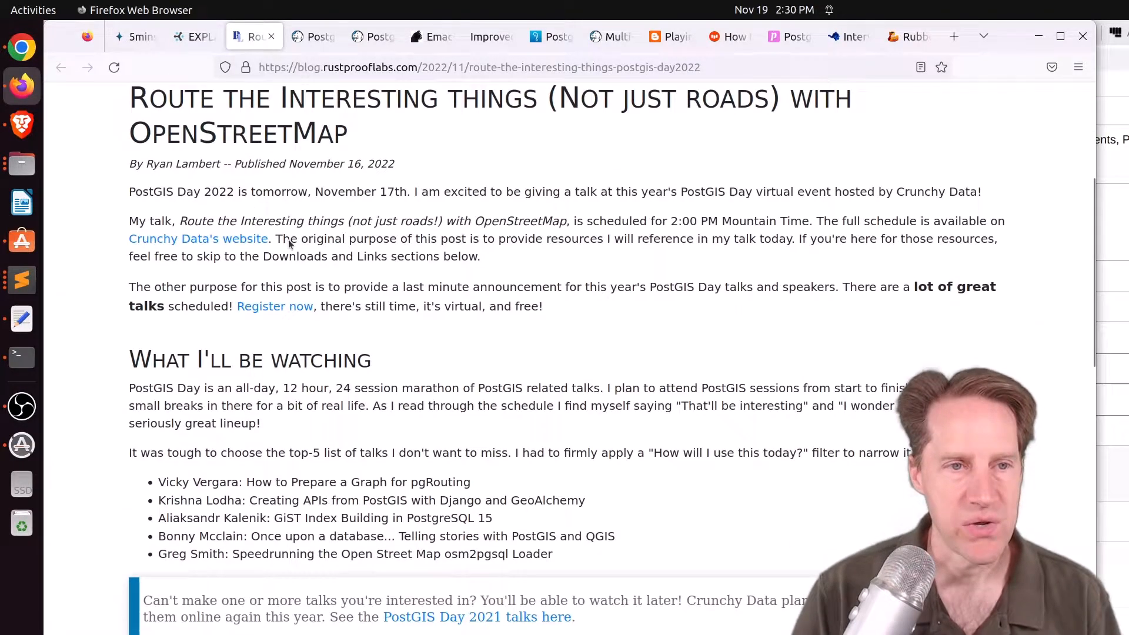
pyautogui.moveTo(209, 239)
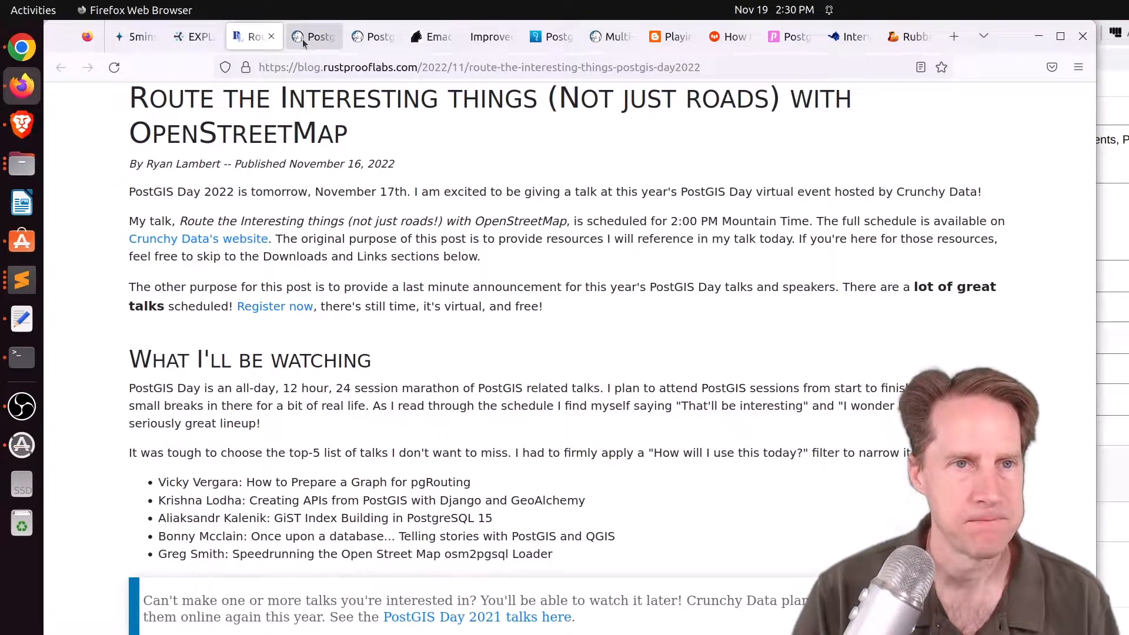
pyautogui.click(313, 36)
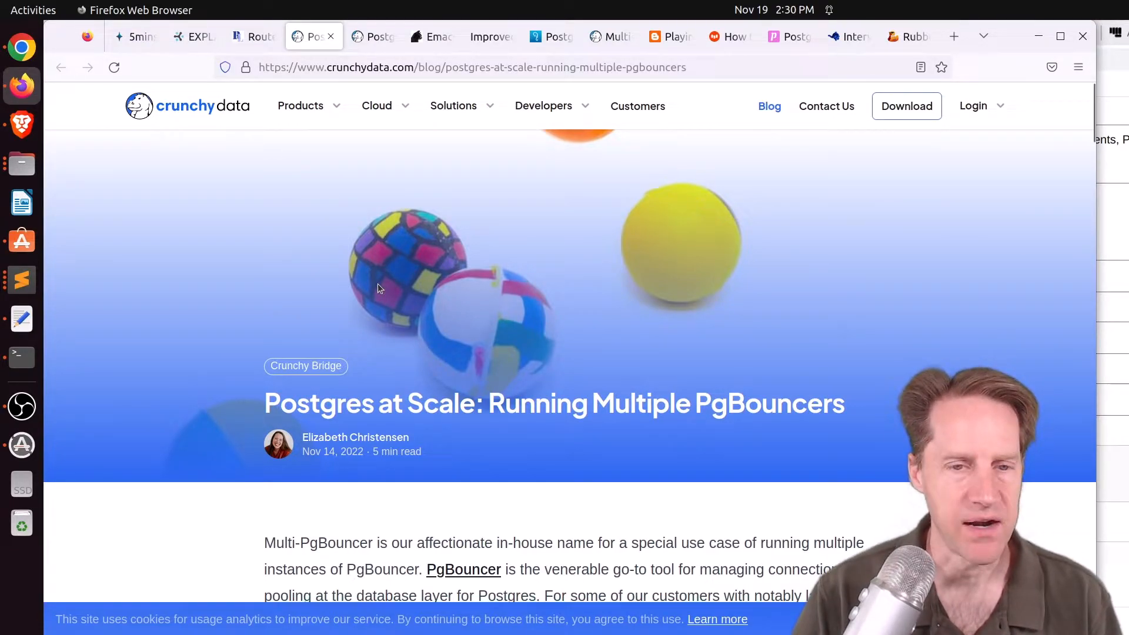
# Step: Read the Crunchy Data multi-PgBouncer explanation, then move to the ANY-instead-of-IN tab
pyautogui.scroll(-3)
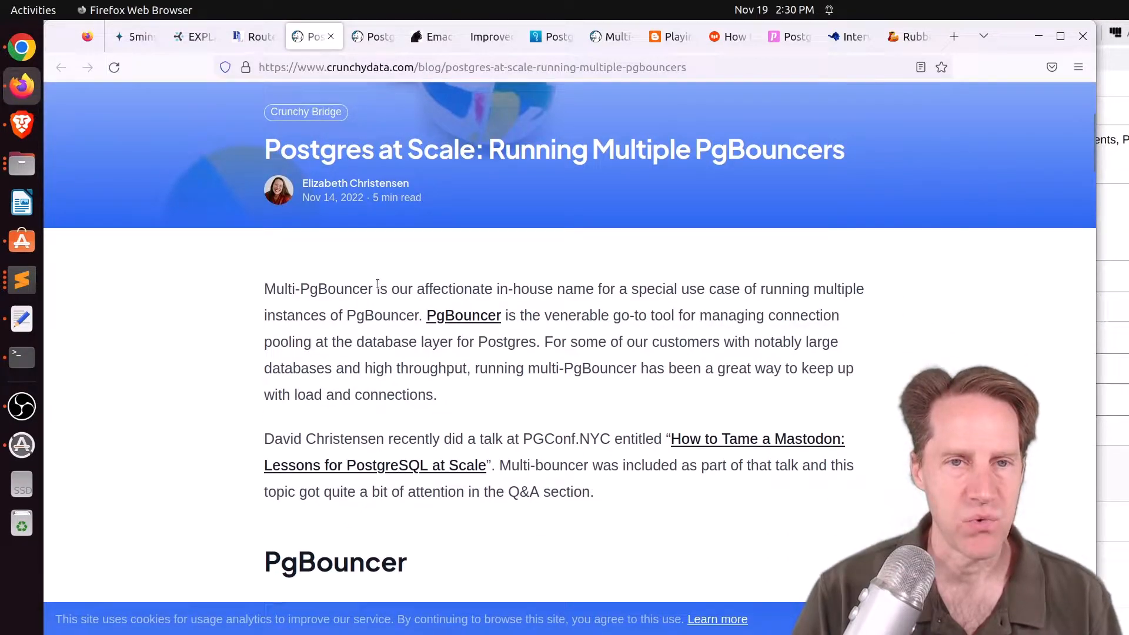
pyautogui.scroll(-3)
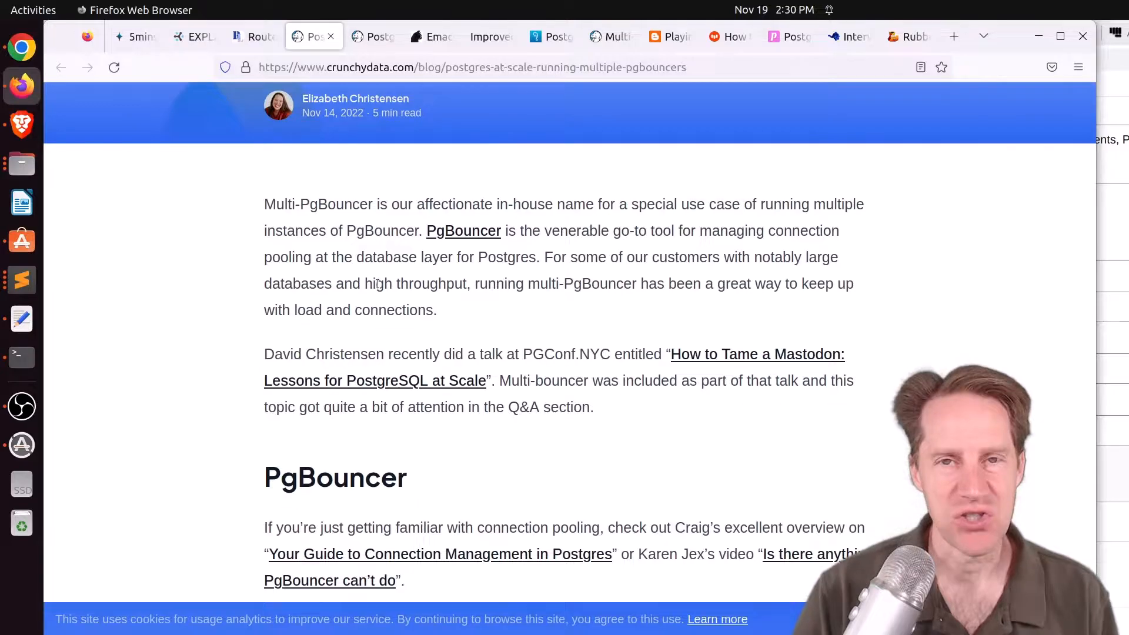
pyautogui.scroll(-3)
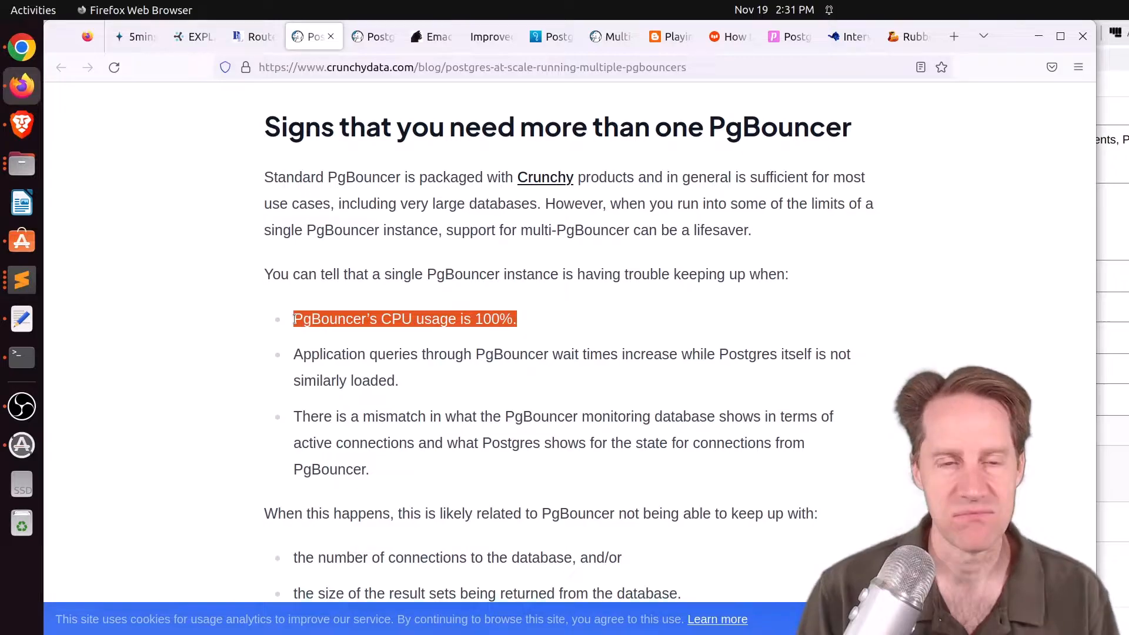
pyautogui.scroll(-3)
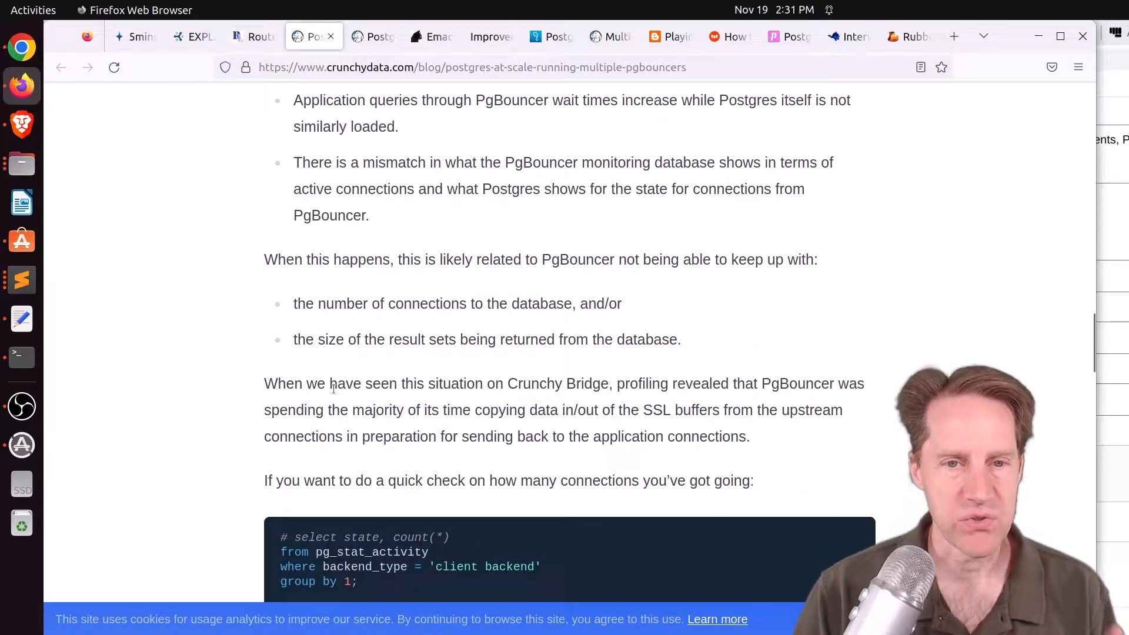
pyautogui.scroll(-3)
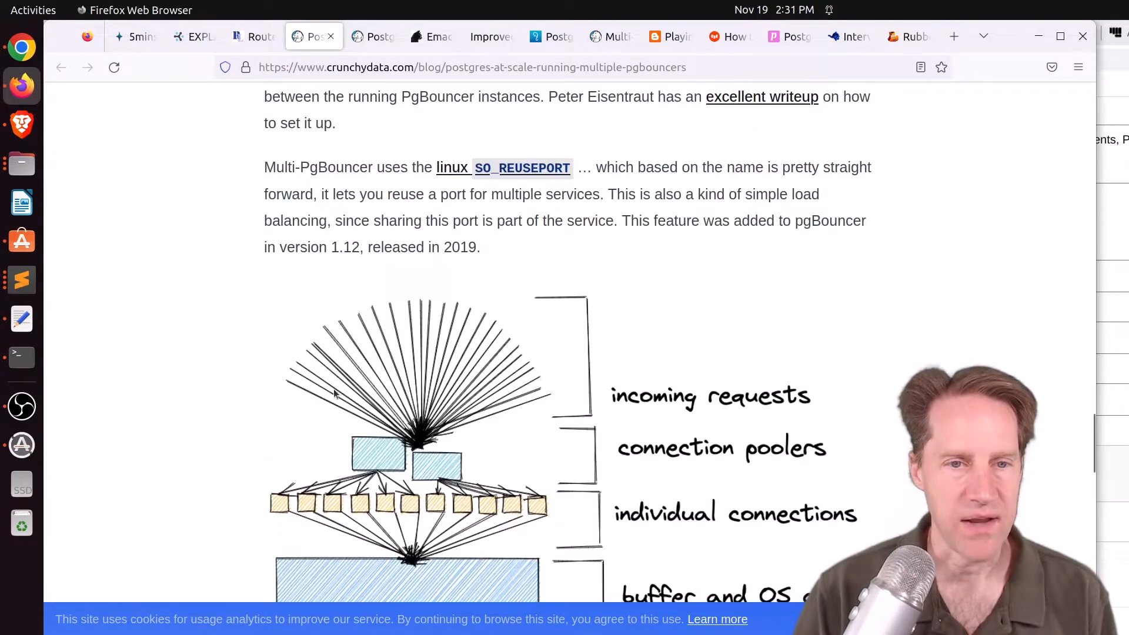
pyautogui.scroll(-3)
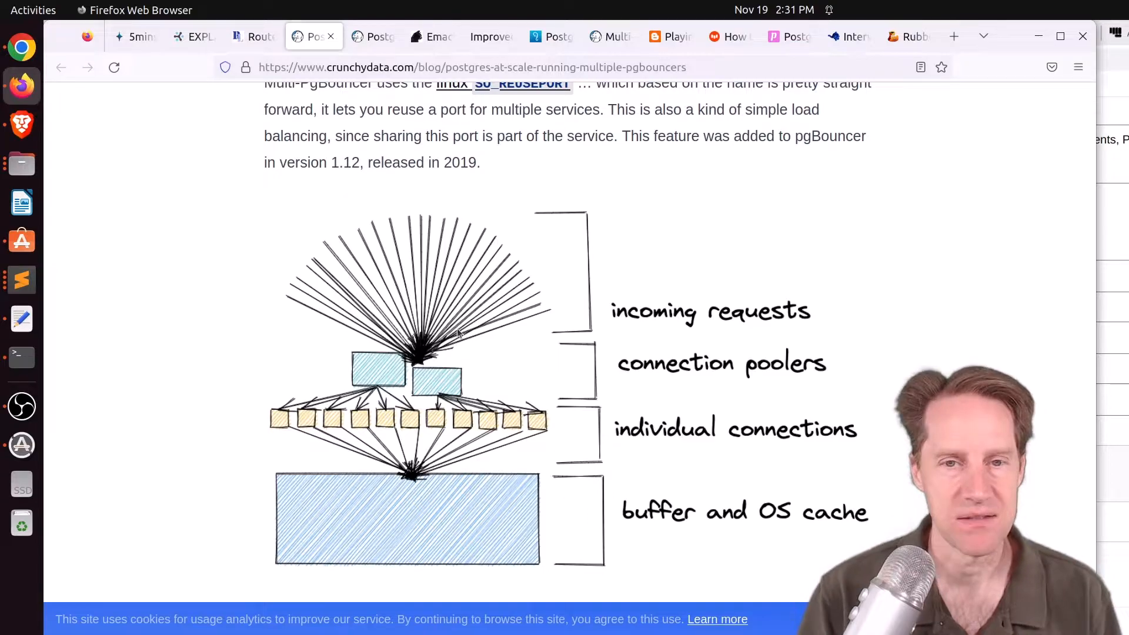
pyautogui.scroll(3)
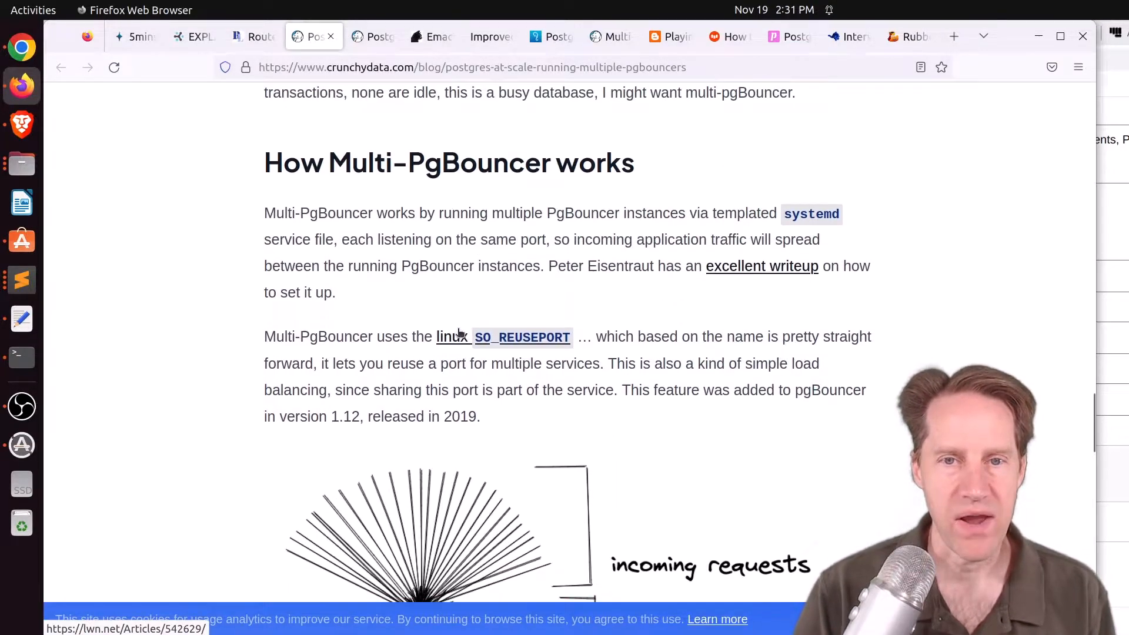
pyautogui.moveTo(757, 281)
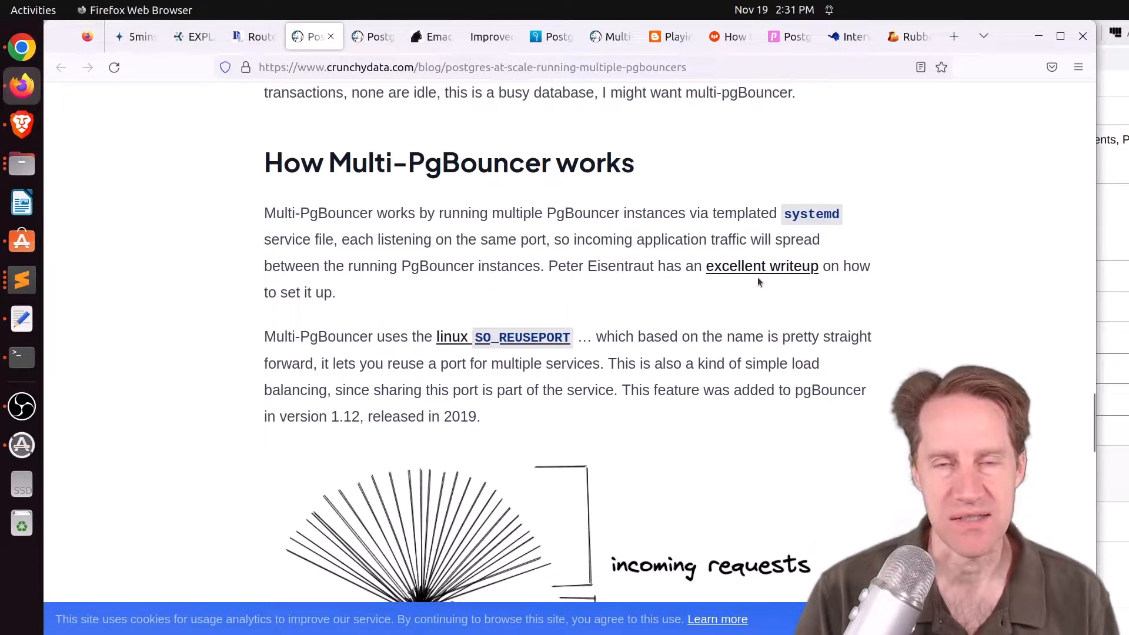
pyautogui.moveTo(762, 266)
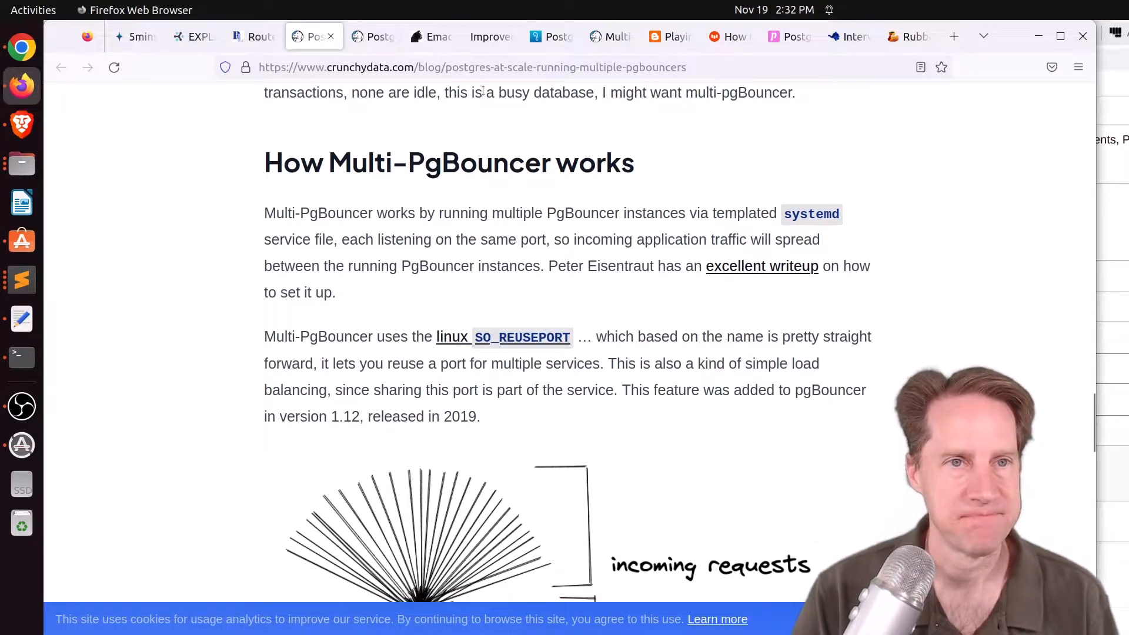
pyautogui.click(372, 36)
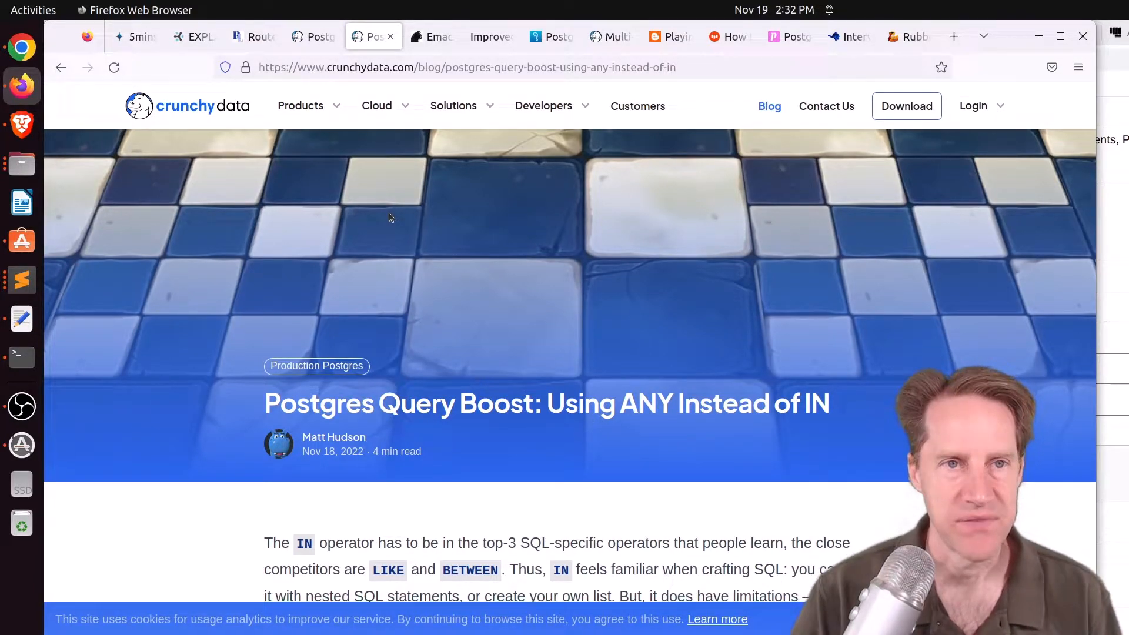
# Step: Read the ANY-instead-of-IN post through its failed attempts
pyautogui.scroll(-3)
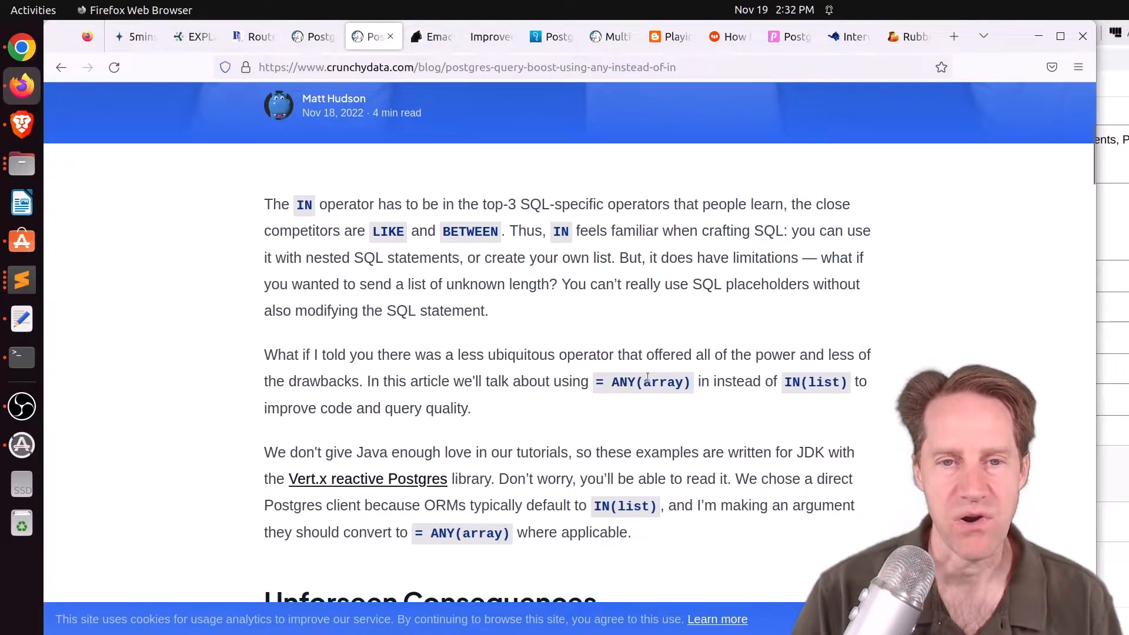
pyautogui.scroll(-3)
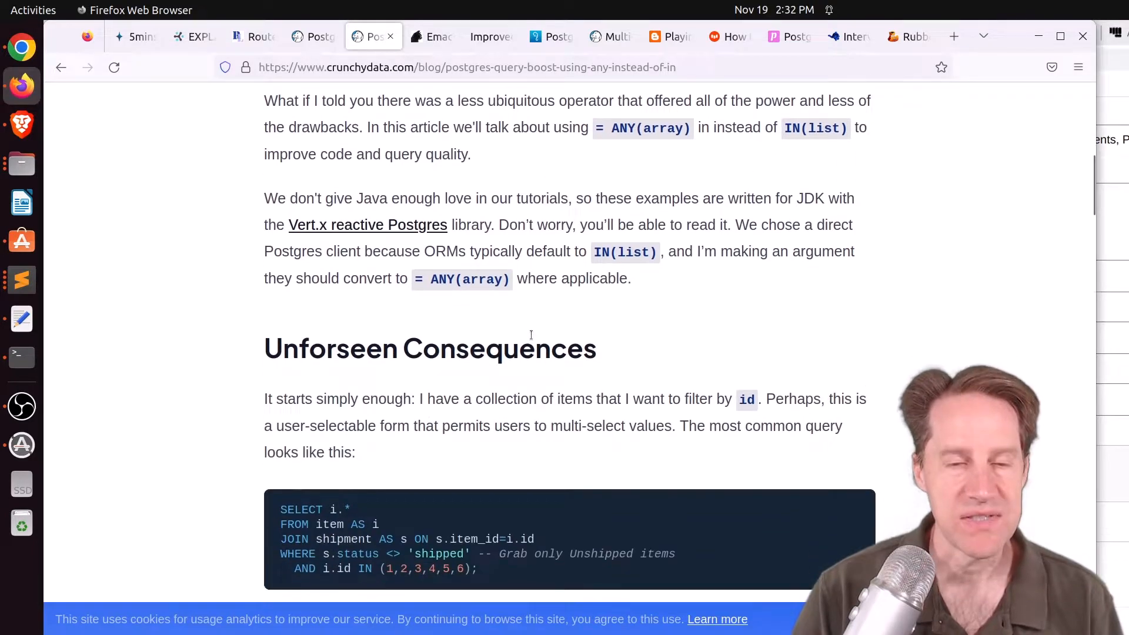
pyautogui.scroll(-3)
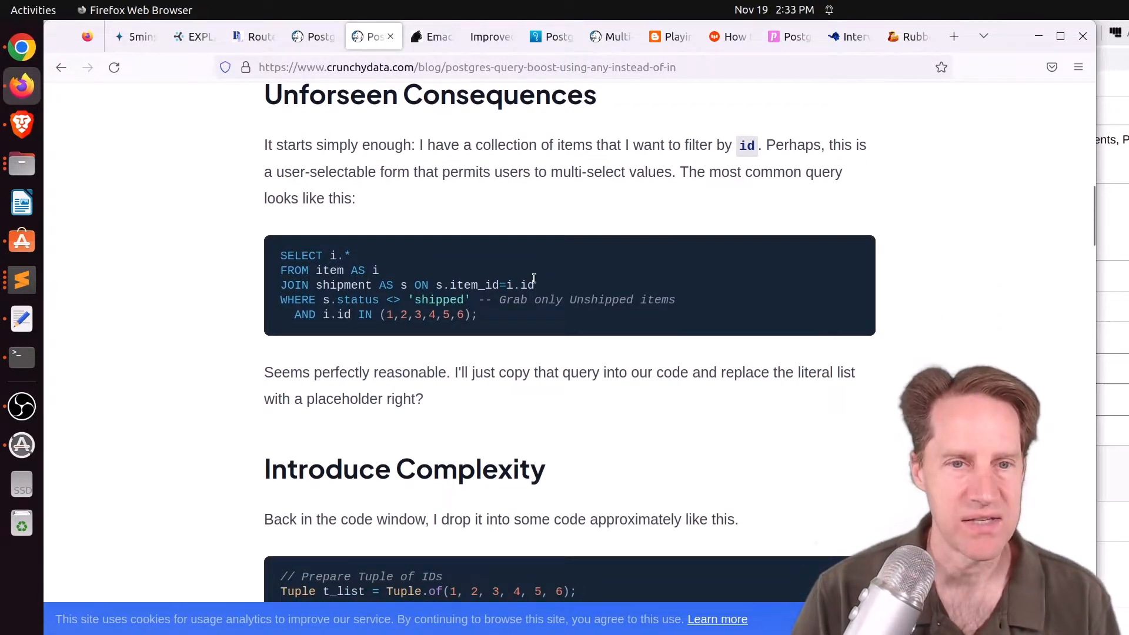
pyautogui.scroll(3)
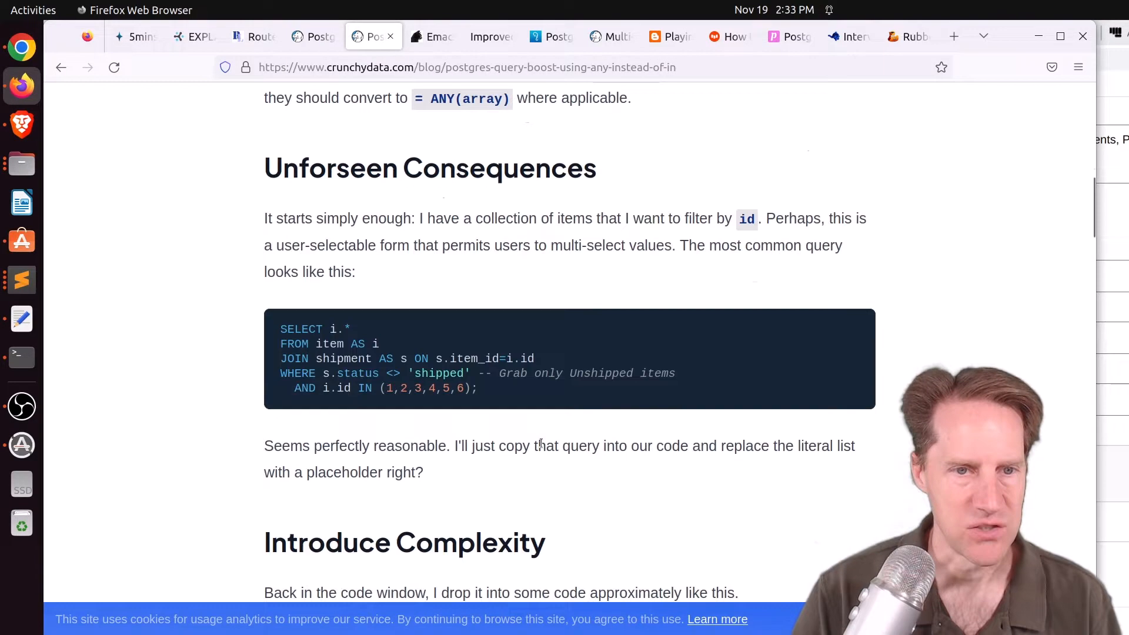
pyautogui.scroll(-3)
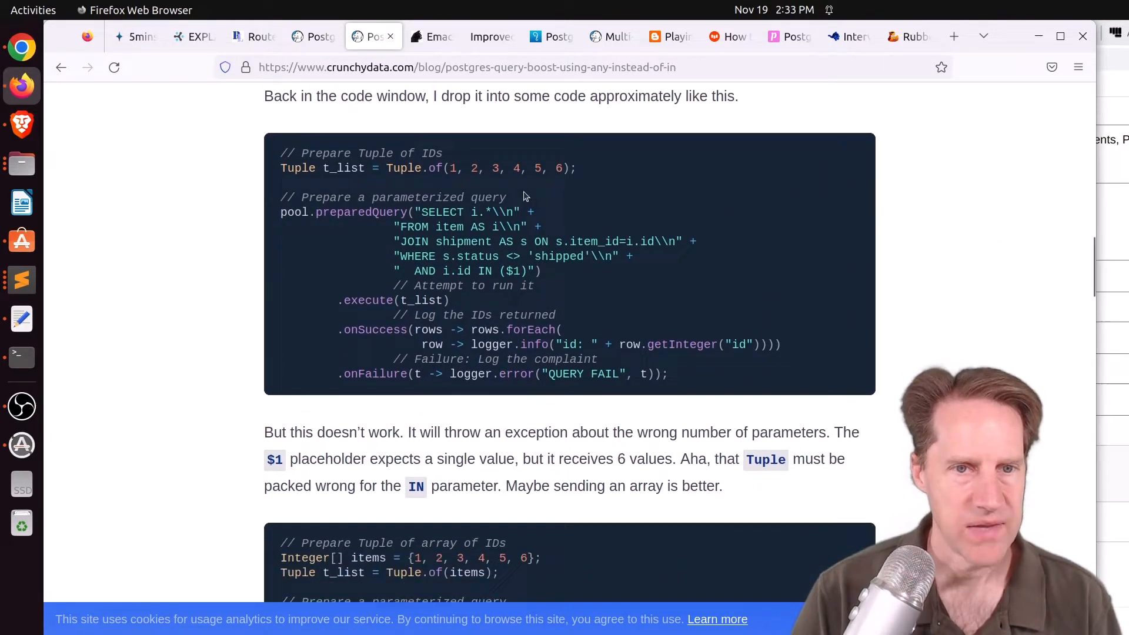
pyautogui.moveTo(505, 155)
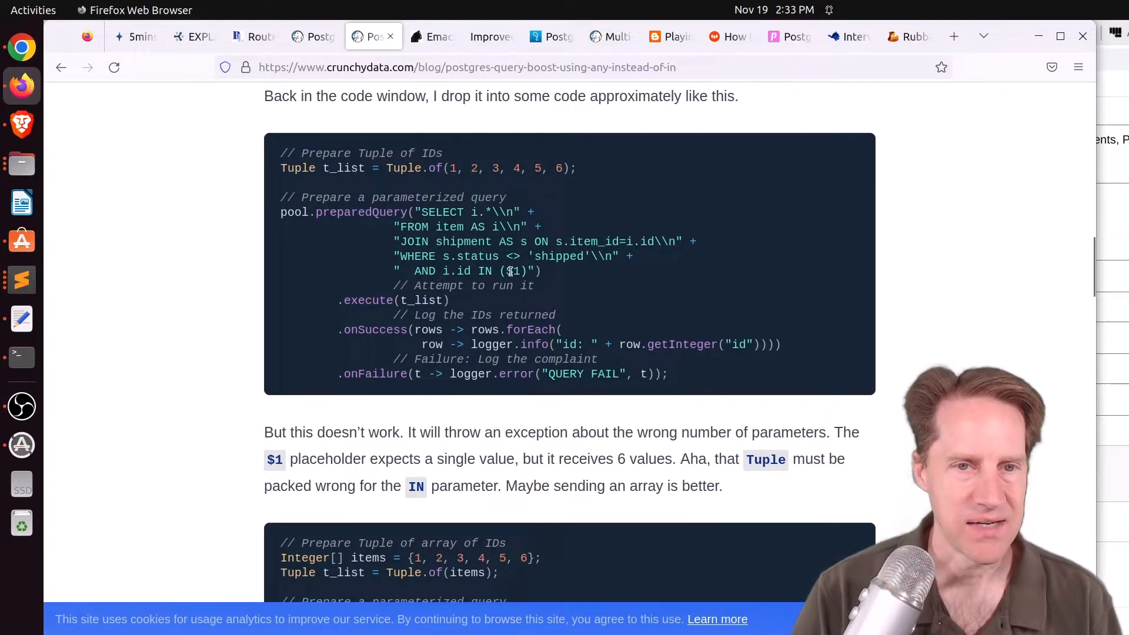
# Step: Finish the Endgame code and Conclusions, then move to the Emacs(client) in psql tab
pyautogui.scroll(-3)
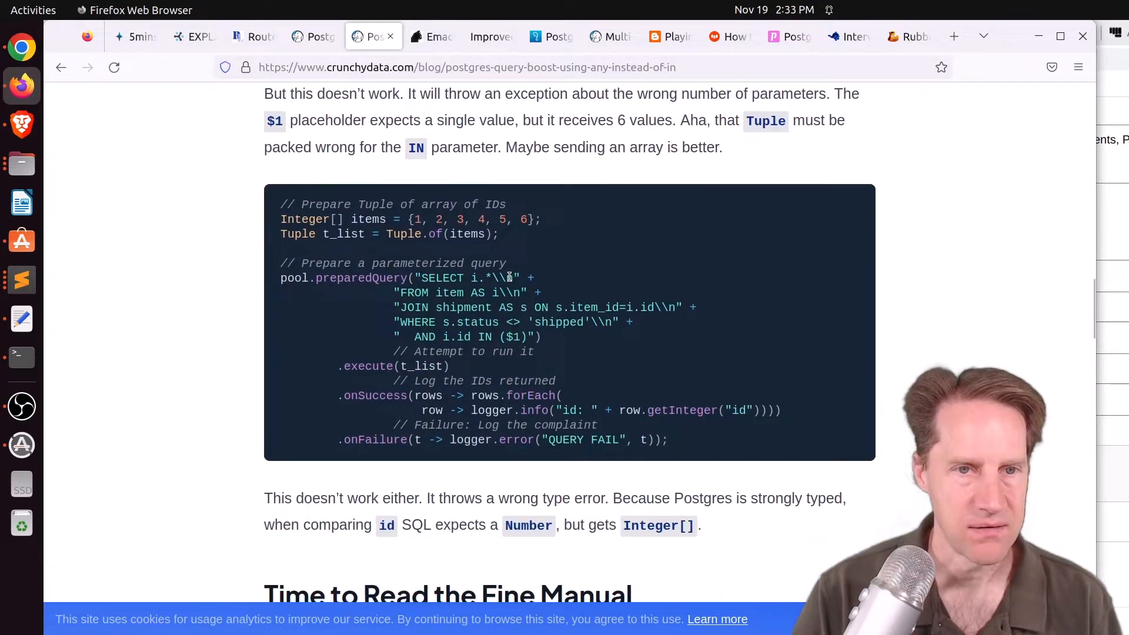
pyautogui.scroll(-3)
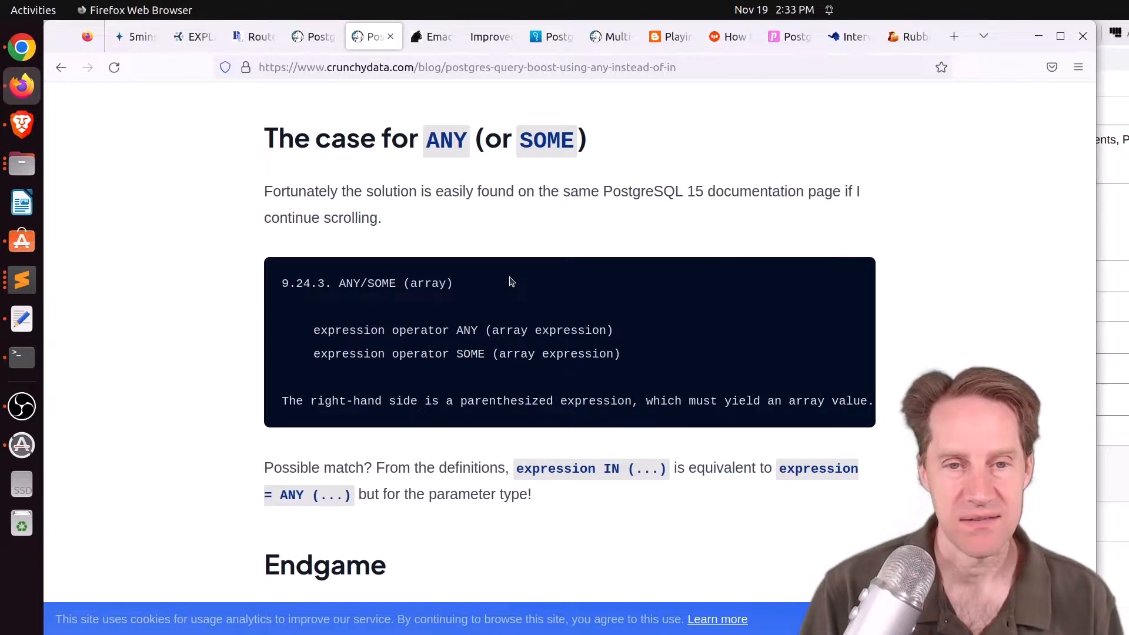
pyautogui.moveTo(291, 515)
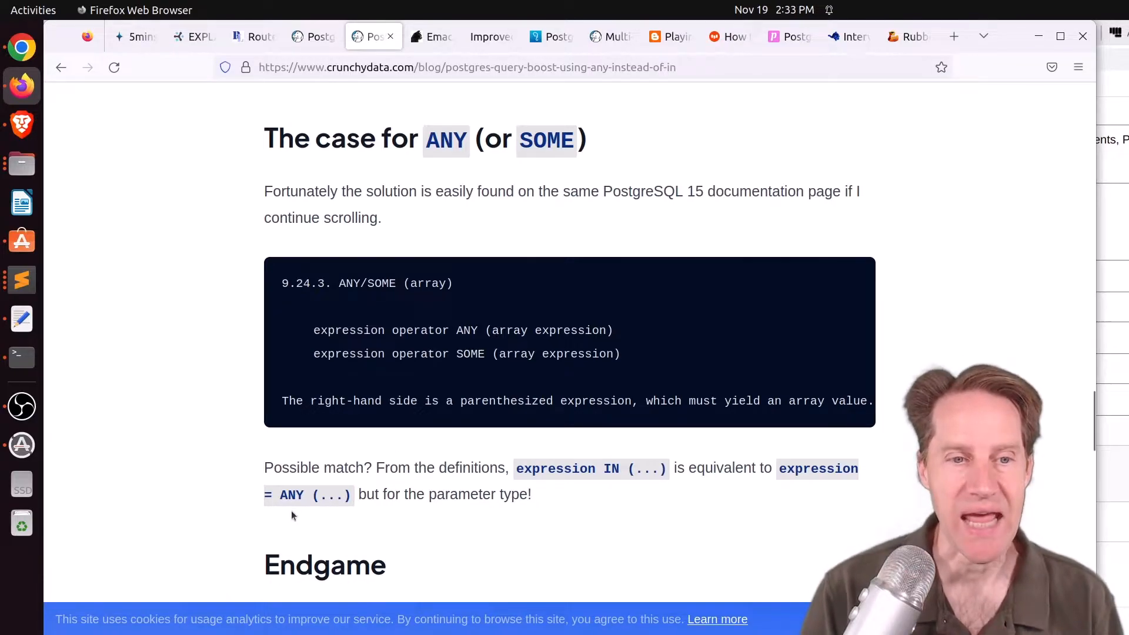
pyautogui.moveTo(208, 488)
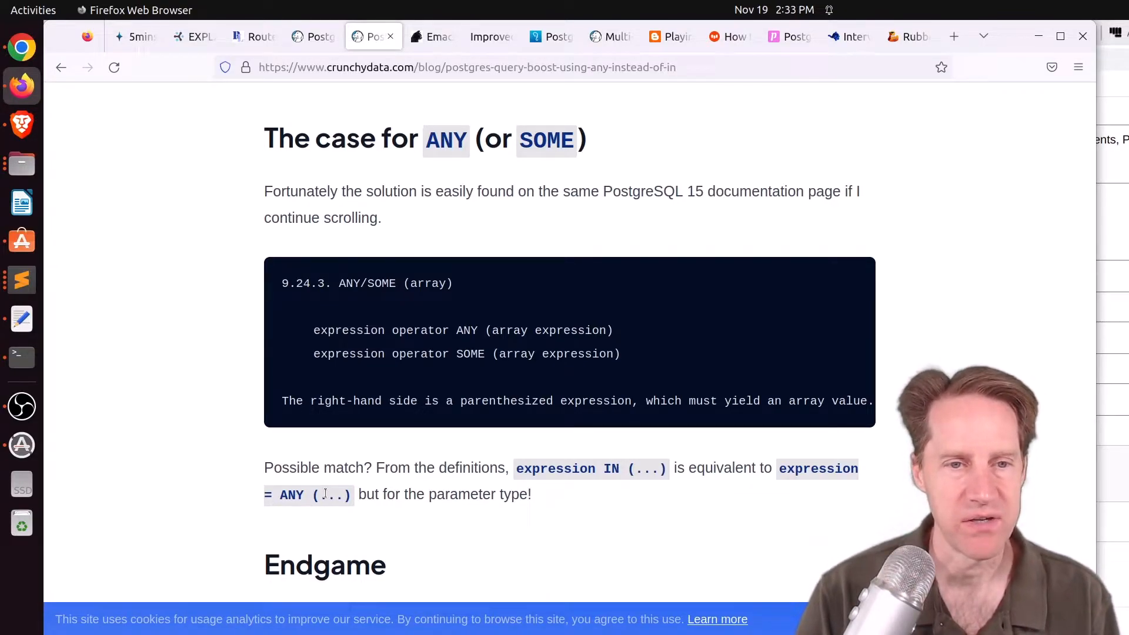
pyautogui.scroll(-3)
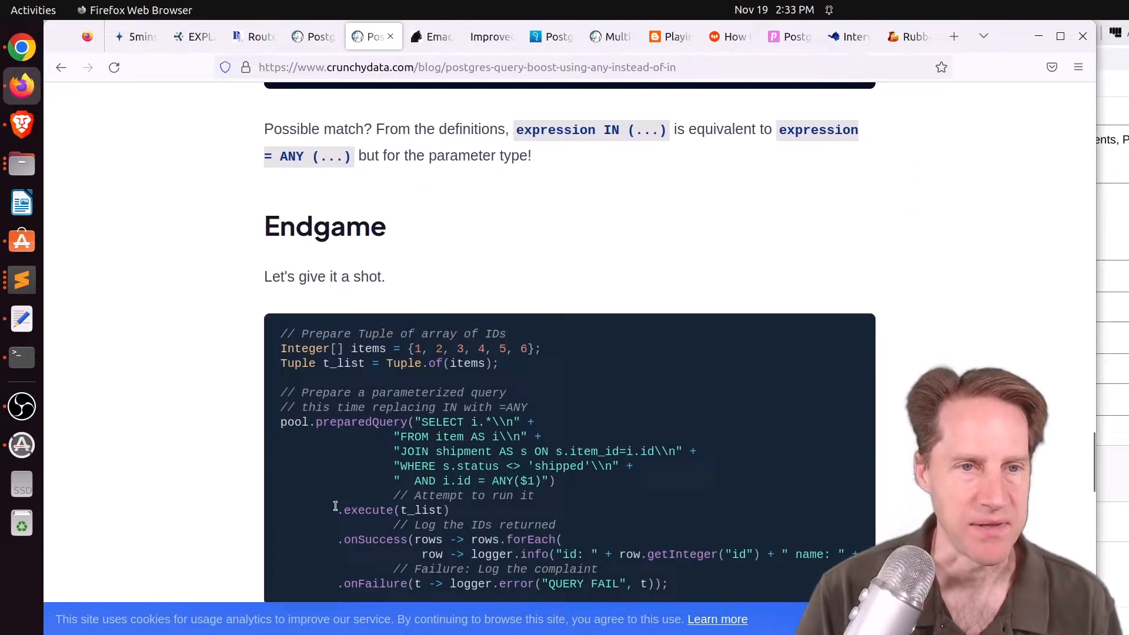
pyautogui.scroll(-3)
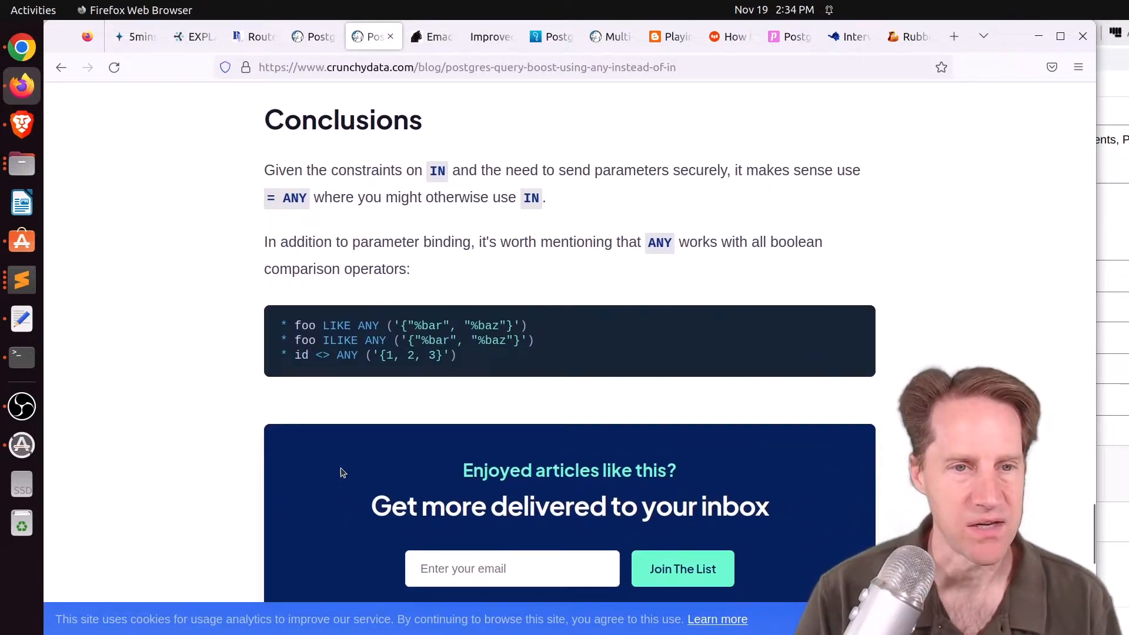
pyautogui.click(431, 37)
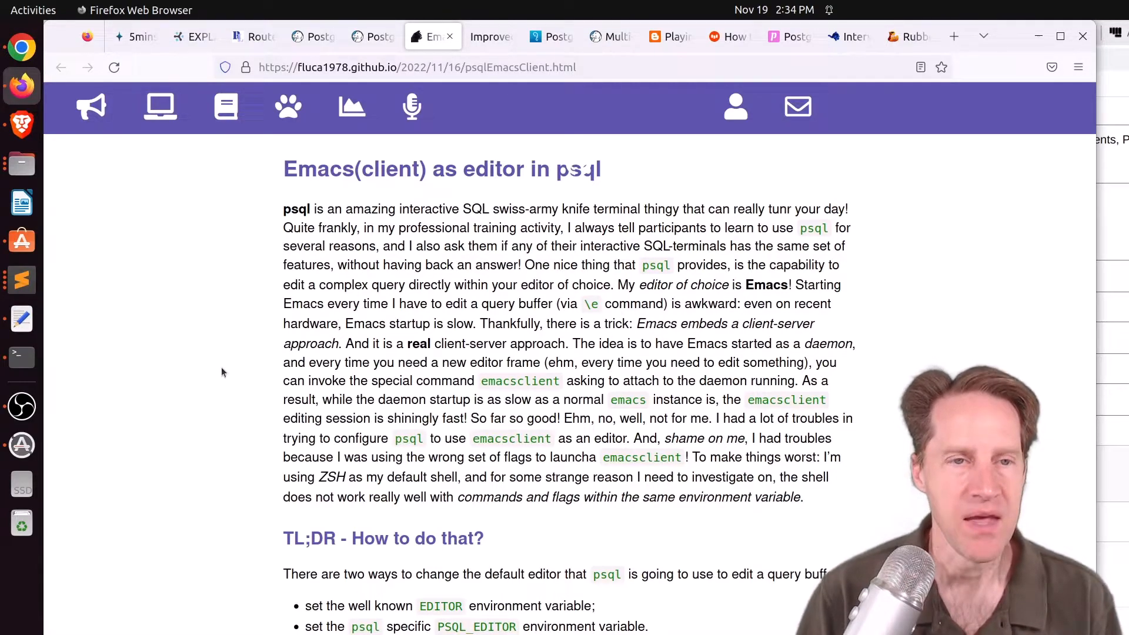
# Step: Read the Emacsclient-in-psql post through ZSH-vs-Bash to Colors and themes, then move to the aarch64 RPM tab
pyautogui.scroll(-3)
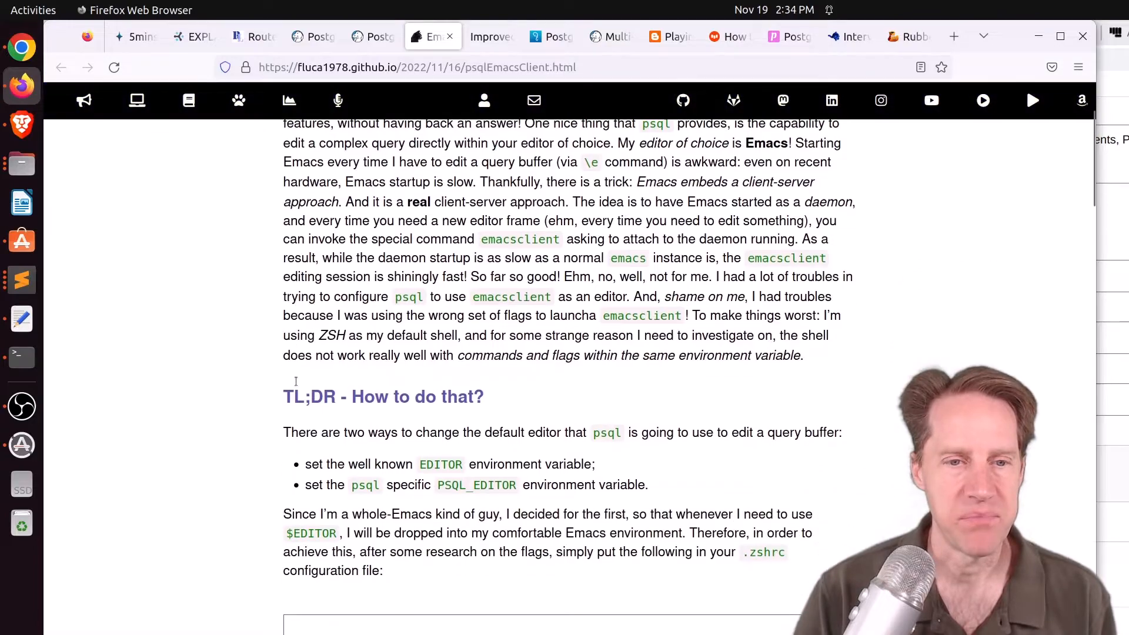
pyautogui.scroll(-3)
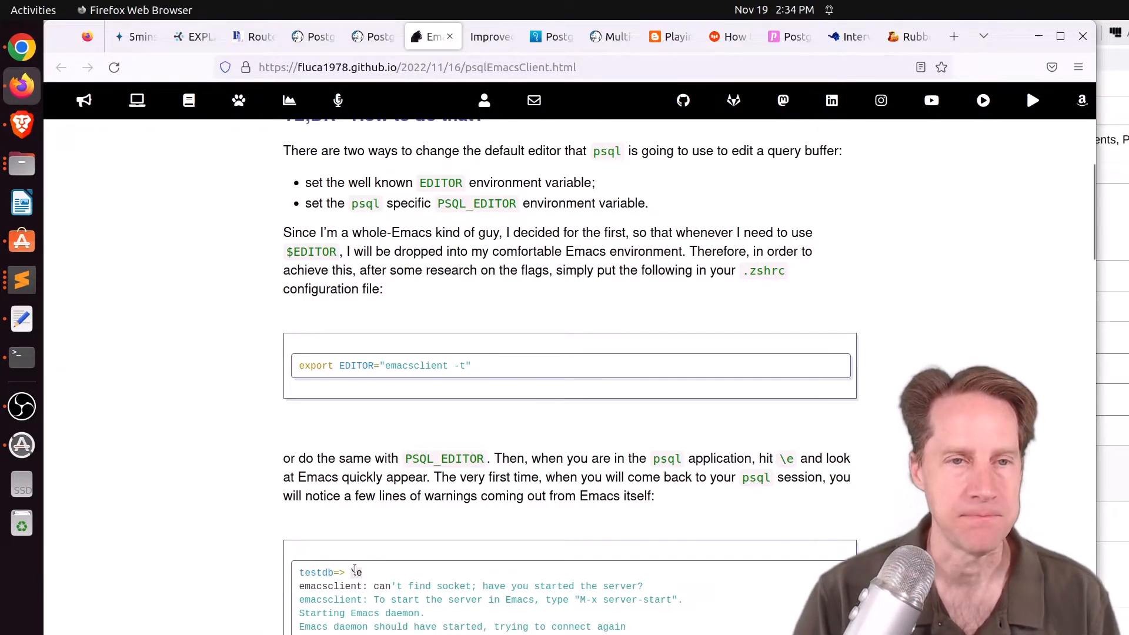
pyautogui.scroll(3)
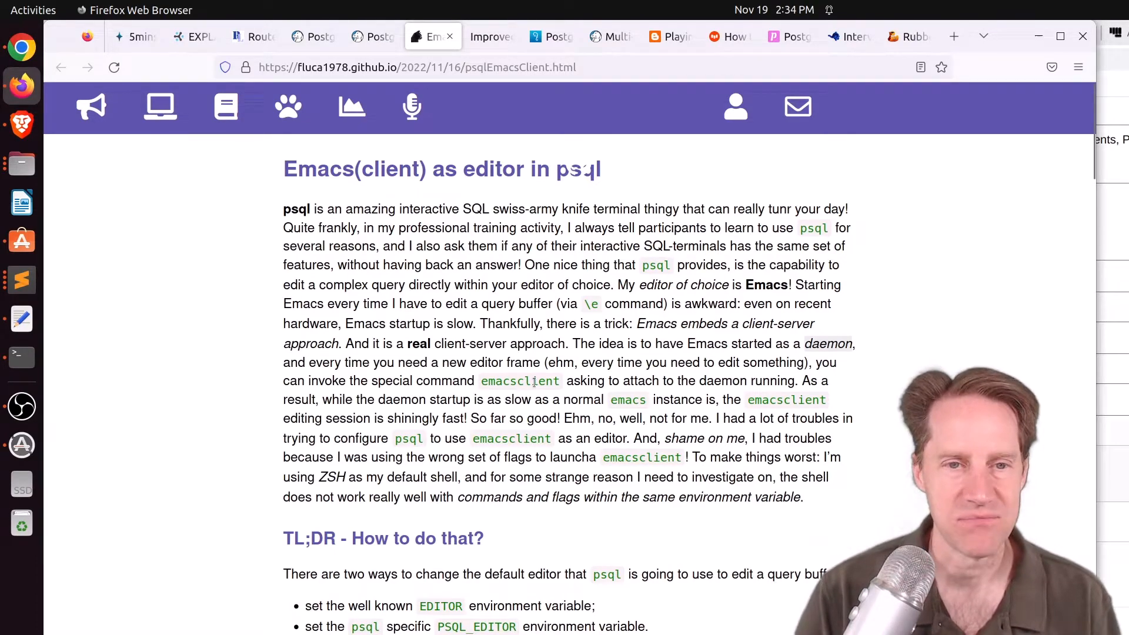
pyautogui.scroll(-3)
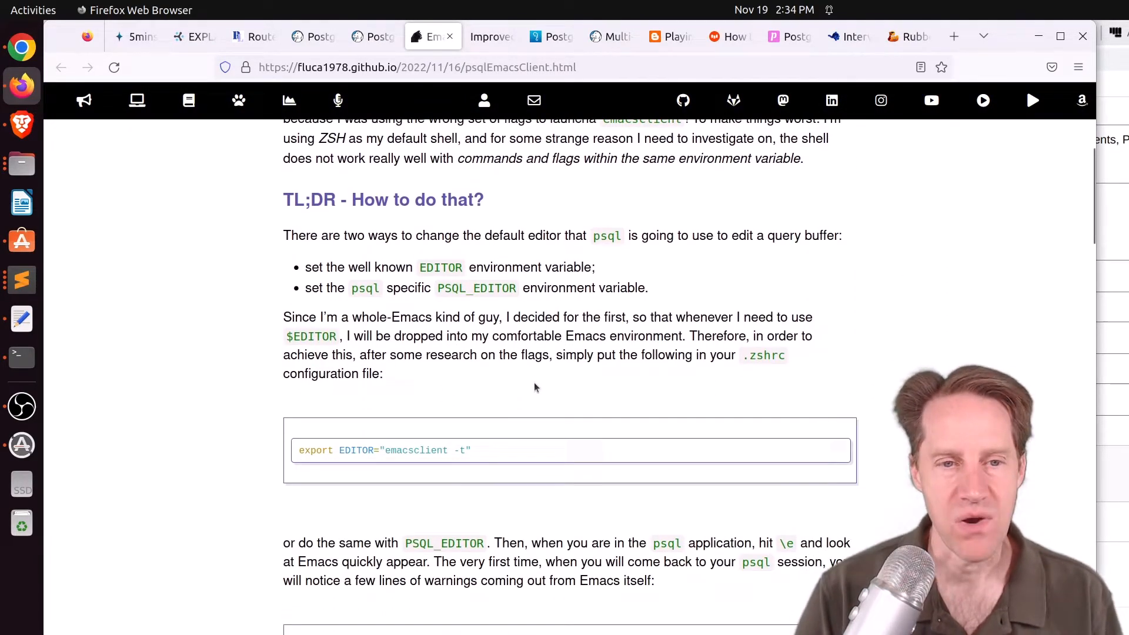
pyautogui.scroll(-3)
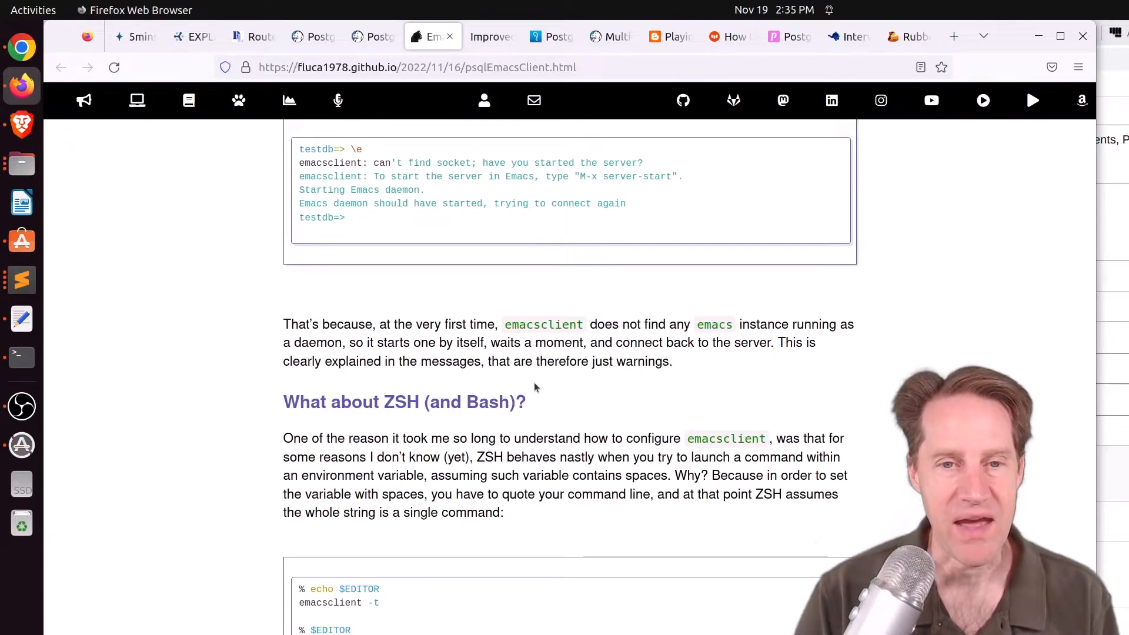
pyautogui.scroll(-3)
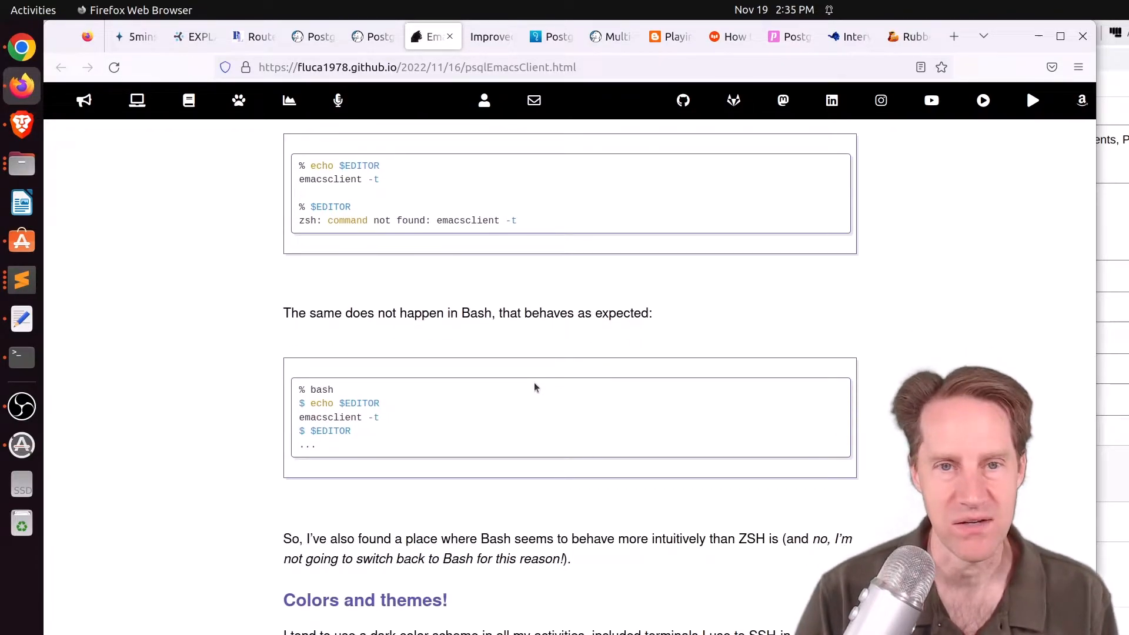
pyautogui.scroll(-3)
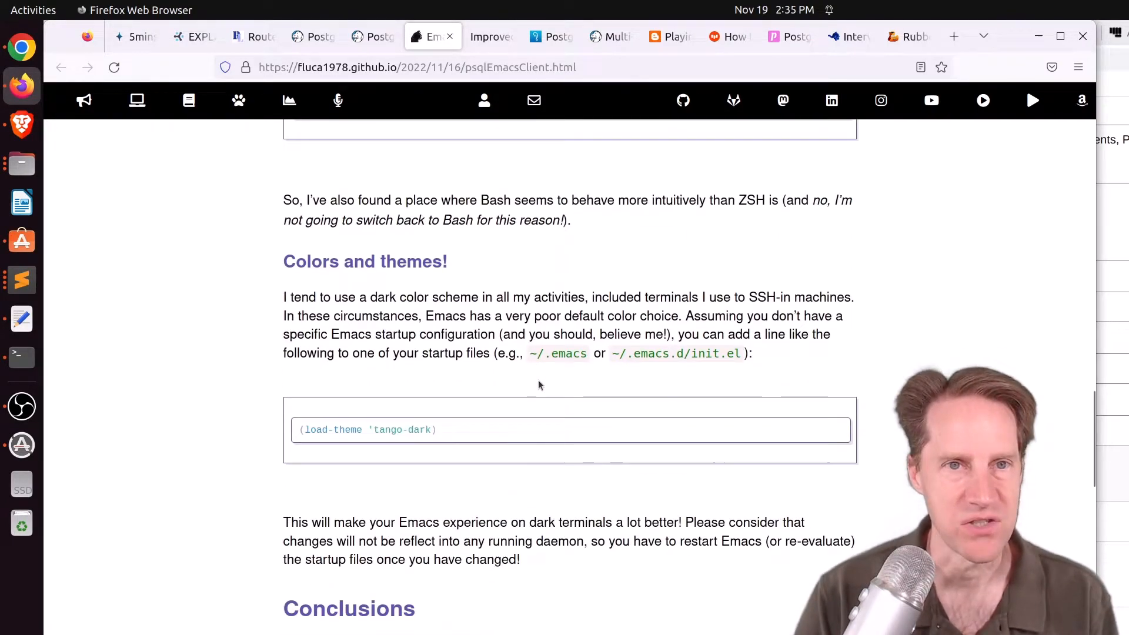
pyautogui.click(491, 37)
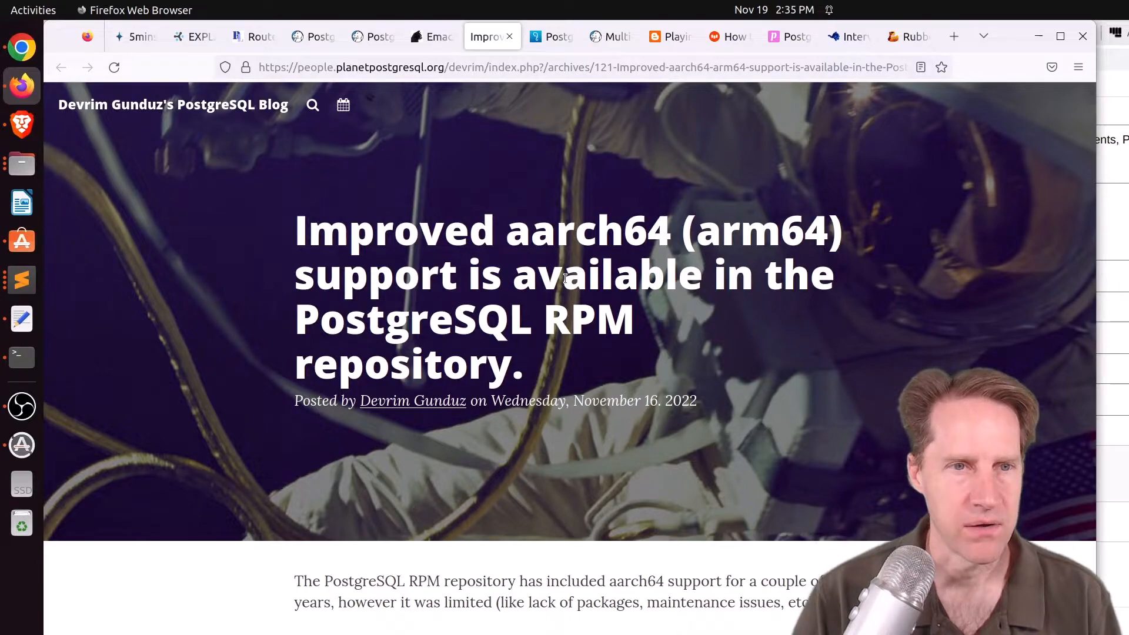
# Step: Skim the aarch64 RPM repository announcement, then move to the PostgreSQL 16 CommitFest tab
pyautogui.scroll(-3)
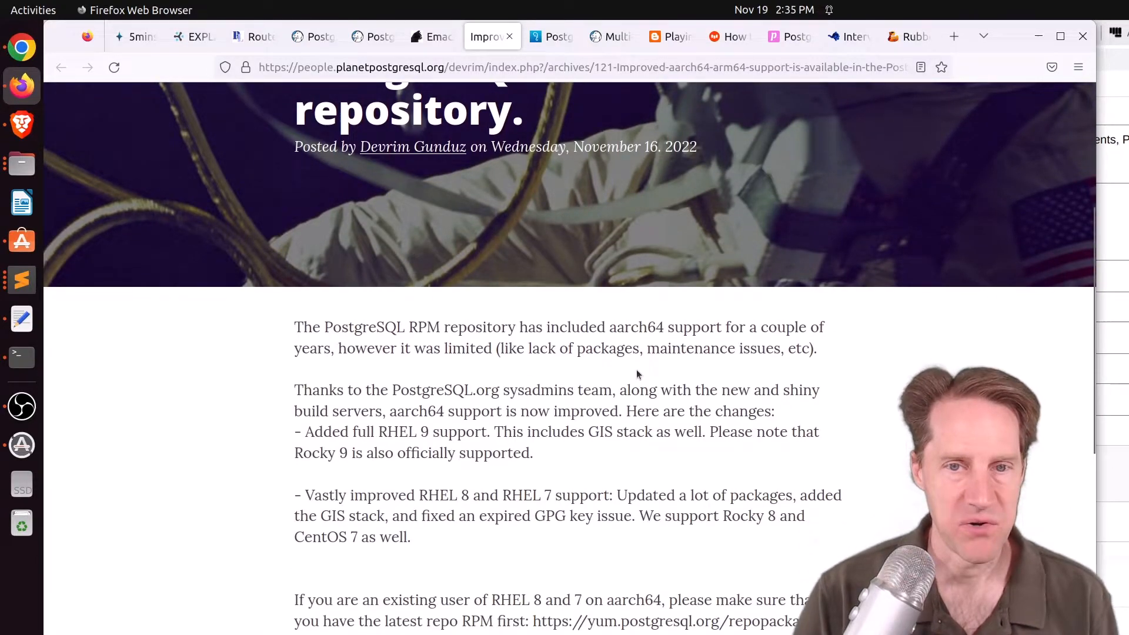
pyautogui.scroll(3)
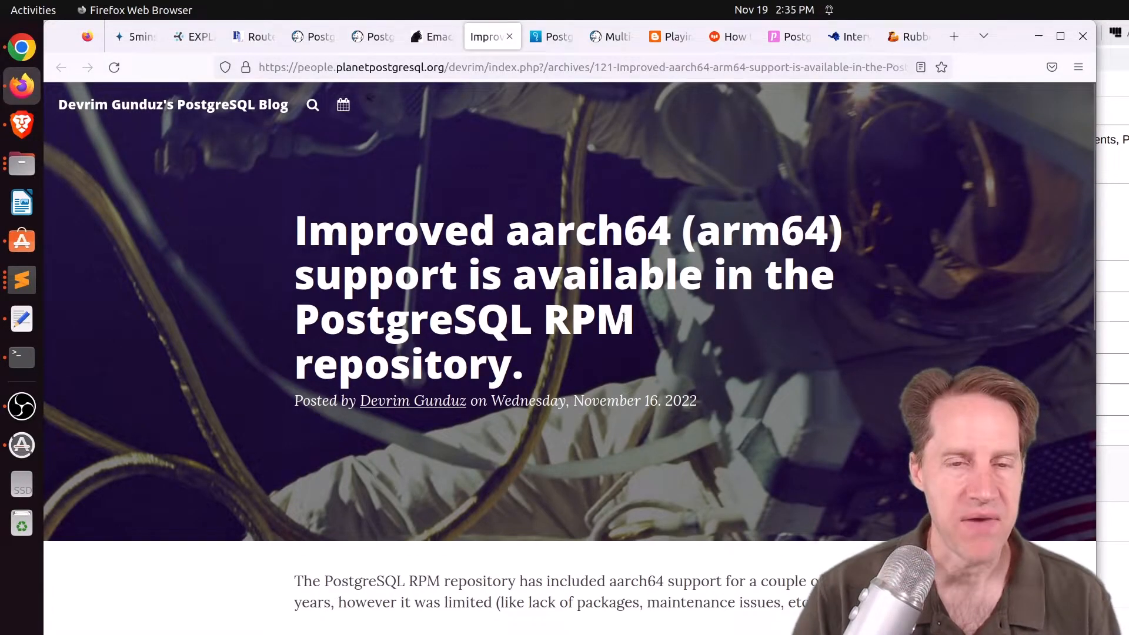
pyautogui.scroll(-3)
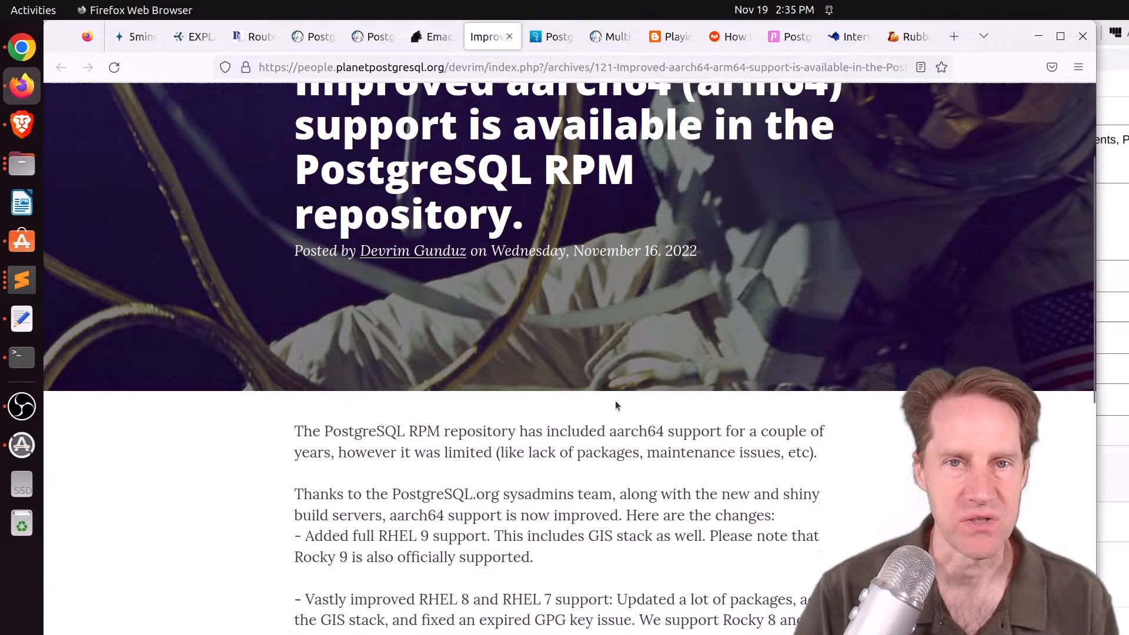
pyautogui.scroll(3)
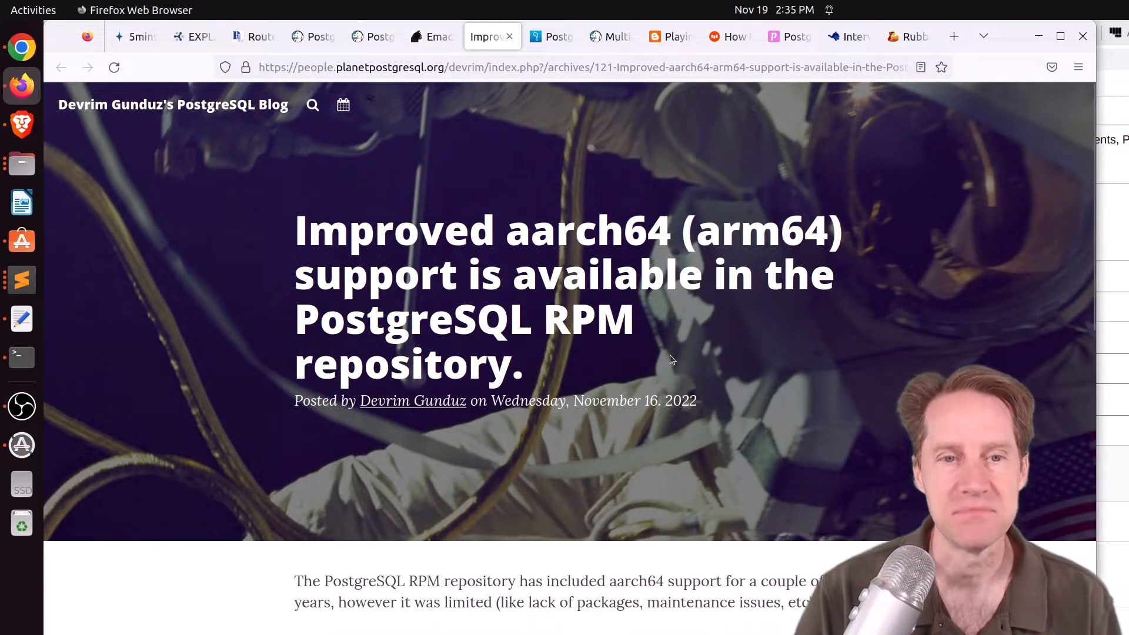
pyautogui.scroll(-3)
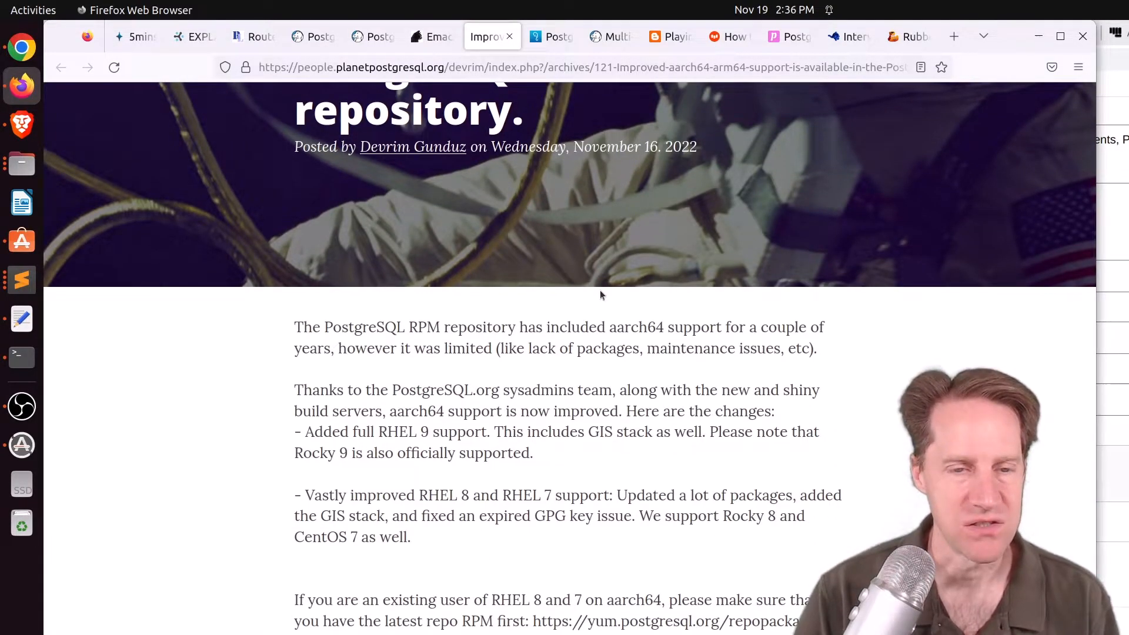
pyautogui.scroll(3)
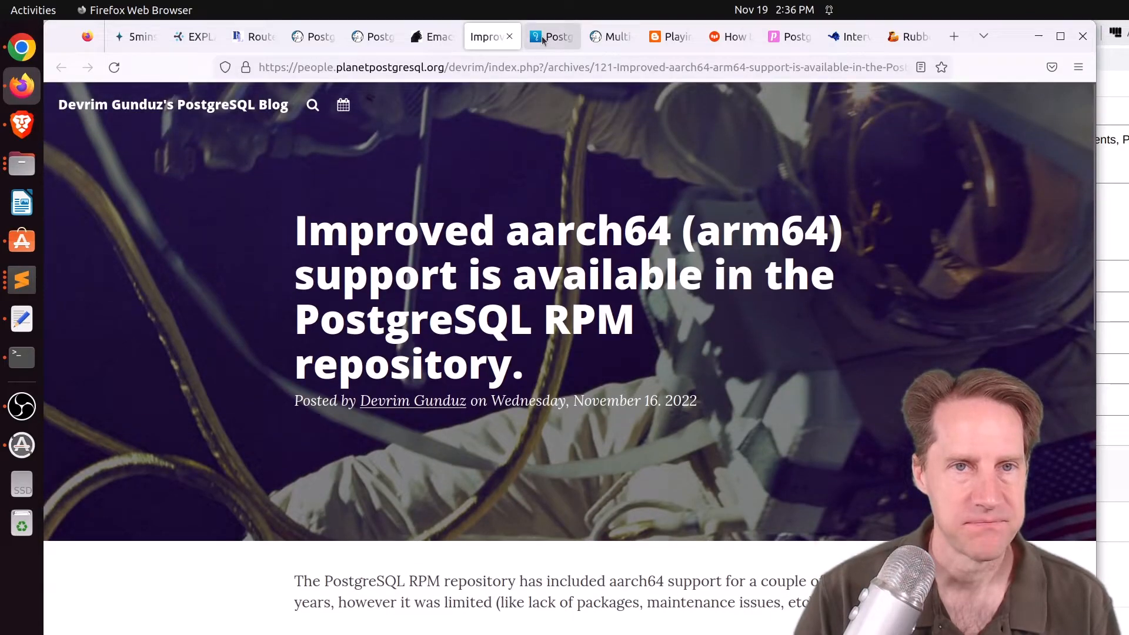
pyautogui.click(551, 37)
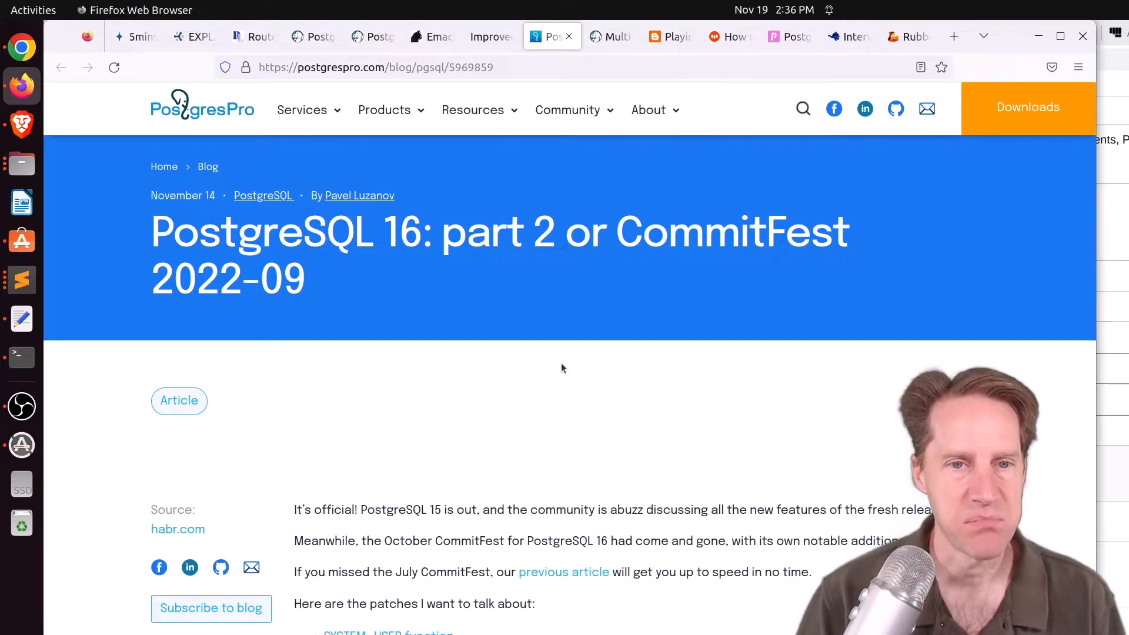
# Step: Skim the CommitFest 2022-09 patch list and opening sections, then move to the multi-cloud Kubernetes tab
pyautogui.scroll(-3)
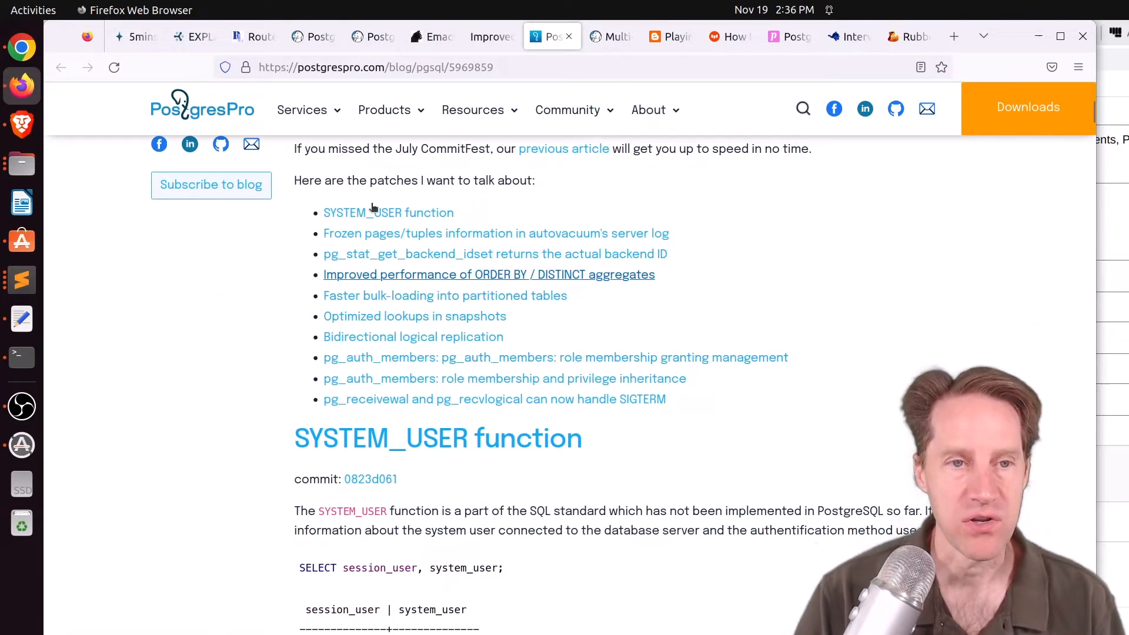
pyautogui.moveTo(475, 339)
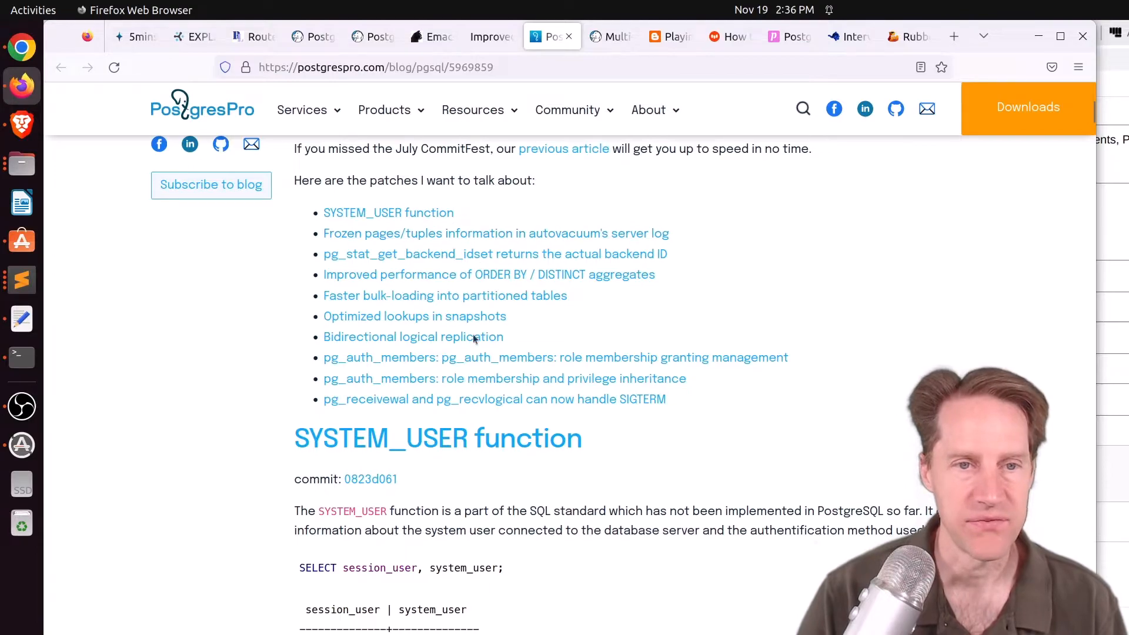
pyautogui.moveTo(444, 295)
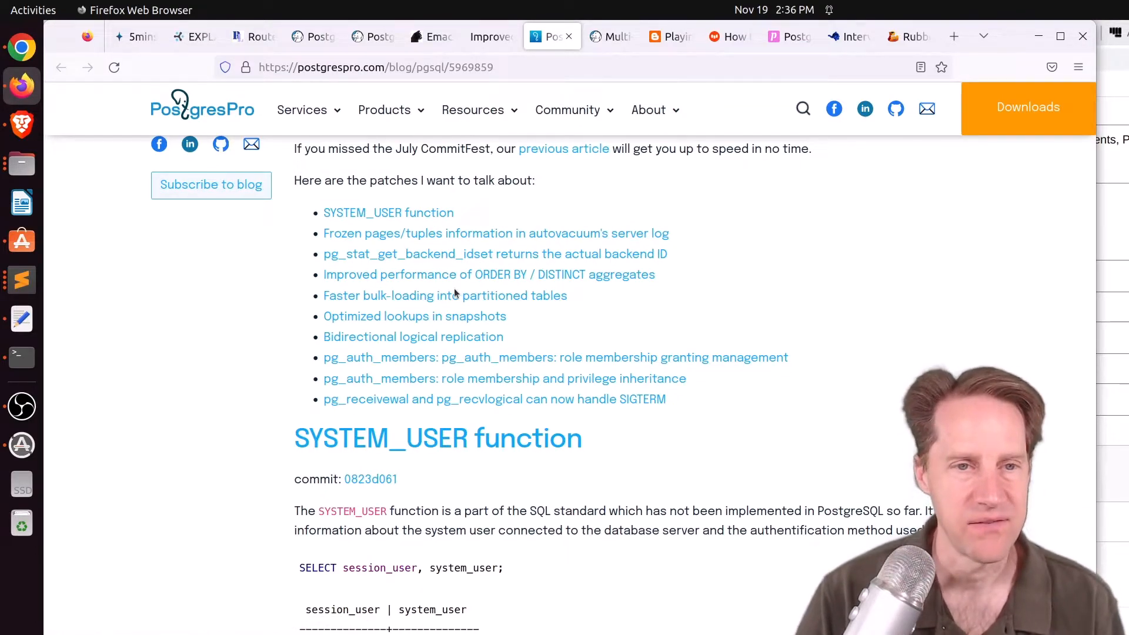
pyautogui.scroll(-3)
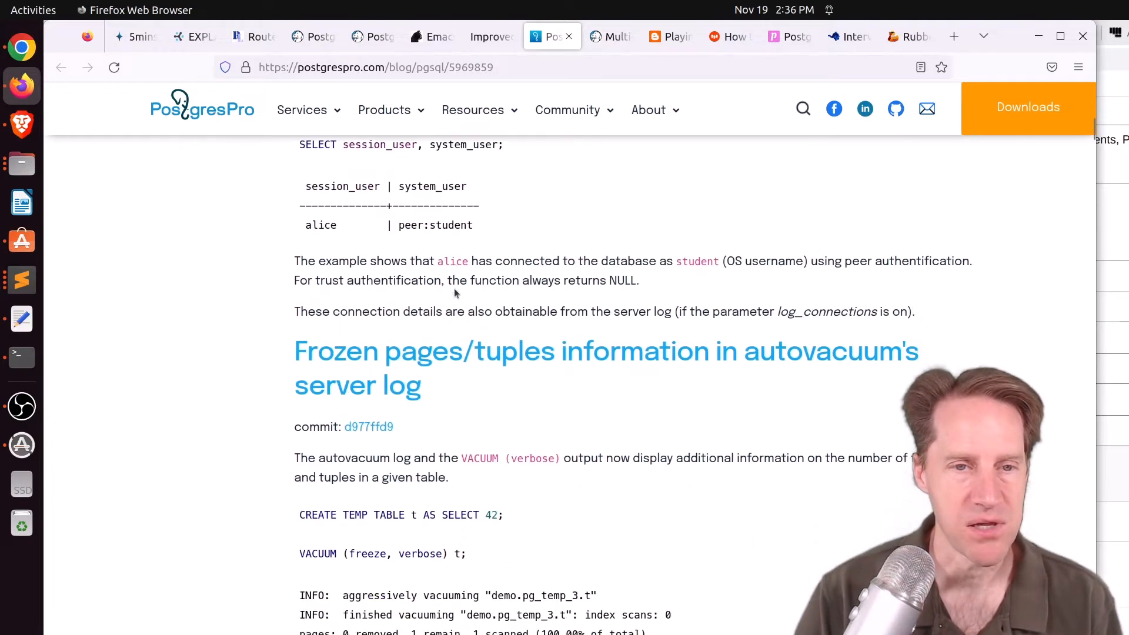
pyautogui.scroll(3)
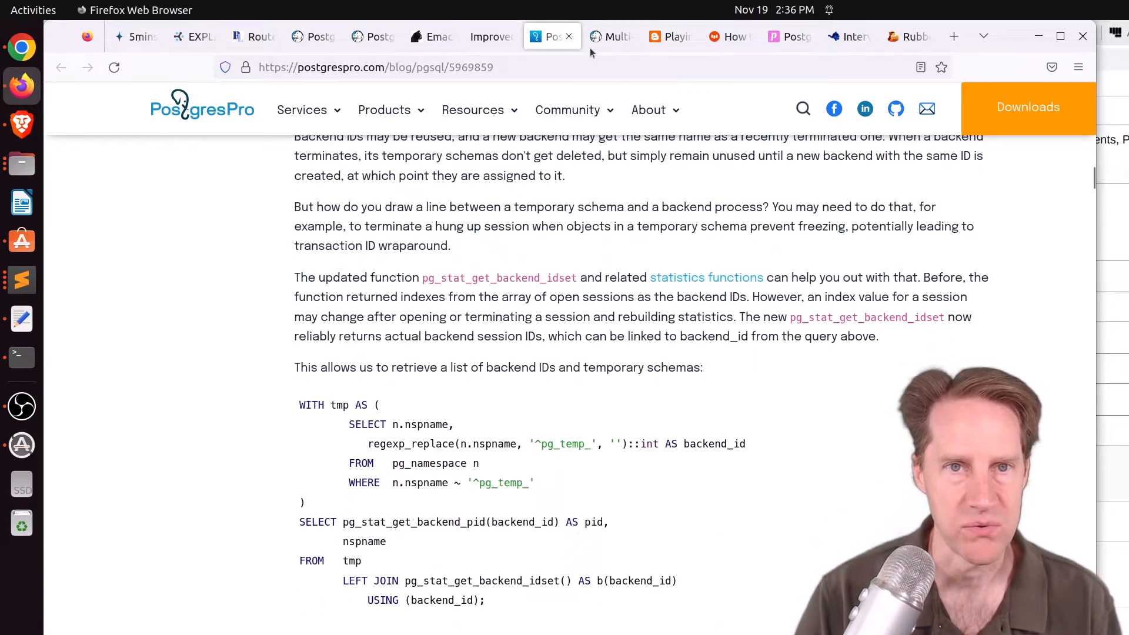
pyautogui.click(607, 36)
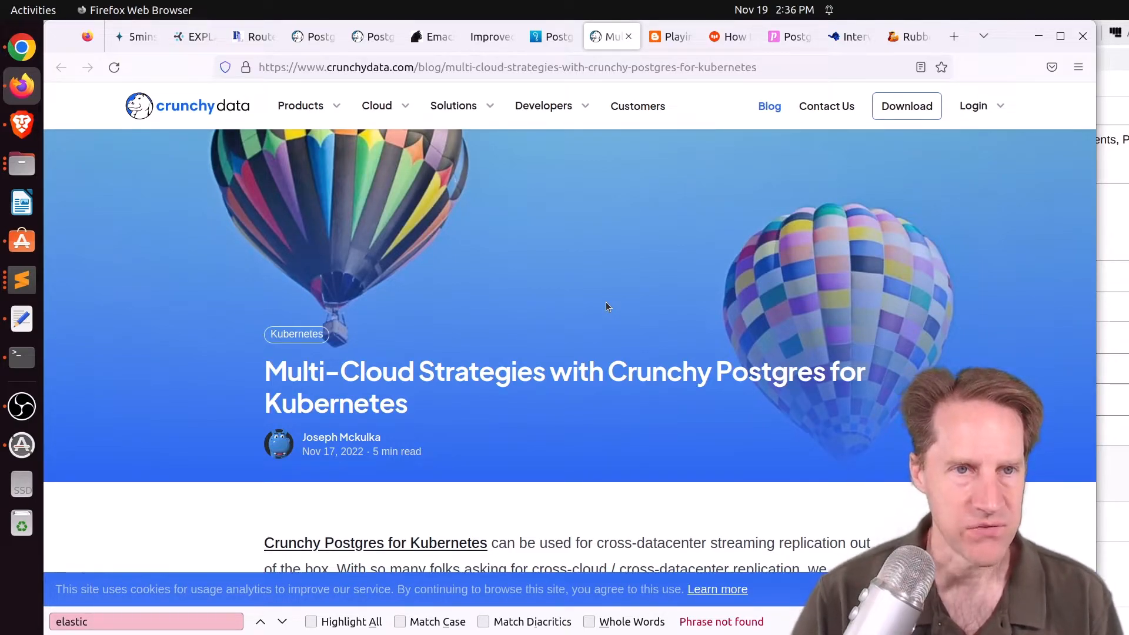
# Step: Read past the EKS-to-GKE replication diagram to the Verify Streaming Replication commands
pyautogui.scroll(-3)
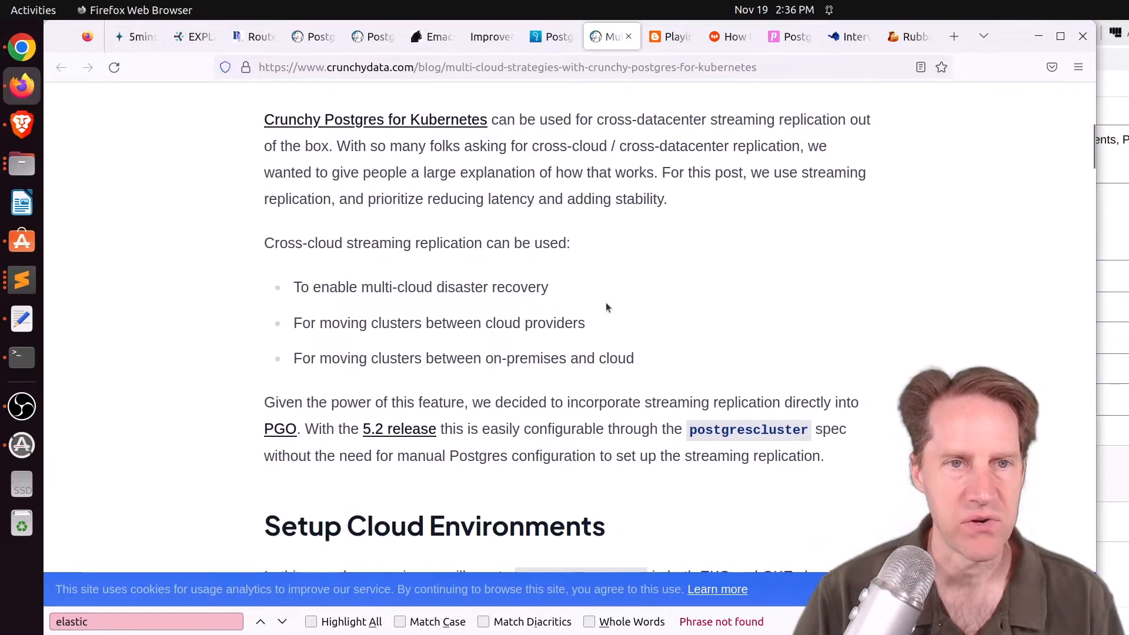
pyautogui.scroll(-3)
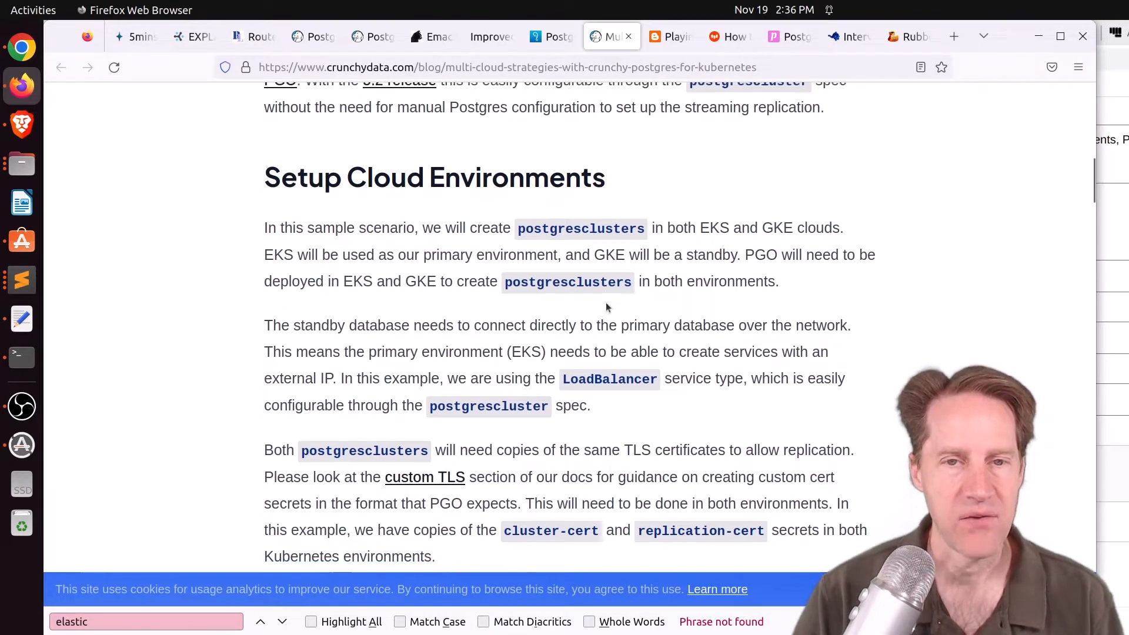
pyautogui.scroll(-3)
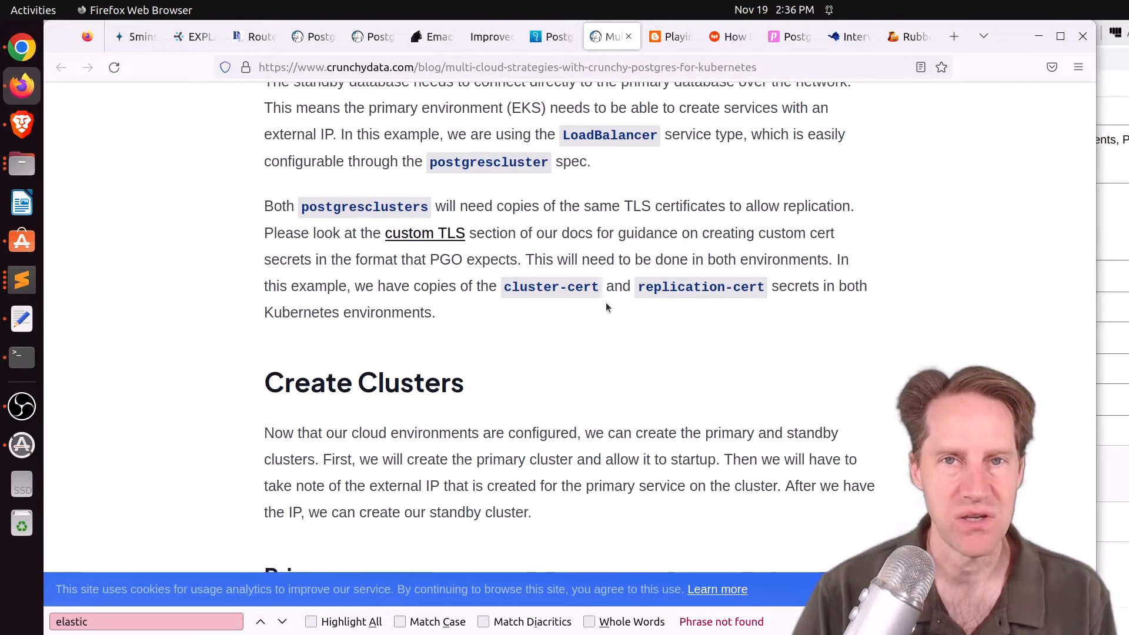
pyautogui.scroll(-3)
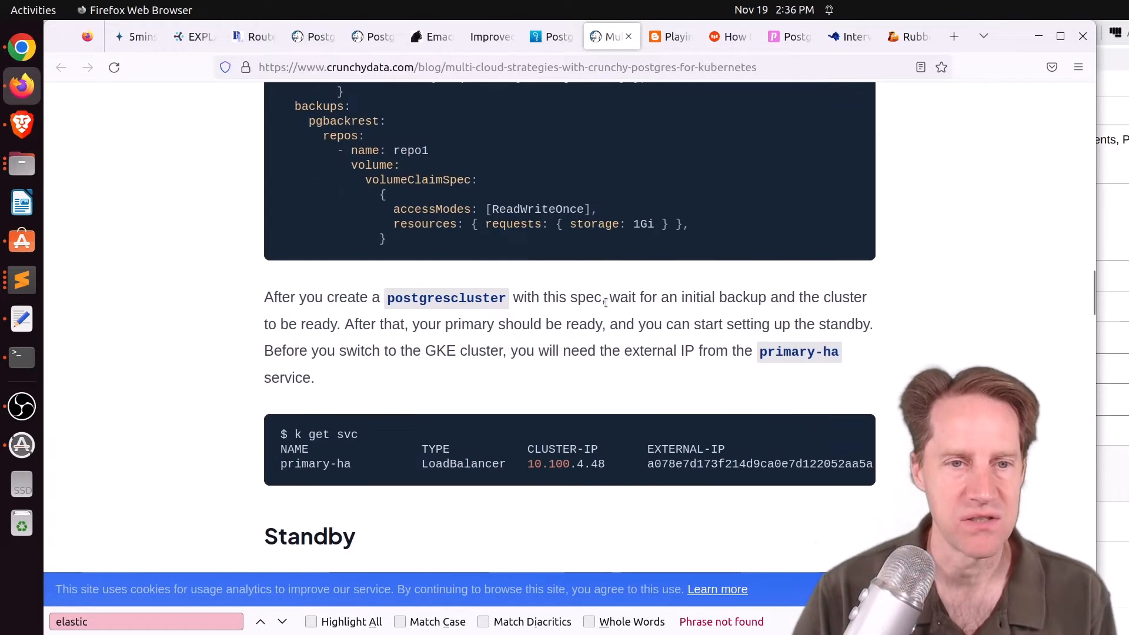
pyautogui.scroll(-3)
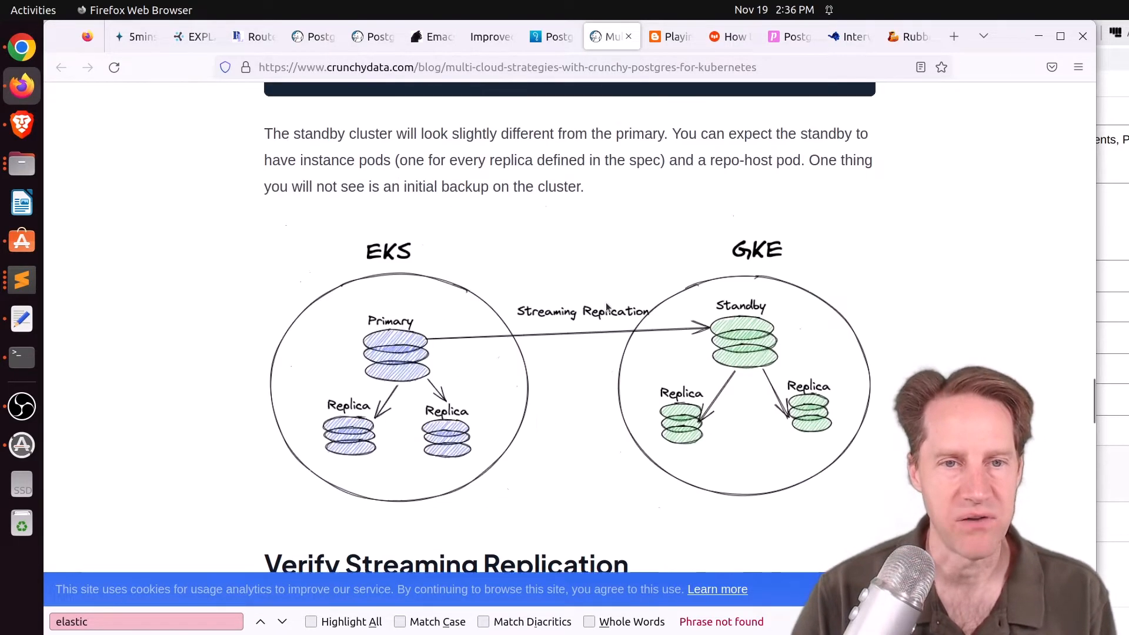
pyautogui.scroll(-3)
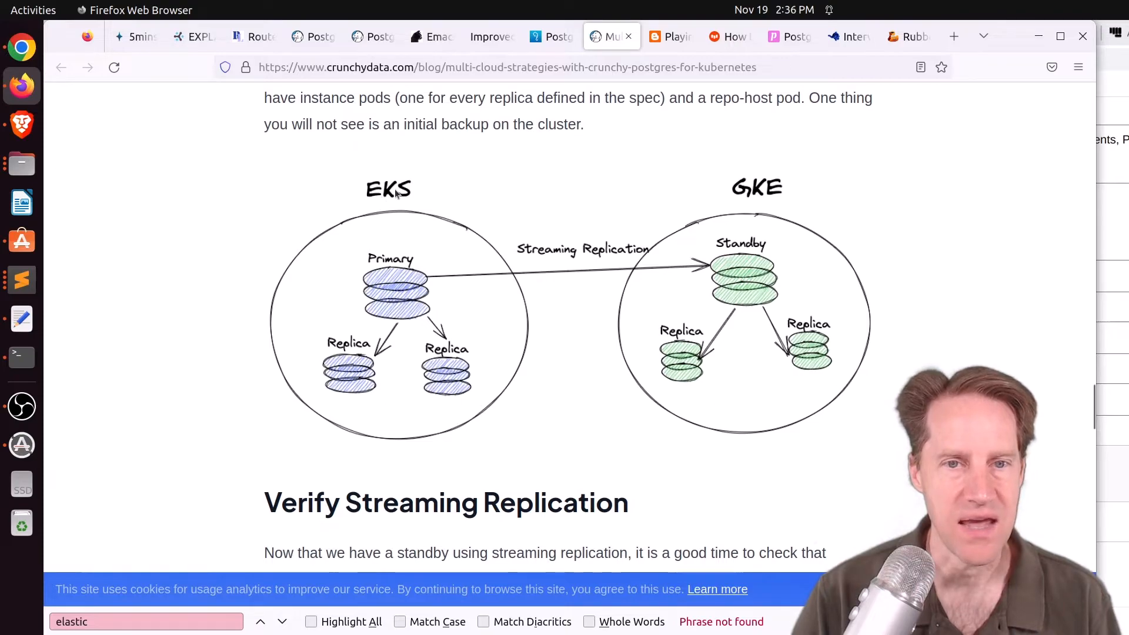
pyautogui.moveTo(666, 179)
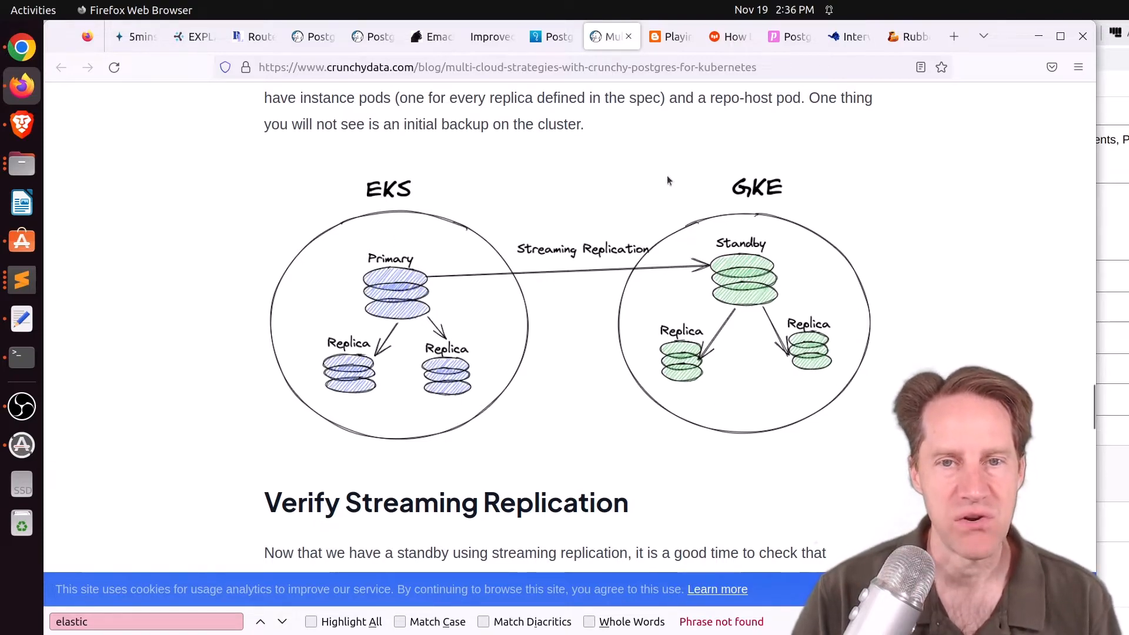
pyautogui.moveTo(752, 204)
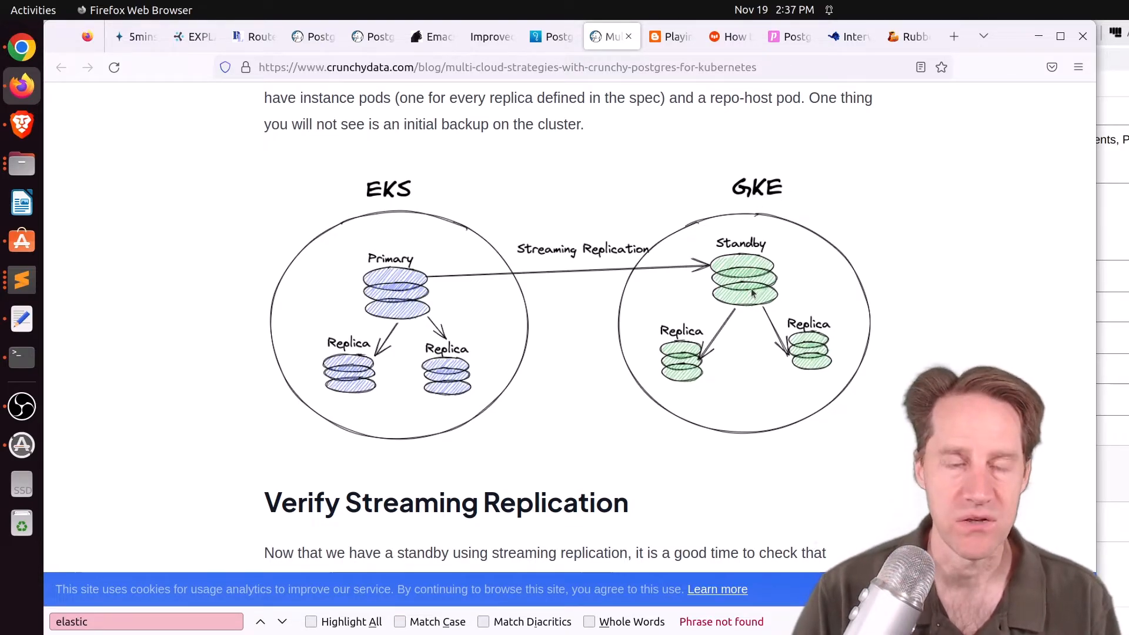
pyautogui.scroll(-3)
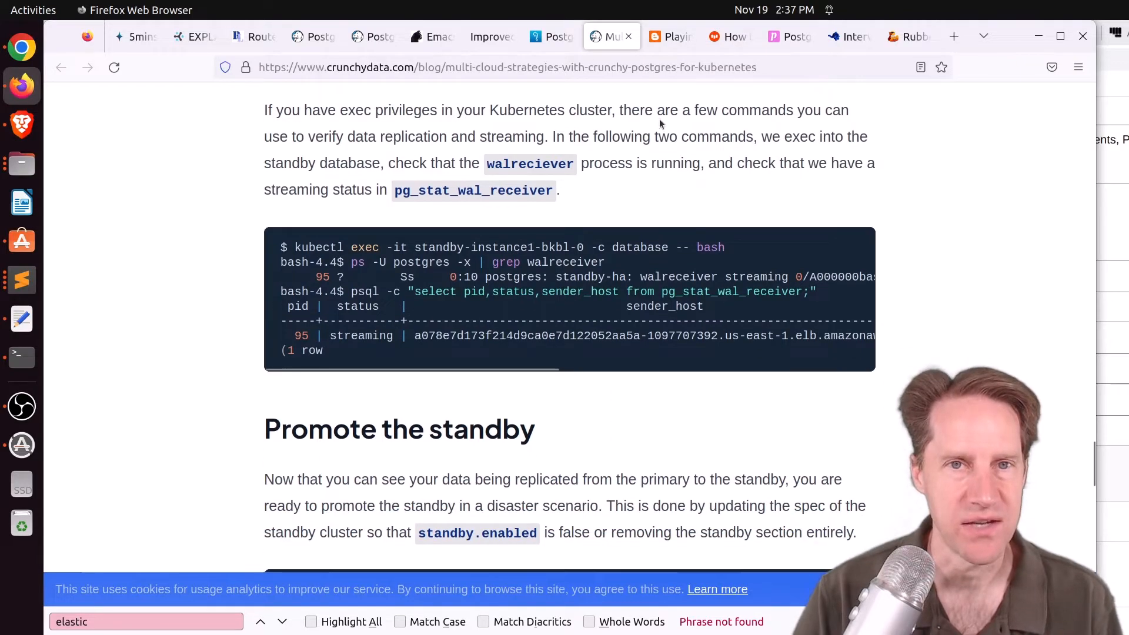
# Step: Open the Pgpool-II dynamic spare process post and read its benchmark down to 'The result' TPS chart
pyautogui.click(669, 36)
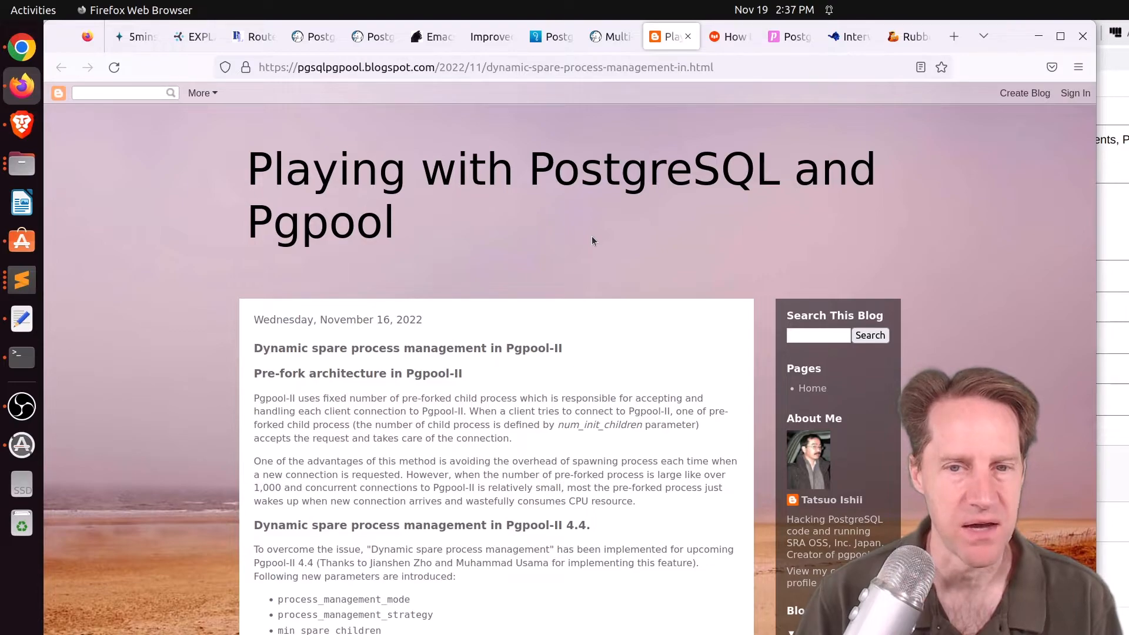
pyautogui.scroll(-3)
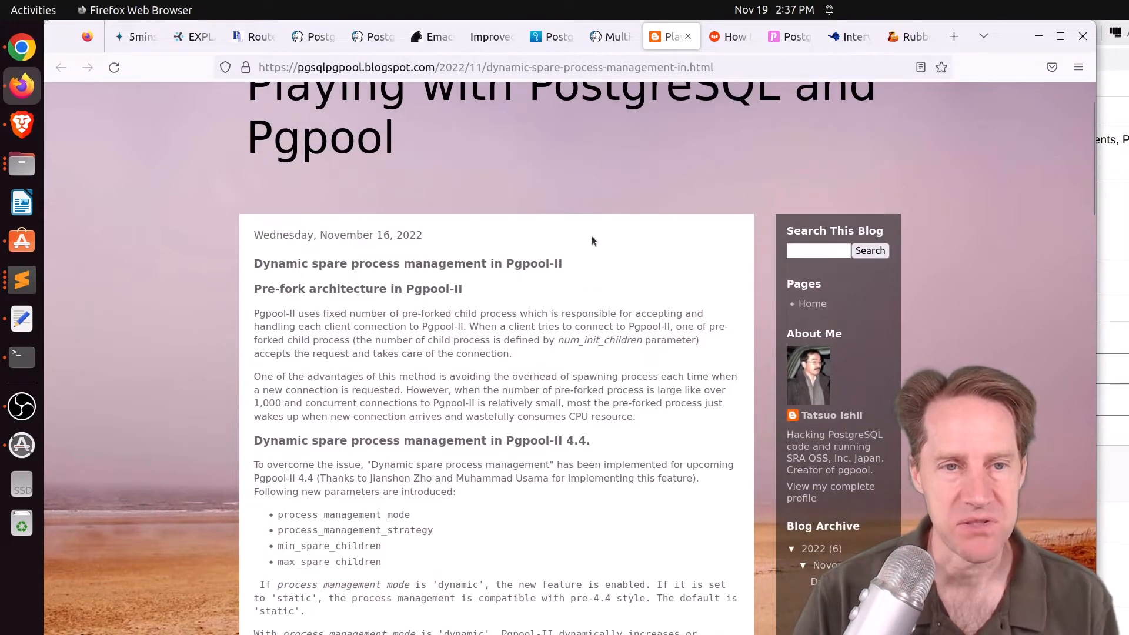
pyautogui.scroll(-3)
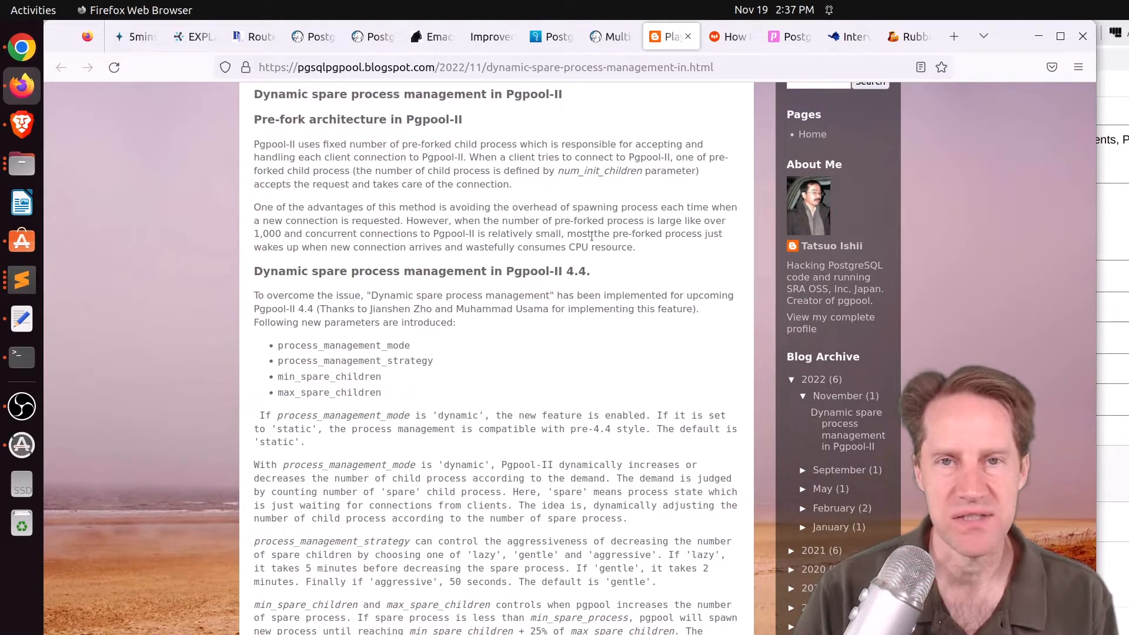
pyautogui.scroll(-3)
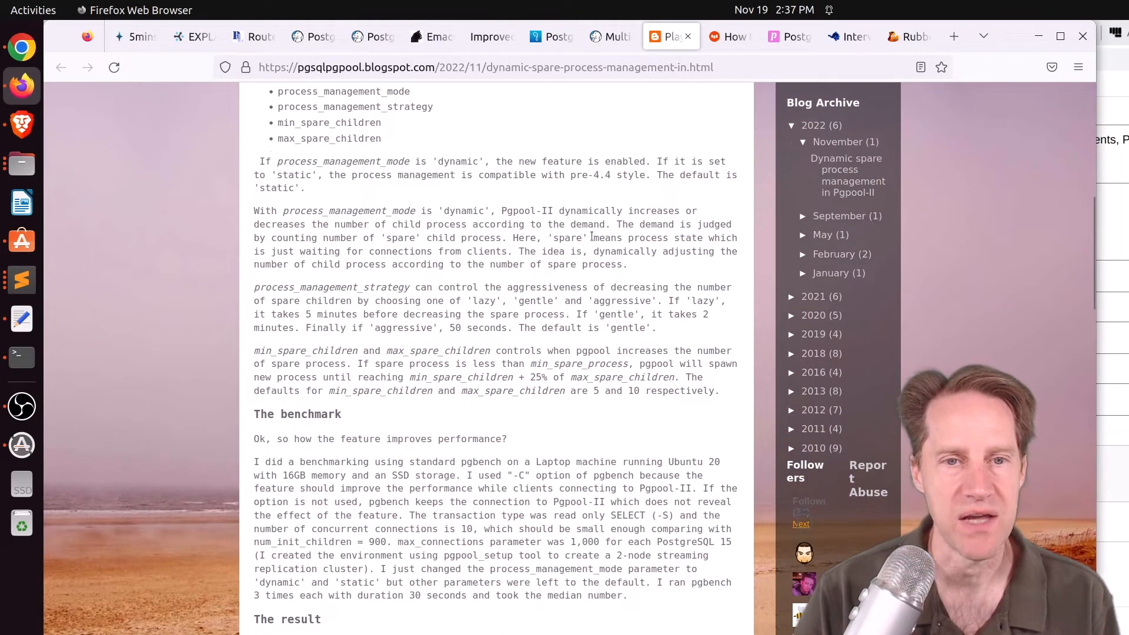
pyautogui.scroll(-3)
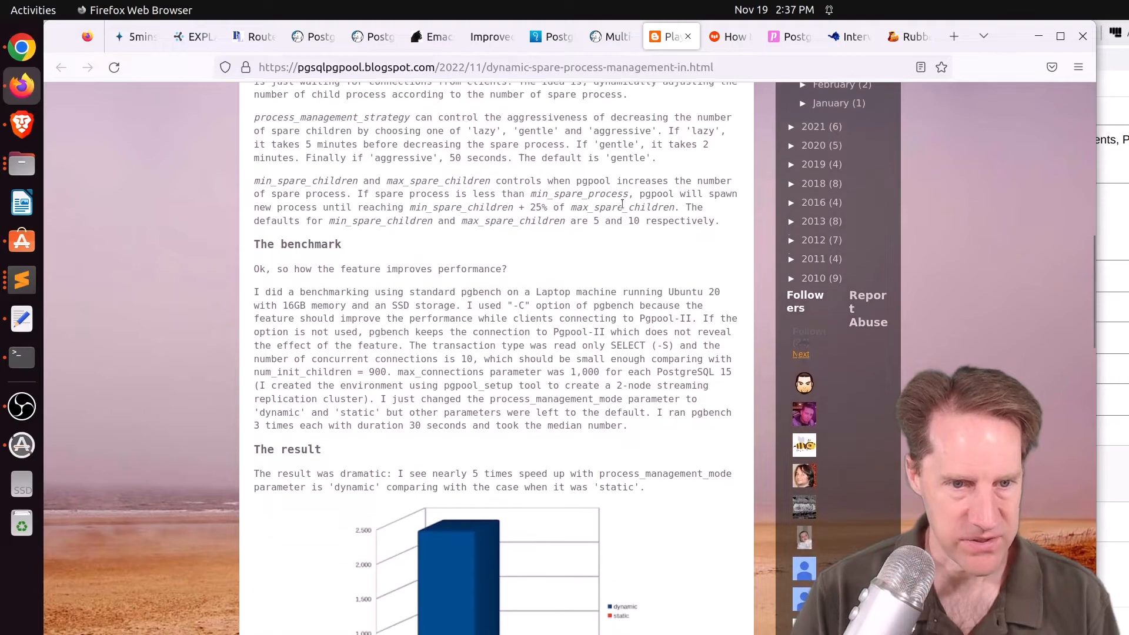
pyautogui.scroll(-3)
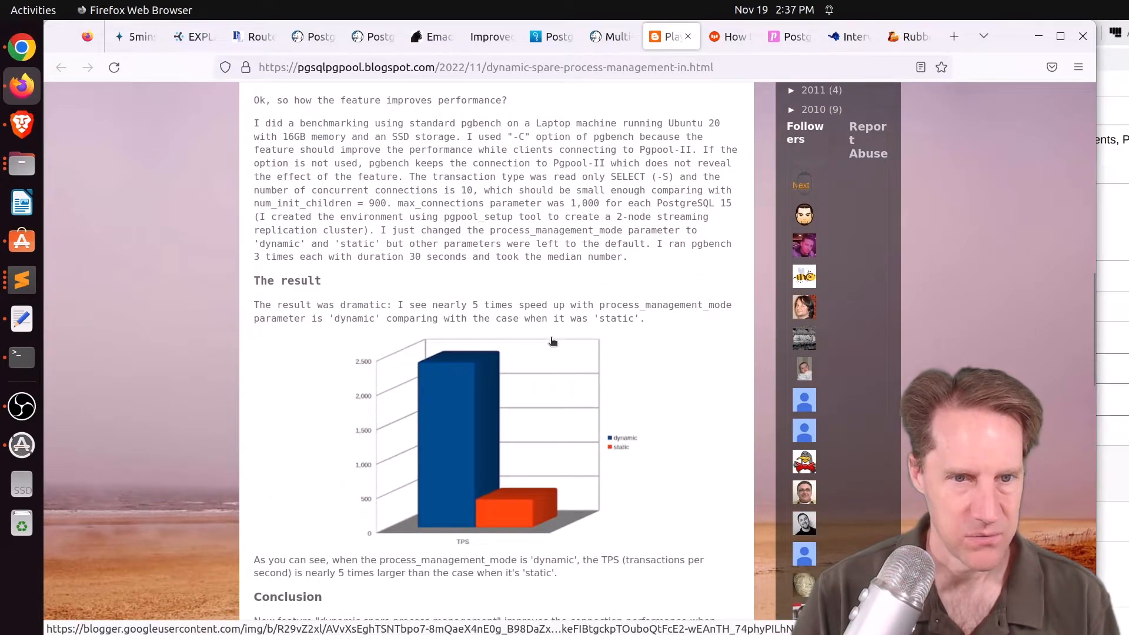
pyautogui.moveTo(535, 419)
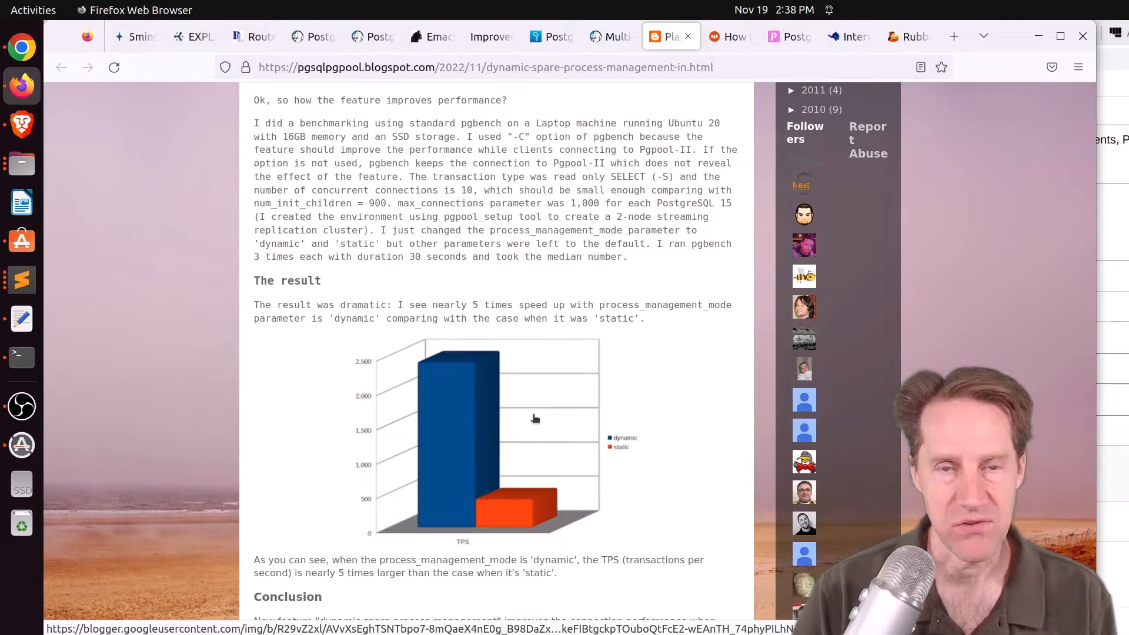
# Step: Switch to the EDB pgAdmin external settings database article and highlight 'SQLite' in the introduction
pyautogui.click(729, 36)
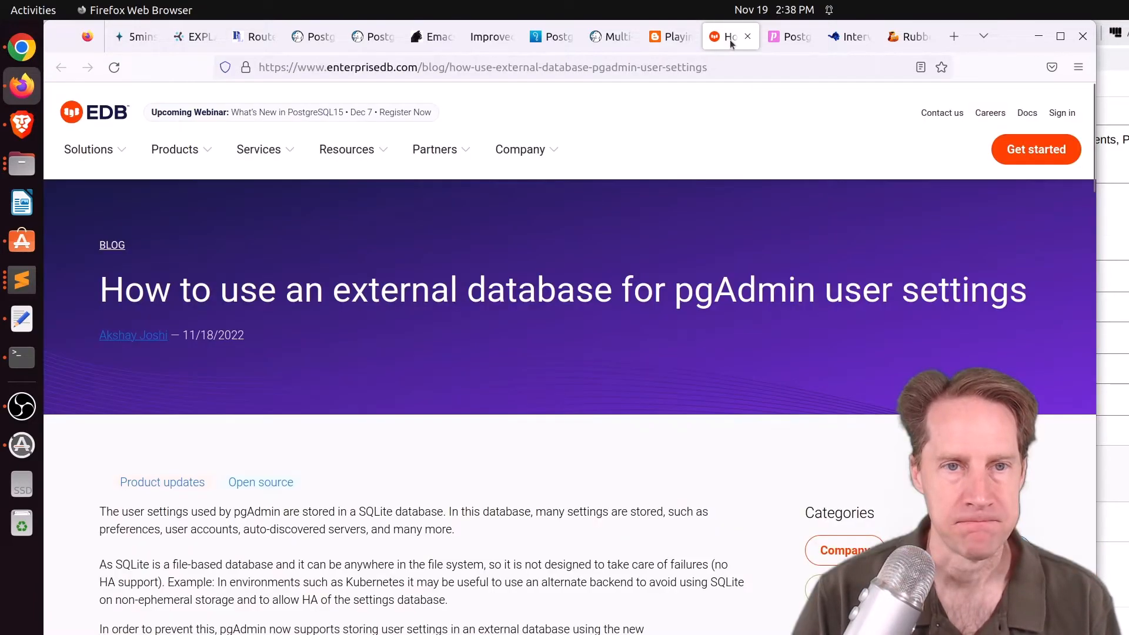
pyautogui.moveTo(609, 369)
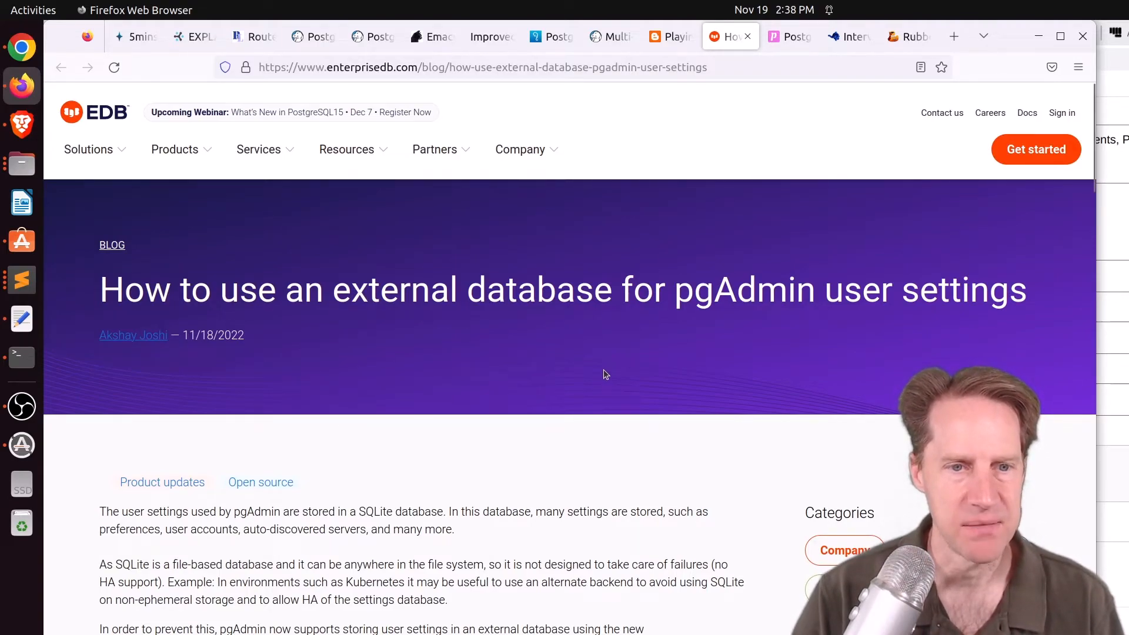
pyautogui.scroll(-3)
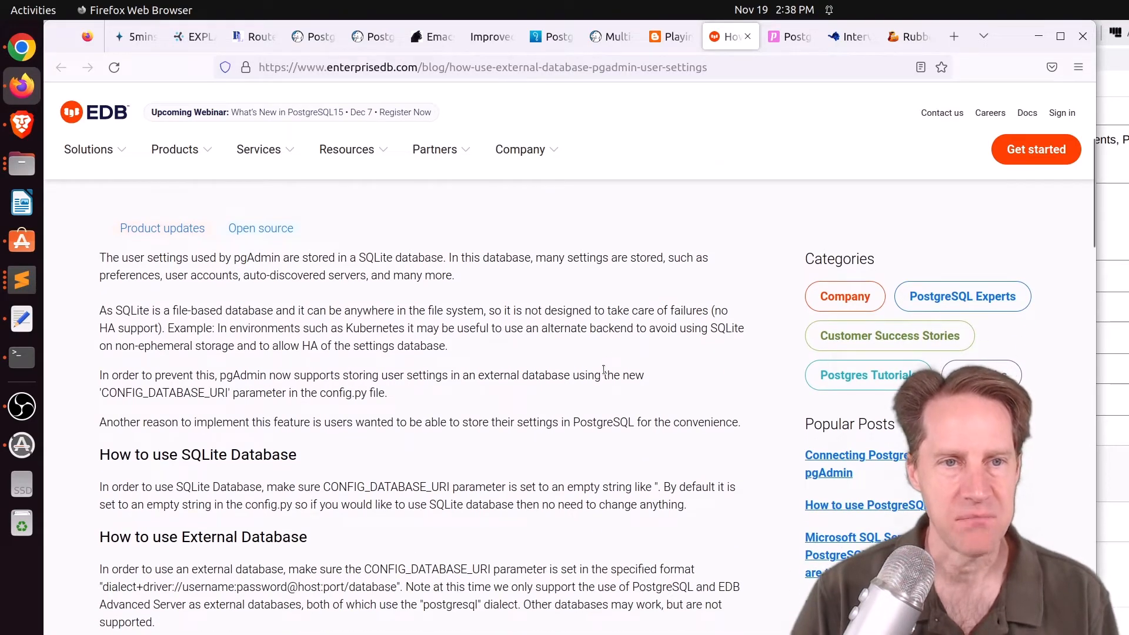
pyautogui.doubleClick(374, 257)
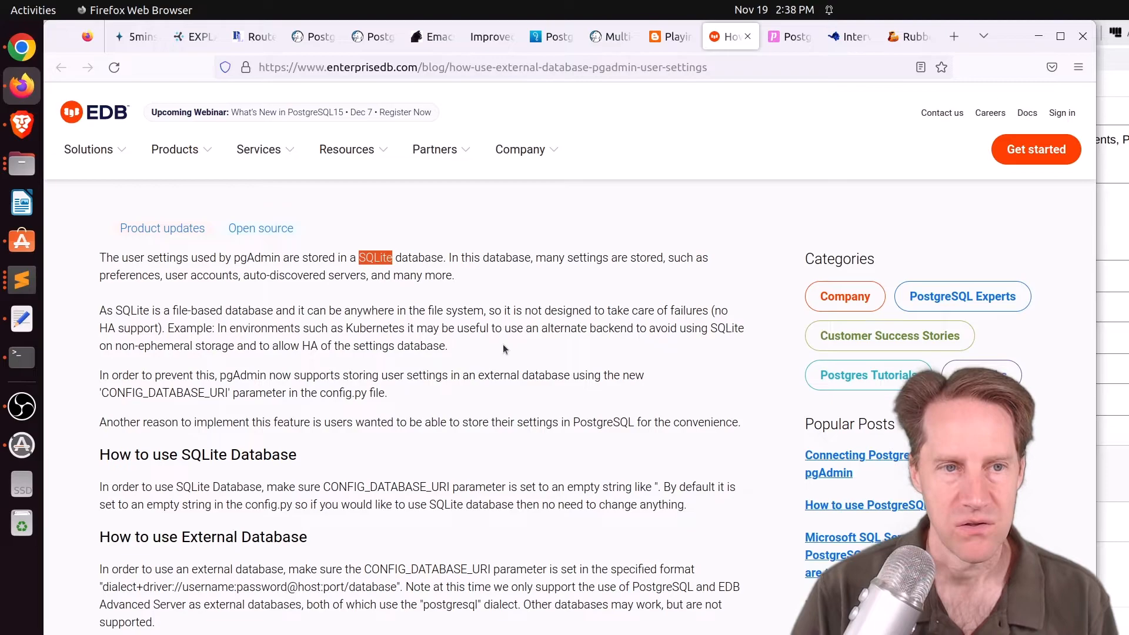
pyautogui.moveTo(319, 281)
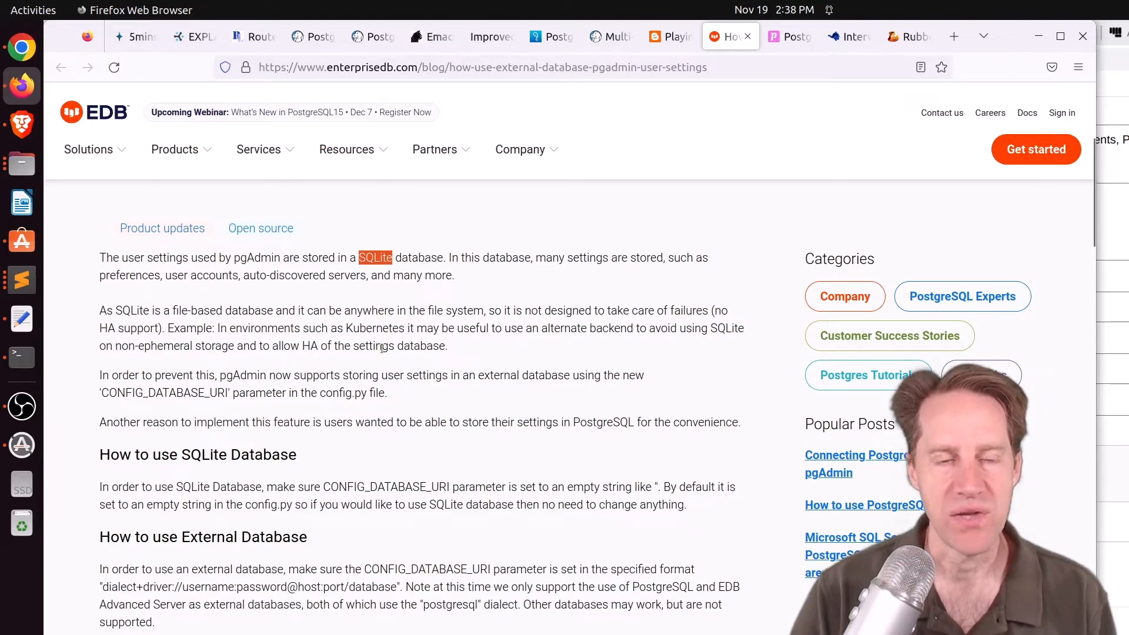
# Step: Read down to the external database setup section and highlight the CONFIG_DATABASE_URI parameter
pyautogui.scroll(-3)
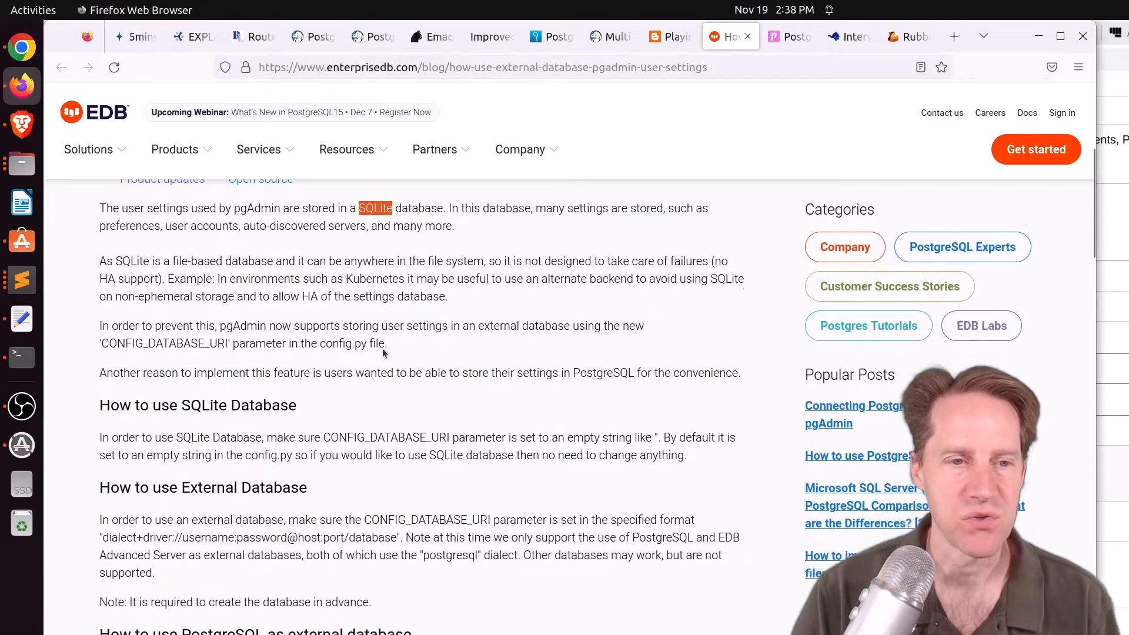
pyautogui.scroll(-3)
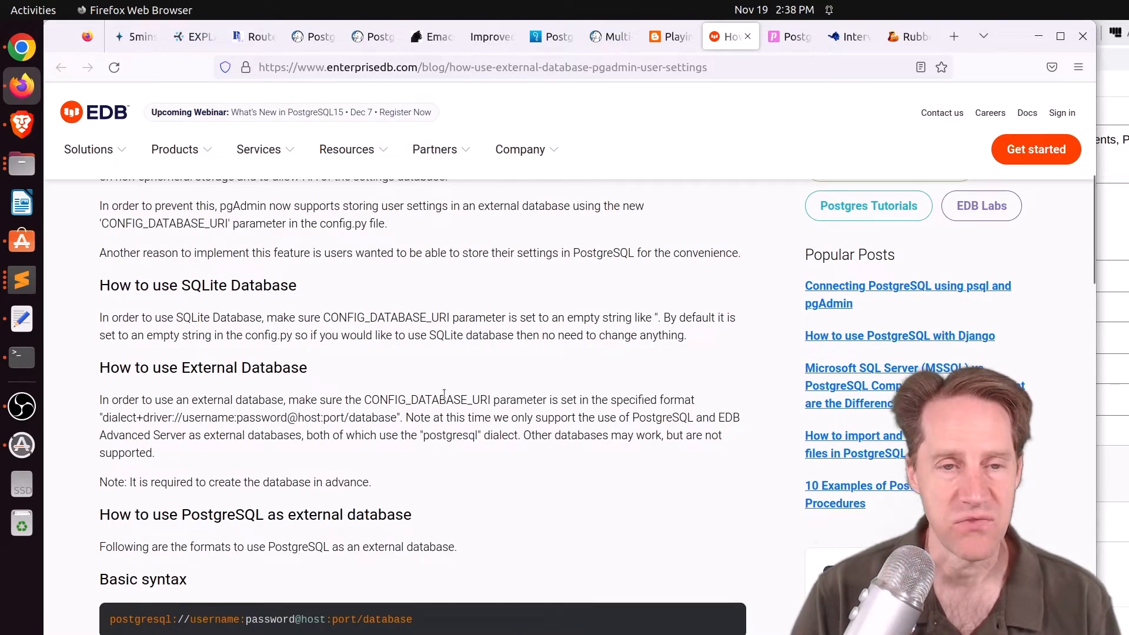
pyautogui.doubleClick(427, 399)
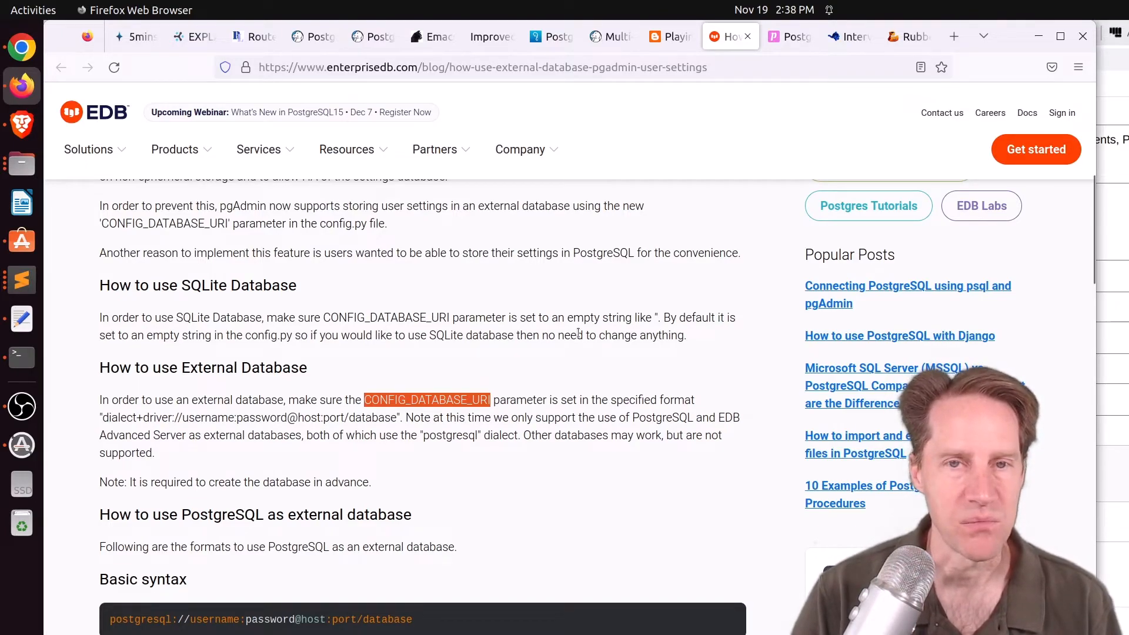
# Step: Switch to the postgres.fm HOT updates episode and read its show notes down to Creators and Guests
pyautogui.click(786, 36)
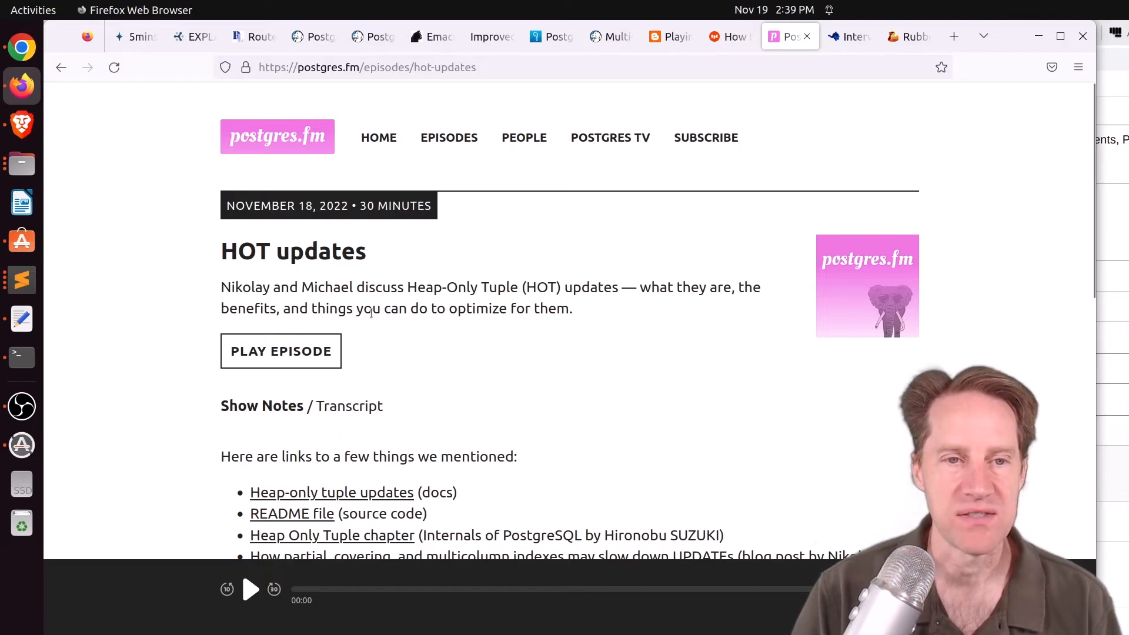
pyautogui.moveTo(563, 326)
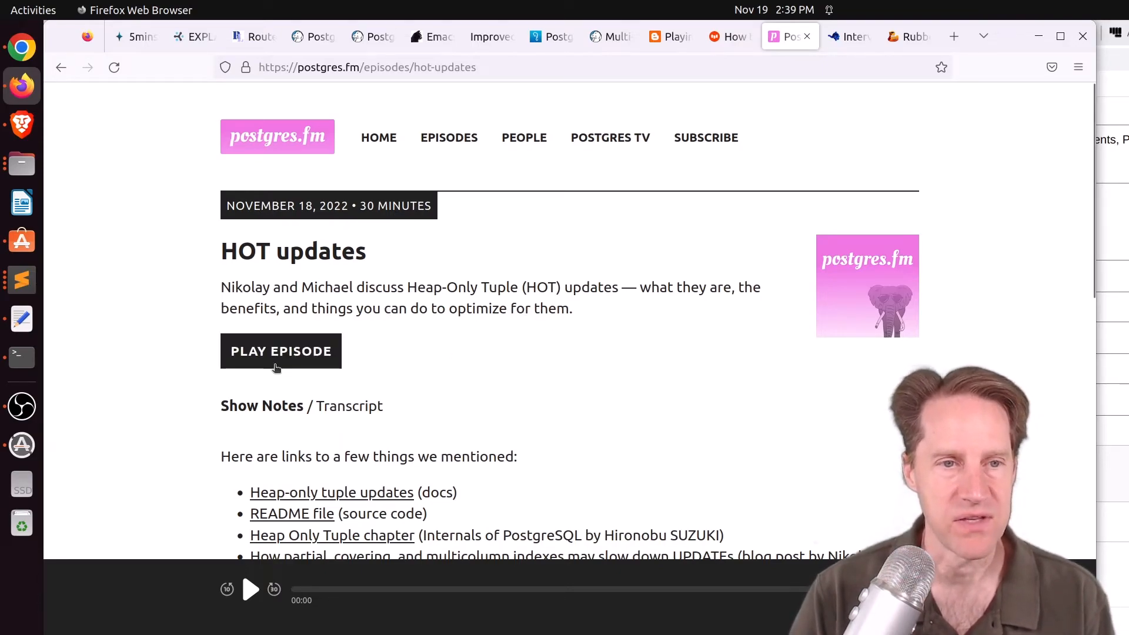
pyautogui.scroll(-3)
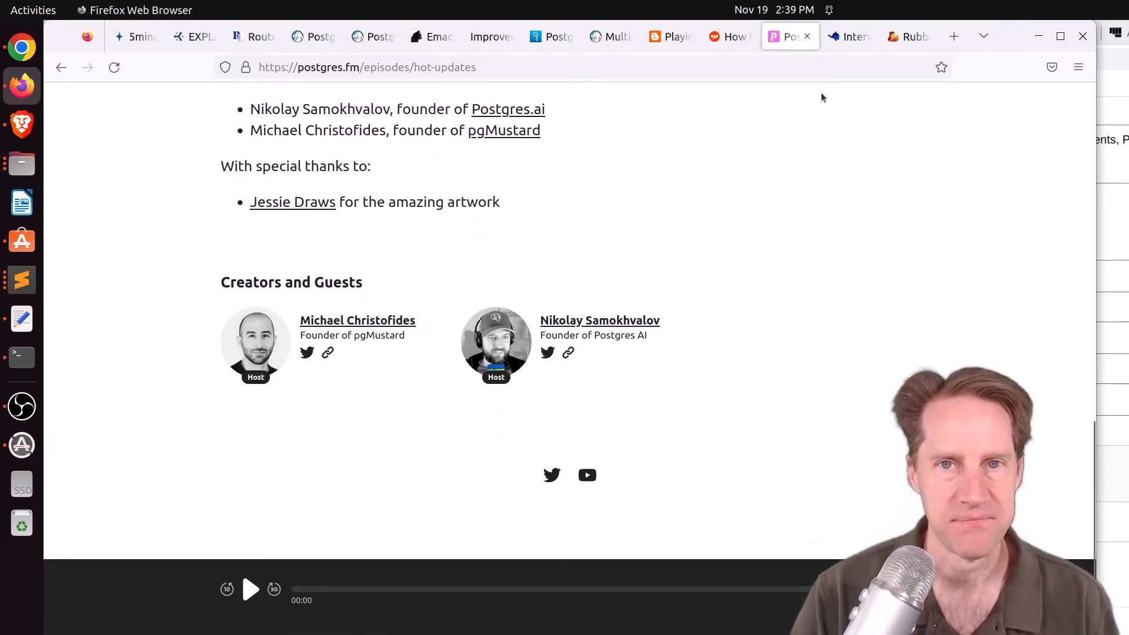
# Step: Skim Önder Kalacı's Person of the Week interview, then move to the Rubber Duck Dev Show episode 66
pyautogui.click(849, 37)
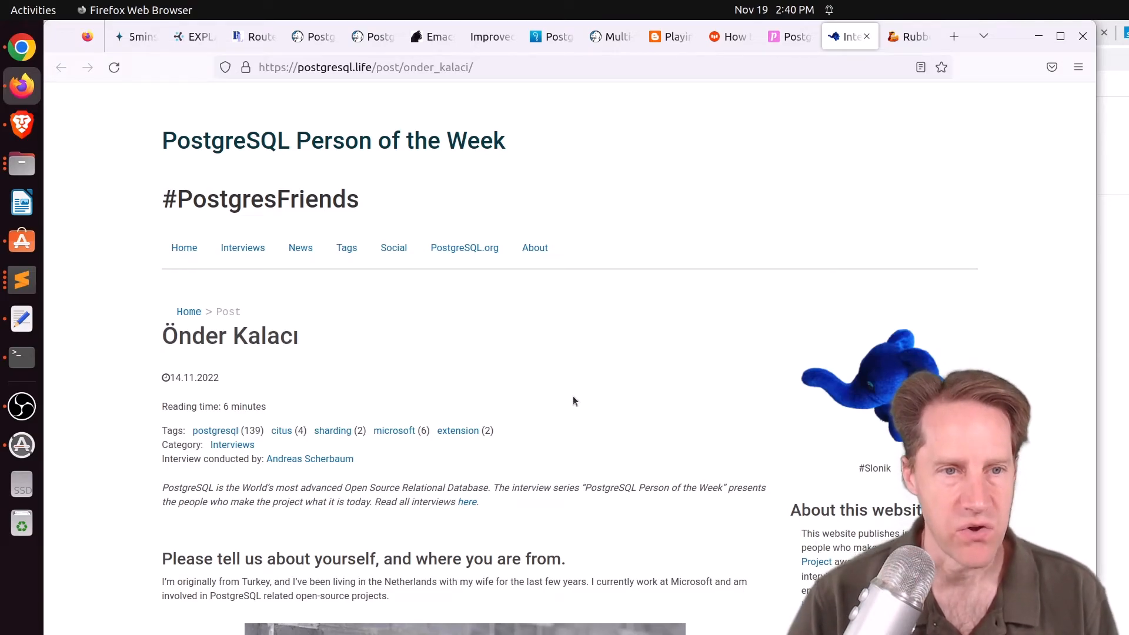
pyautogui.scroll(-3)
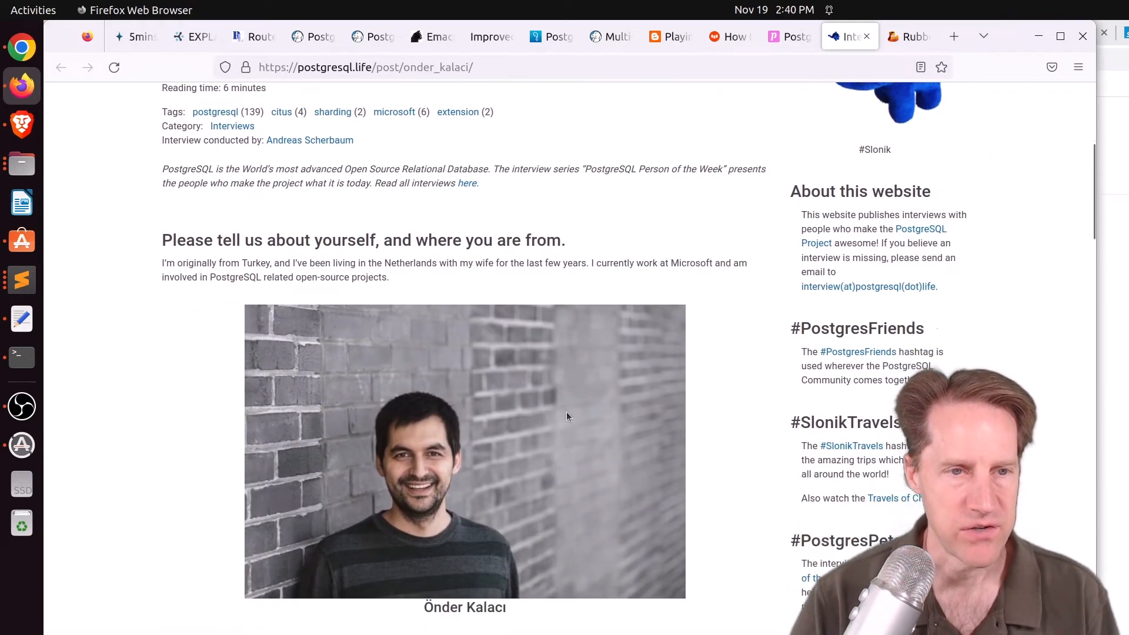
pyautogui.scroll(-3)
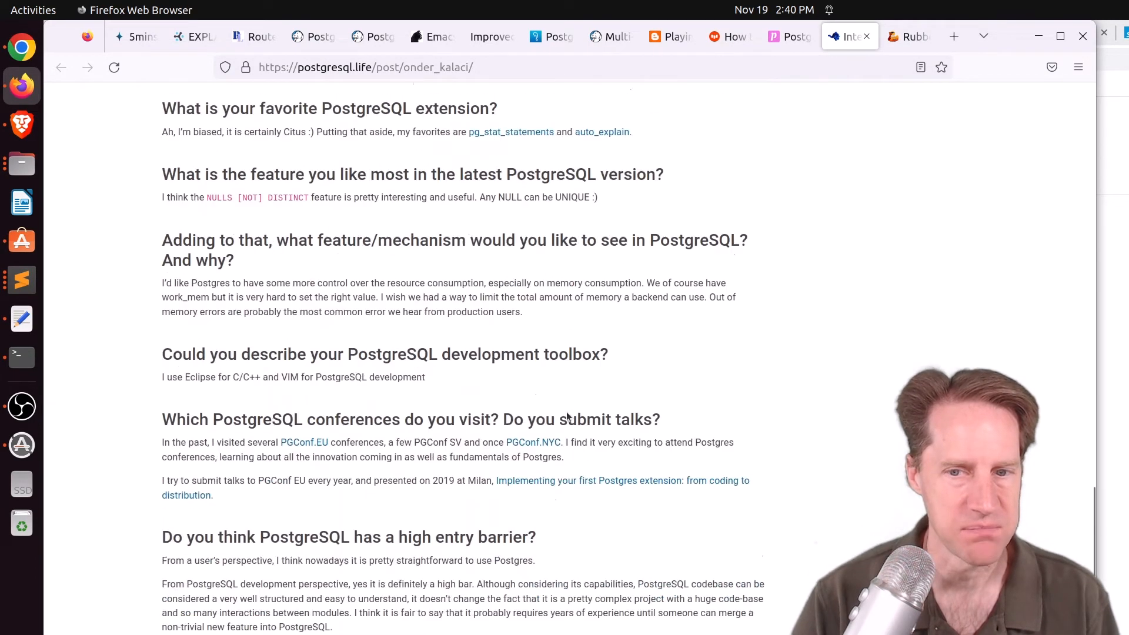
pyautogui.click(909, 37)
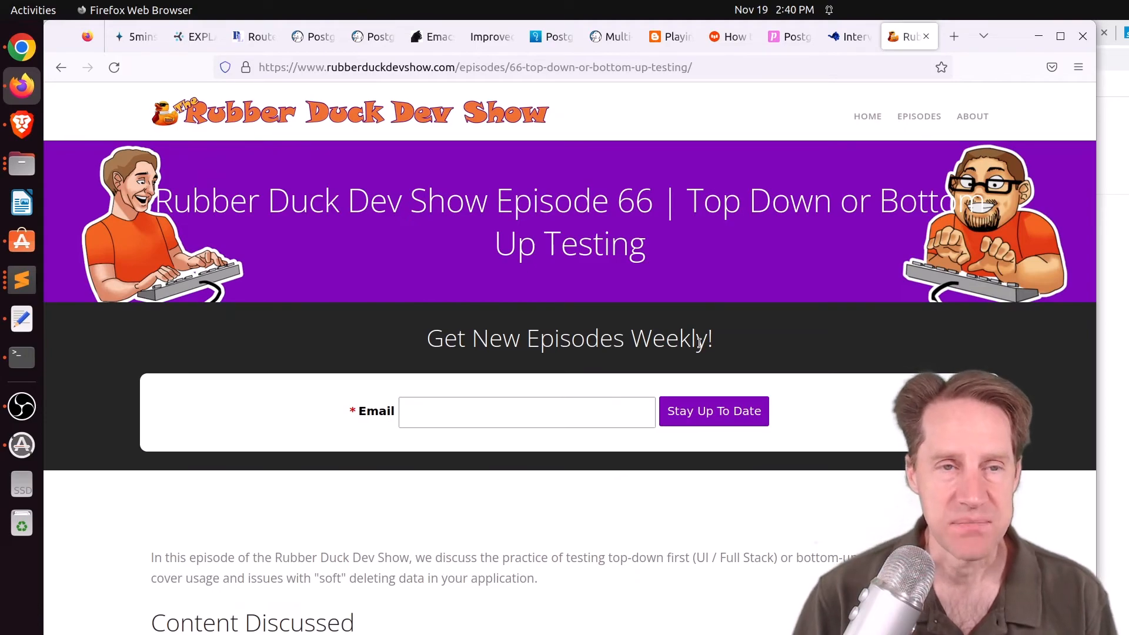